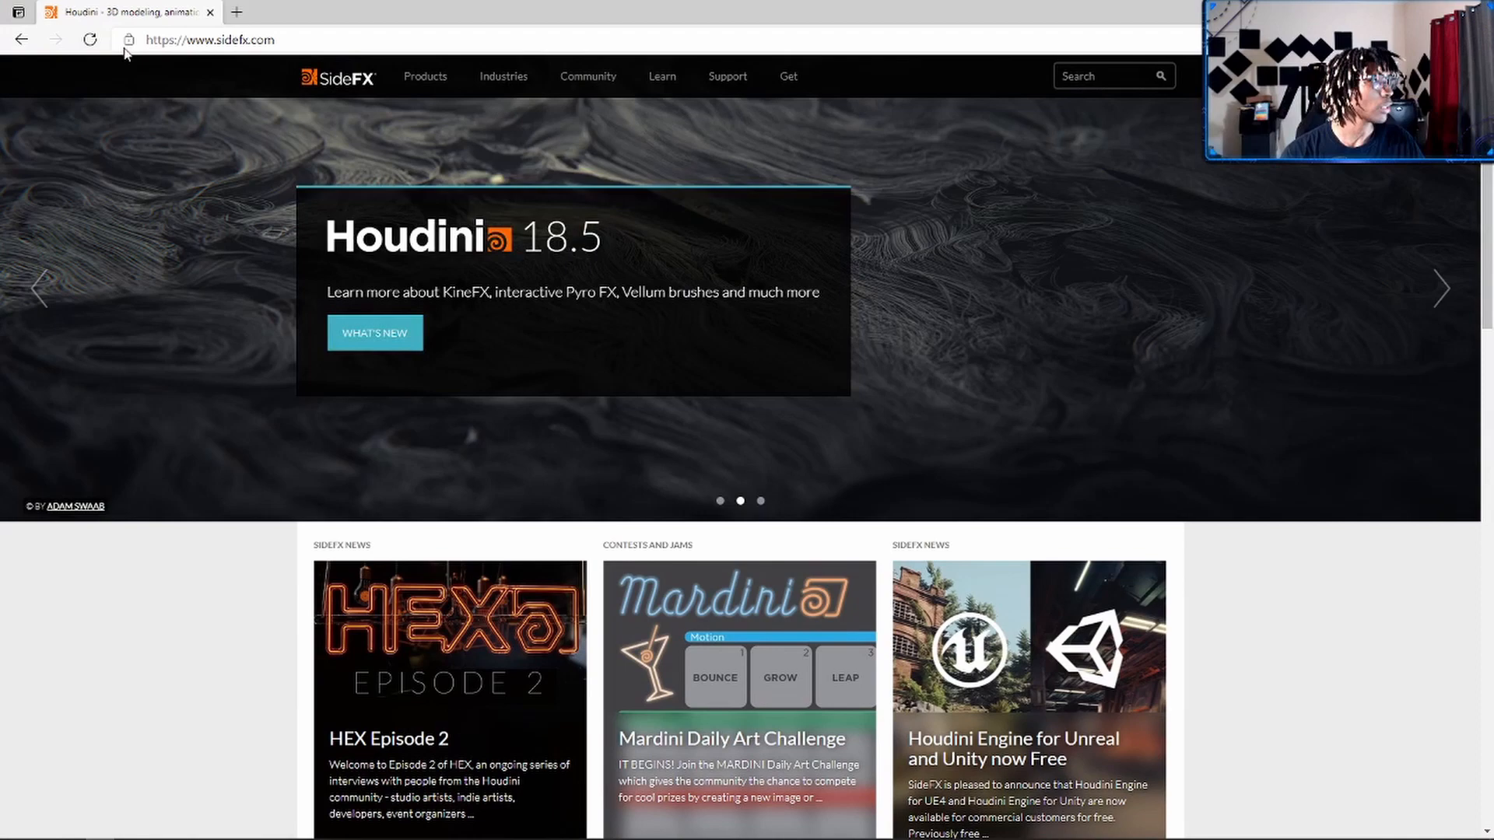
- Open the 'Houdini Engine for Unreal and Unity now Free' news article
{"action": "left_click", "coordinate": [424, 77]}
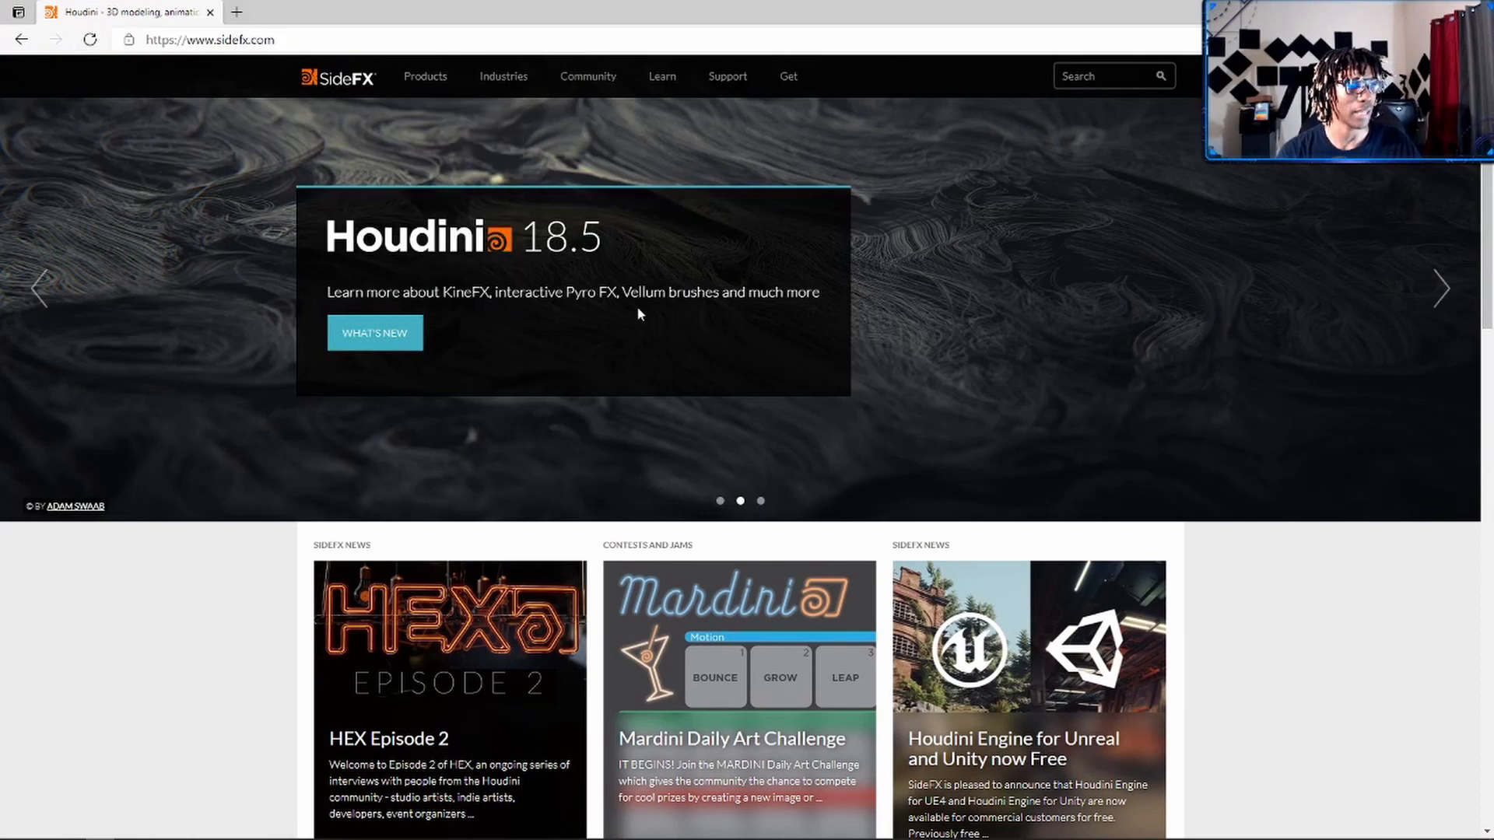
{"action": "scroll", "scroll_direction": "down", "scroll_amount": 3}
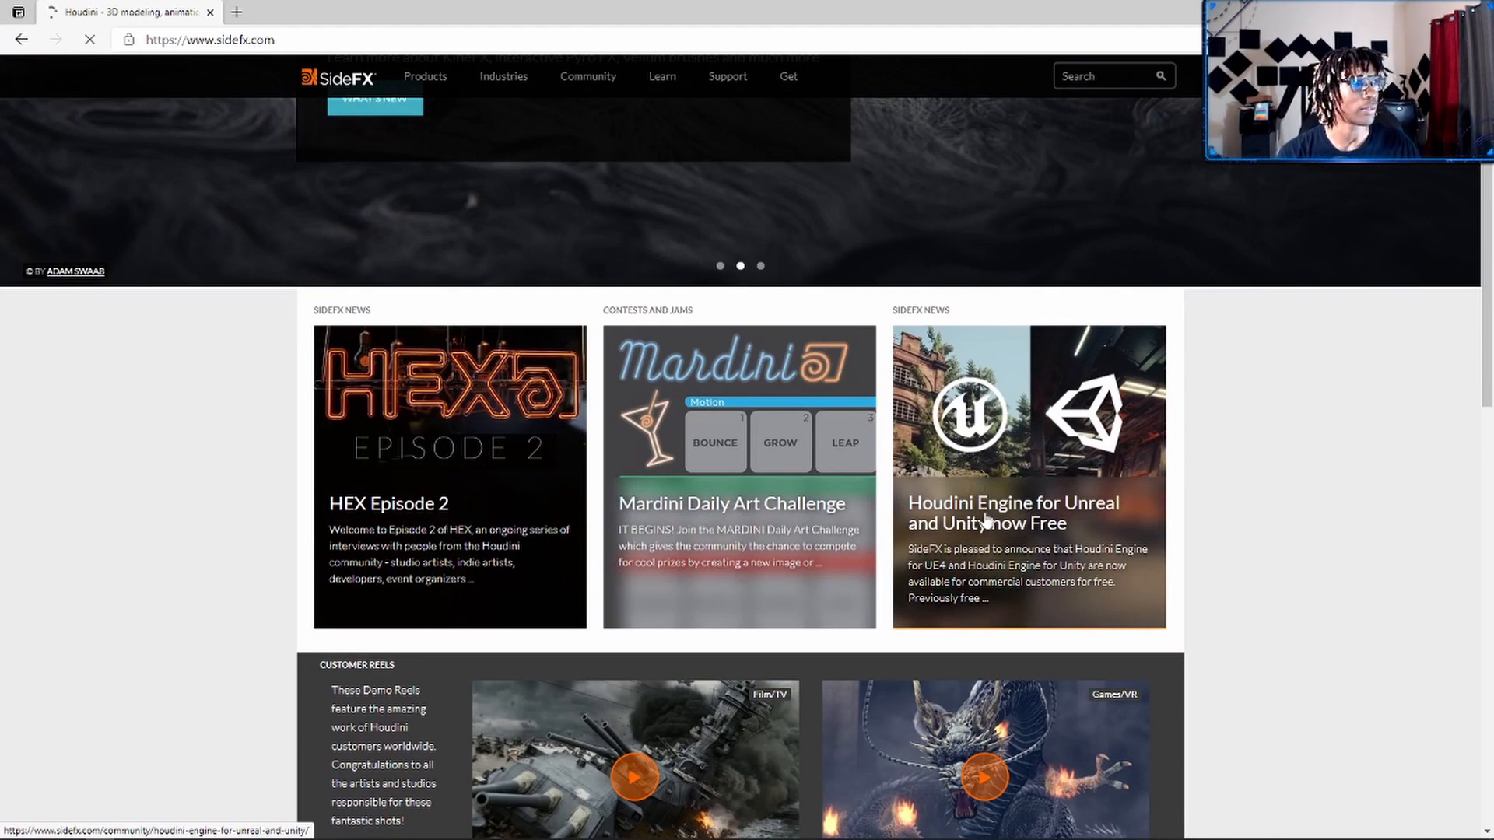
{"action": "left_click", "coordinate": [1014, 513]}
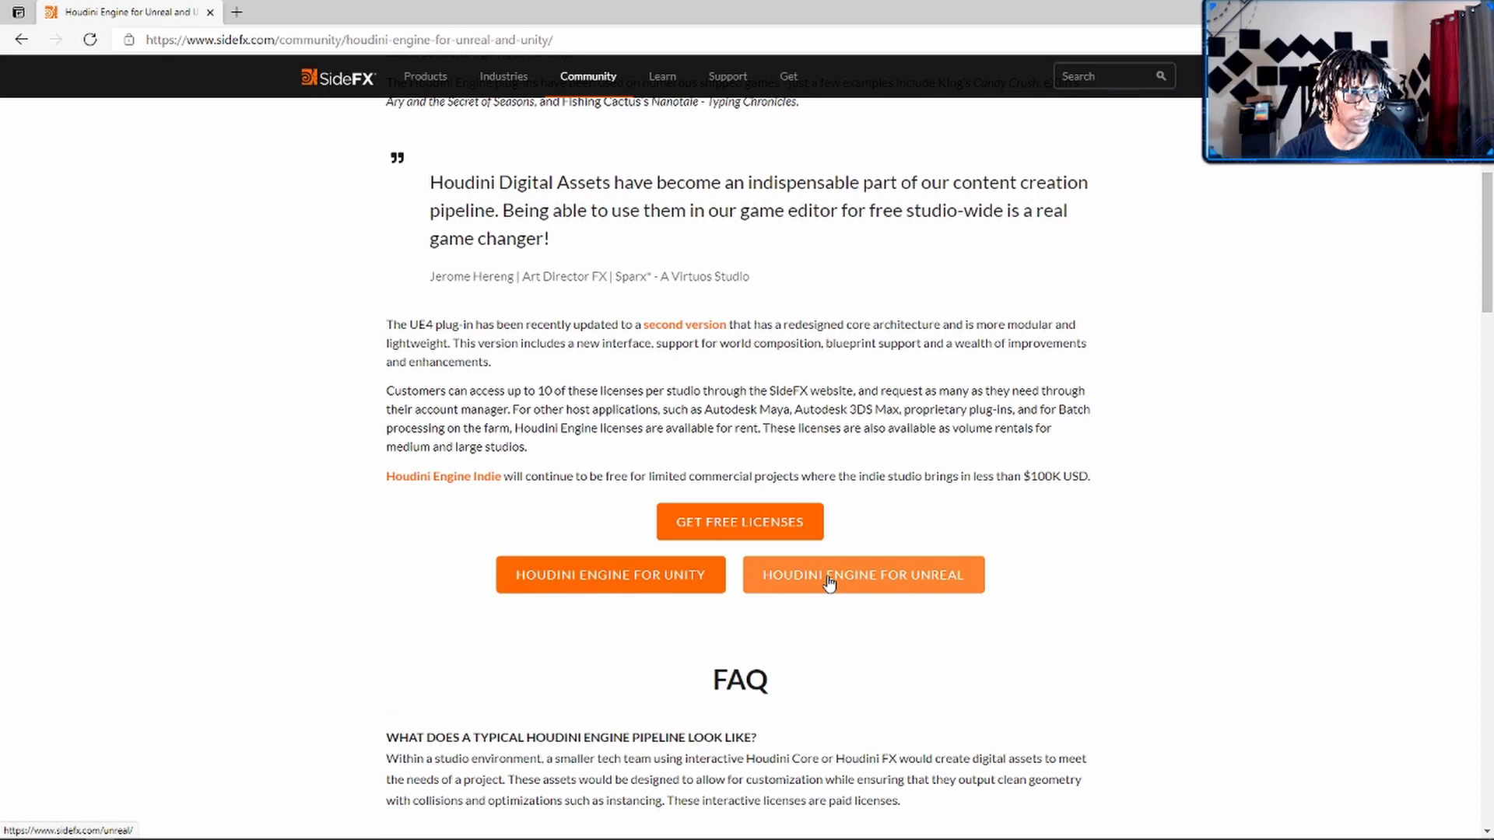
- Open the Houdini Engine for Unreal page and scroll to Download & License
{"action": "left_click", "coordinate": [861, 574]}
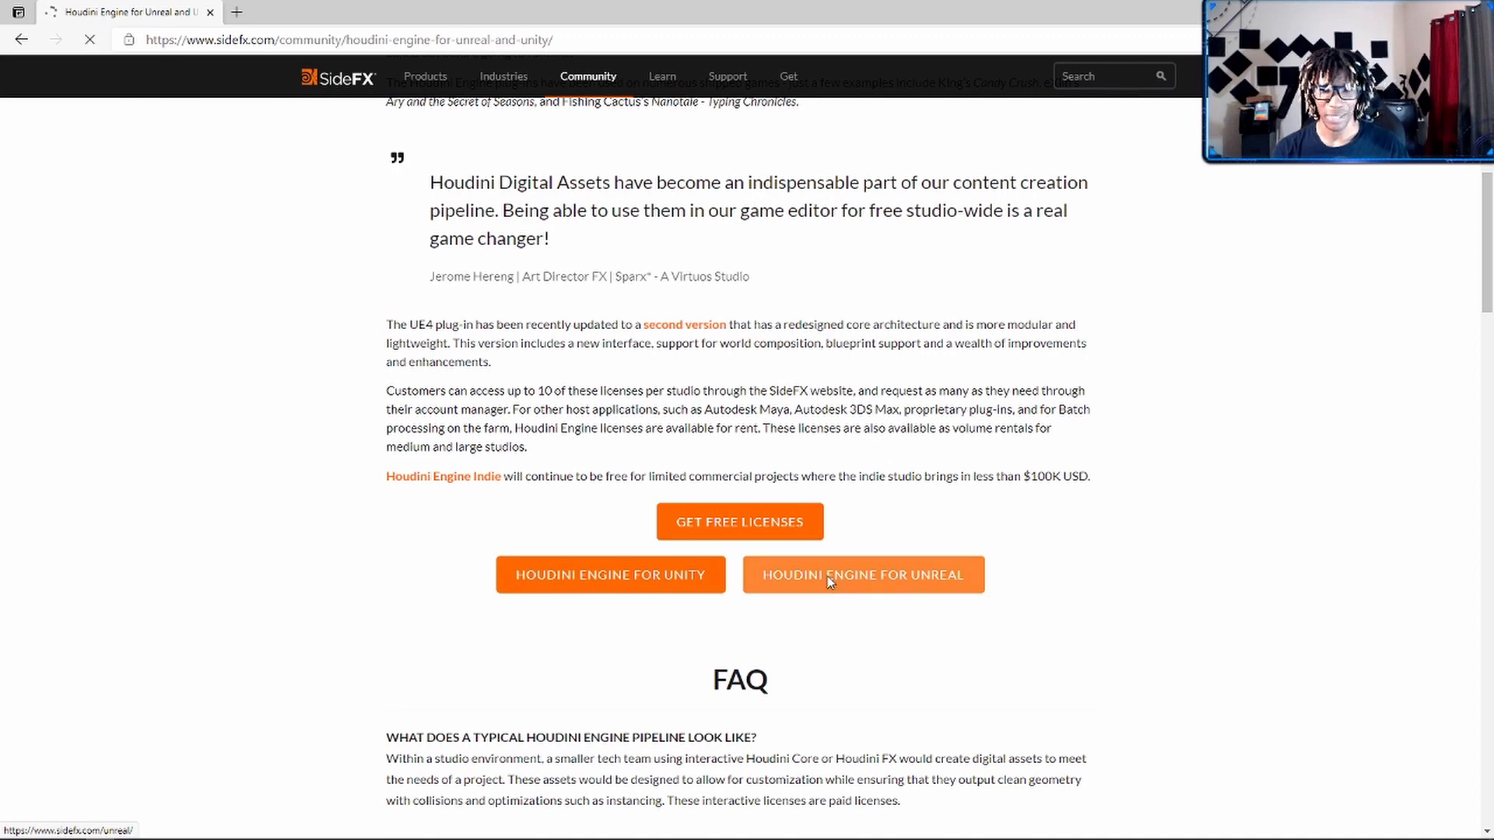
{"action": "left_click", "coordinate": [862, 574]}
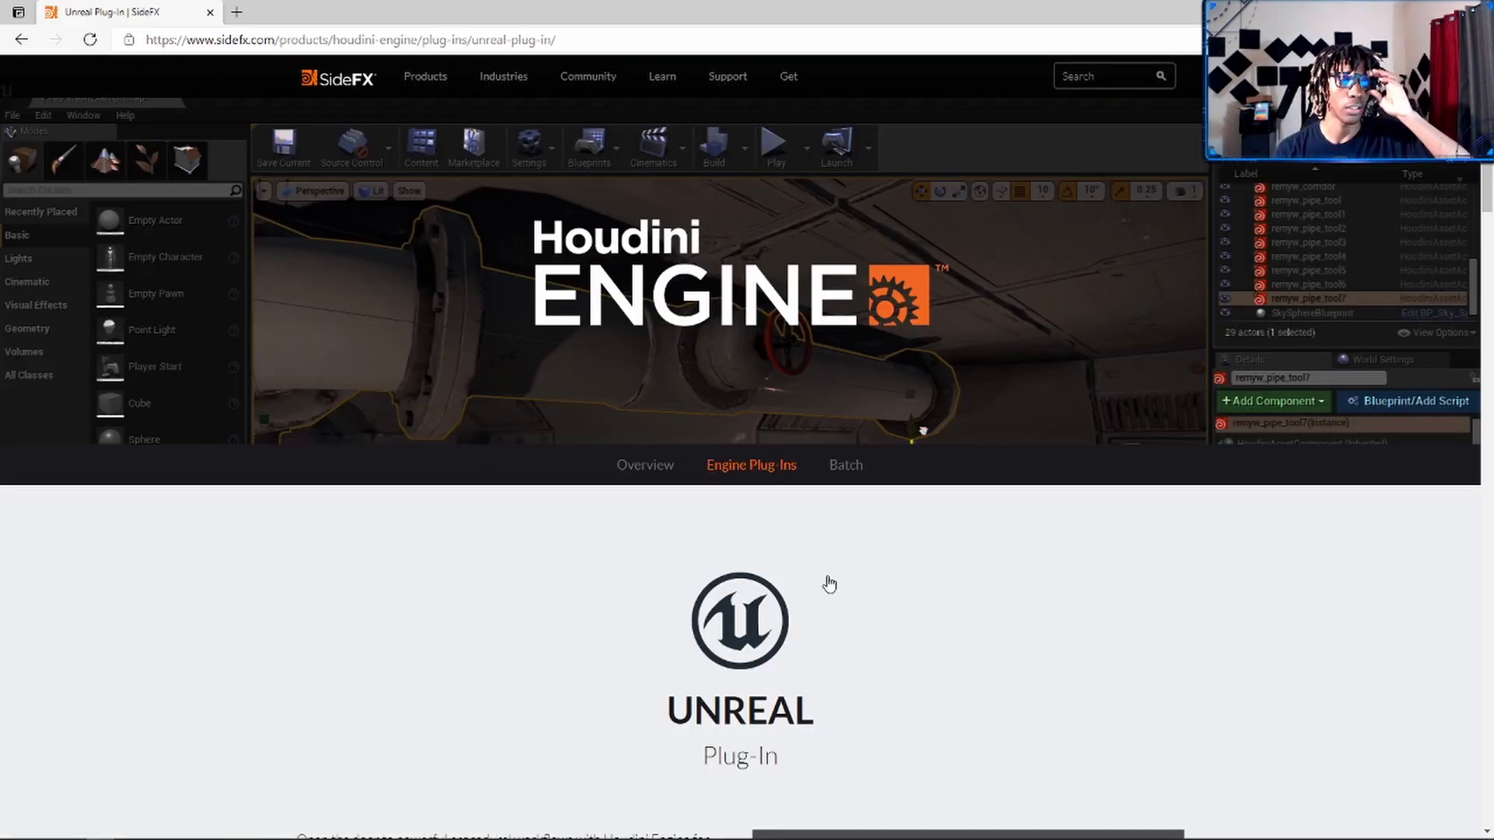
{"action": "scroll", "scroll_direction": "down", "scroll_amount": 3}
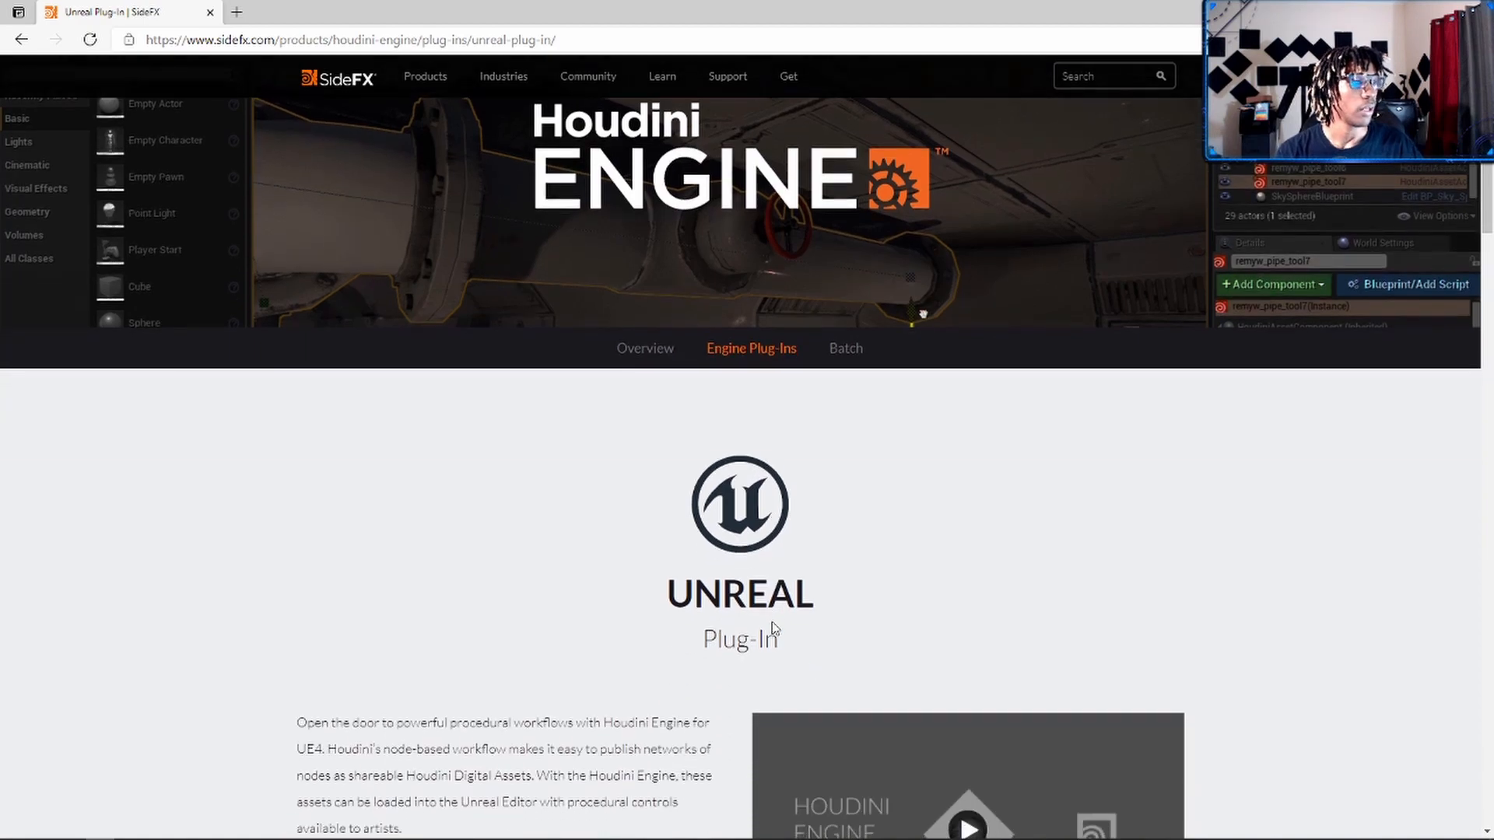
{"action": "scroll", "scroll_direction": "down", "scroll_amount": 3}
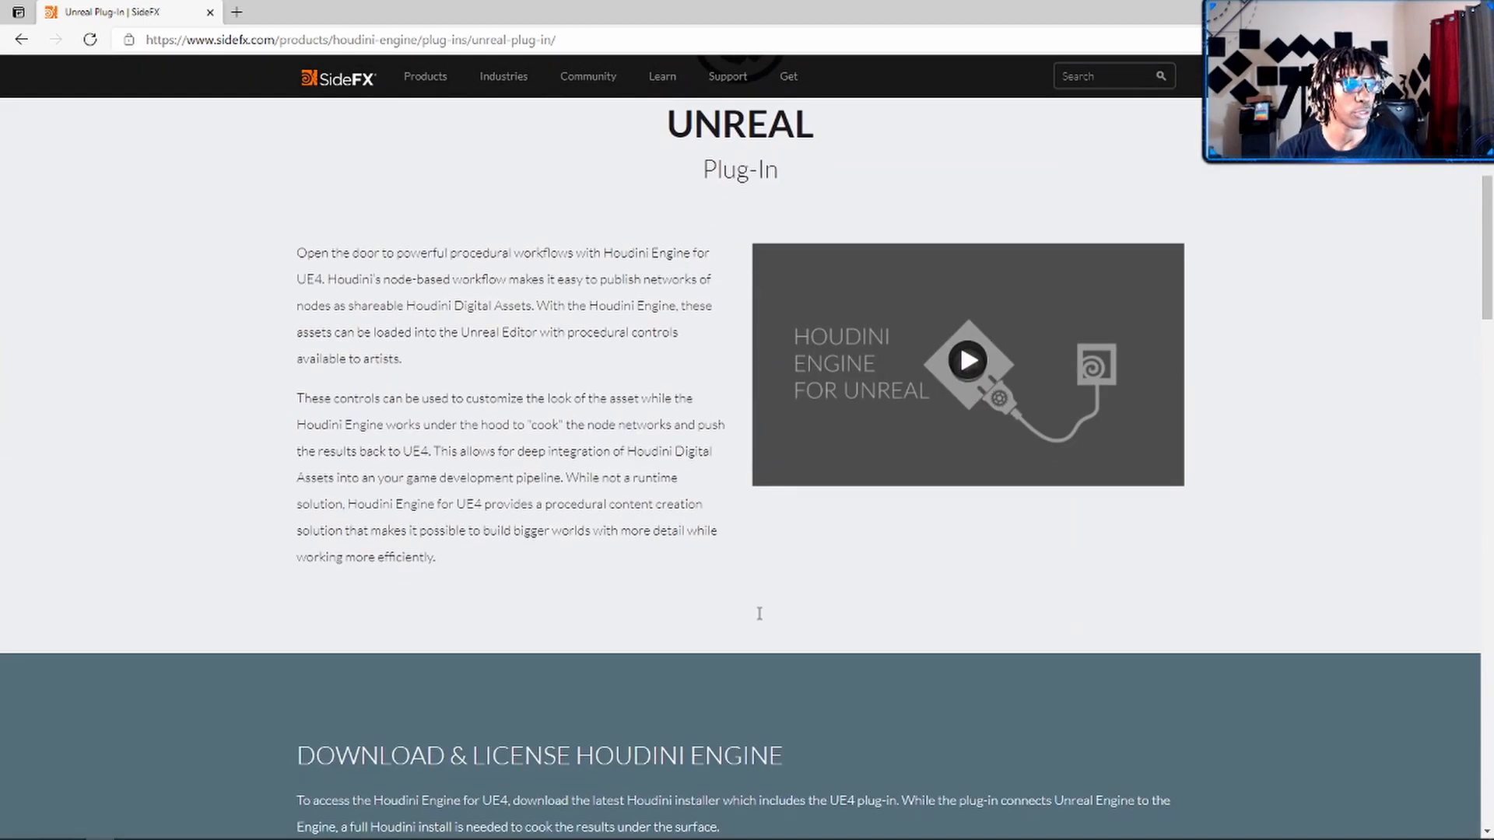
{"action": "scroll", "scroll_direction": "down", "scroll_amount": 3}
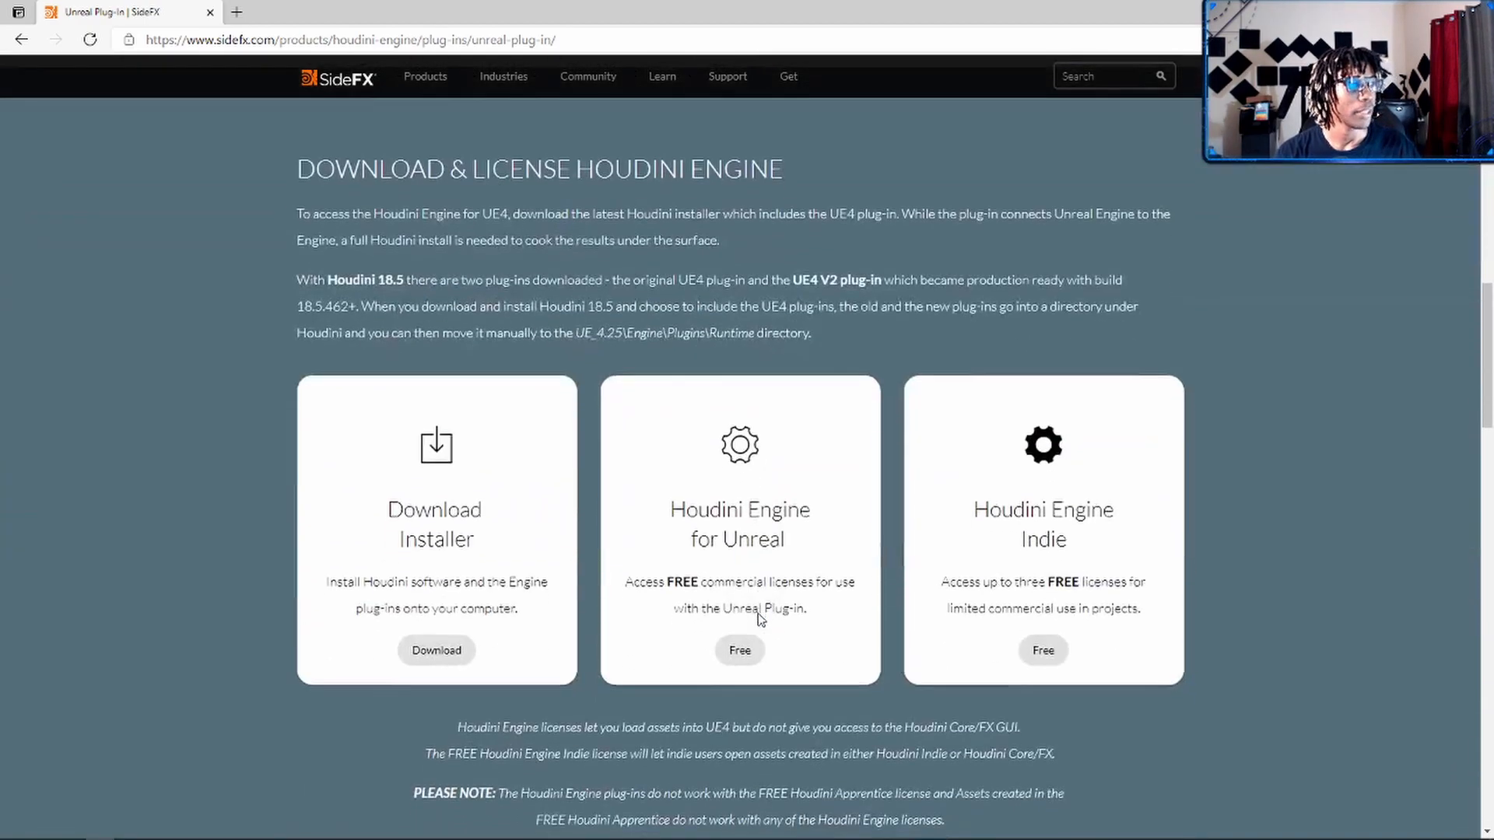
{"action": "scroll", "scroll_direction": "down", "scroll_amount": 3}
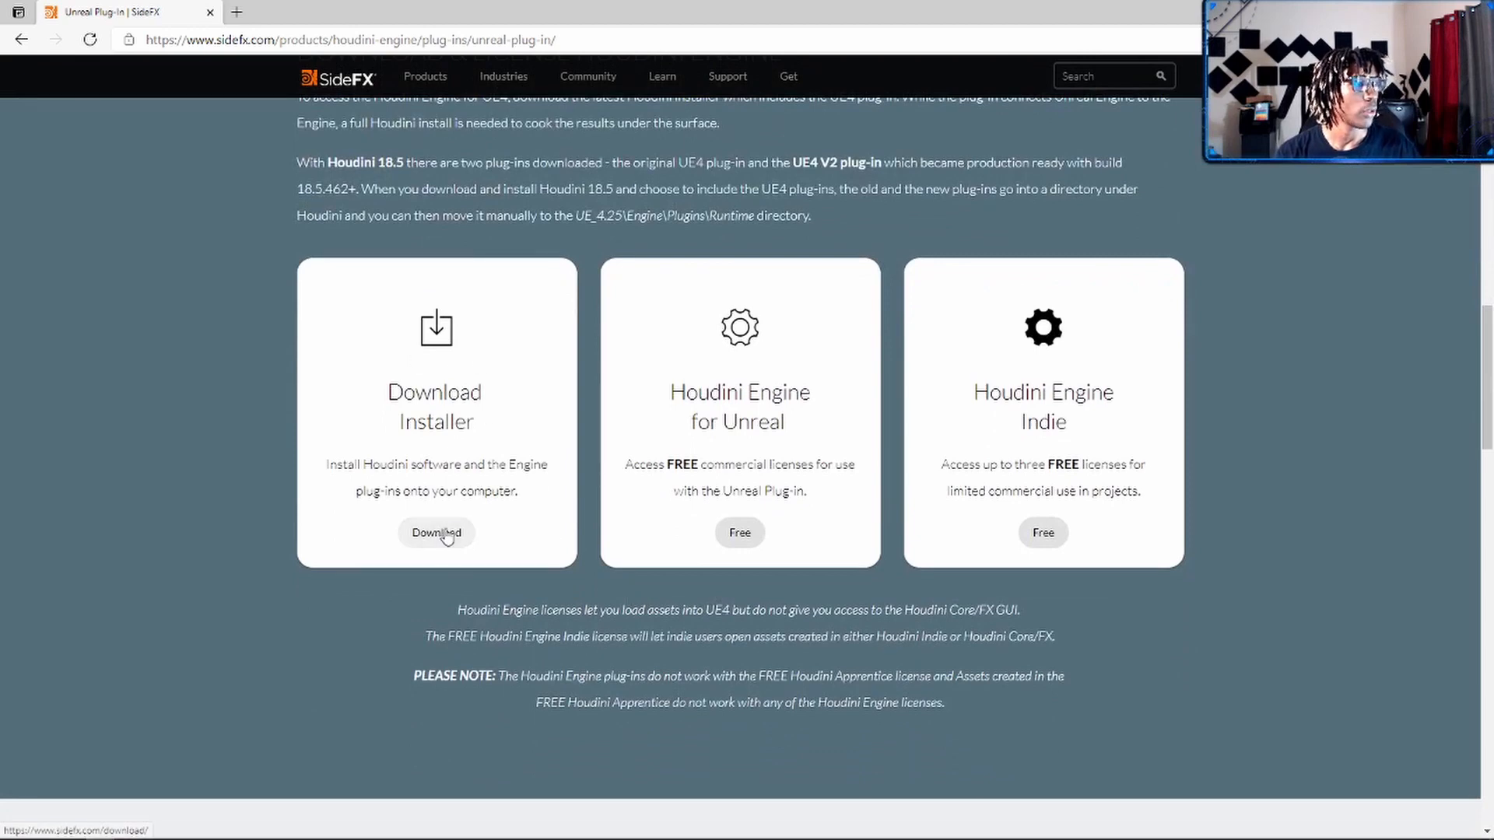
- Go to the Download page and find 'Production Builds Using New Launcher (Beta)'
{"action": "left_click", "coordinate": [434, 532]}
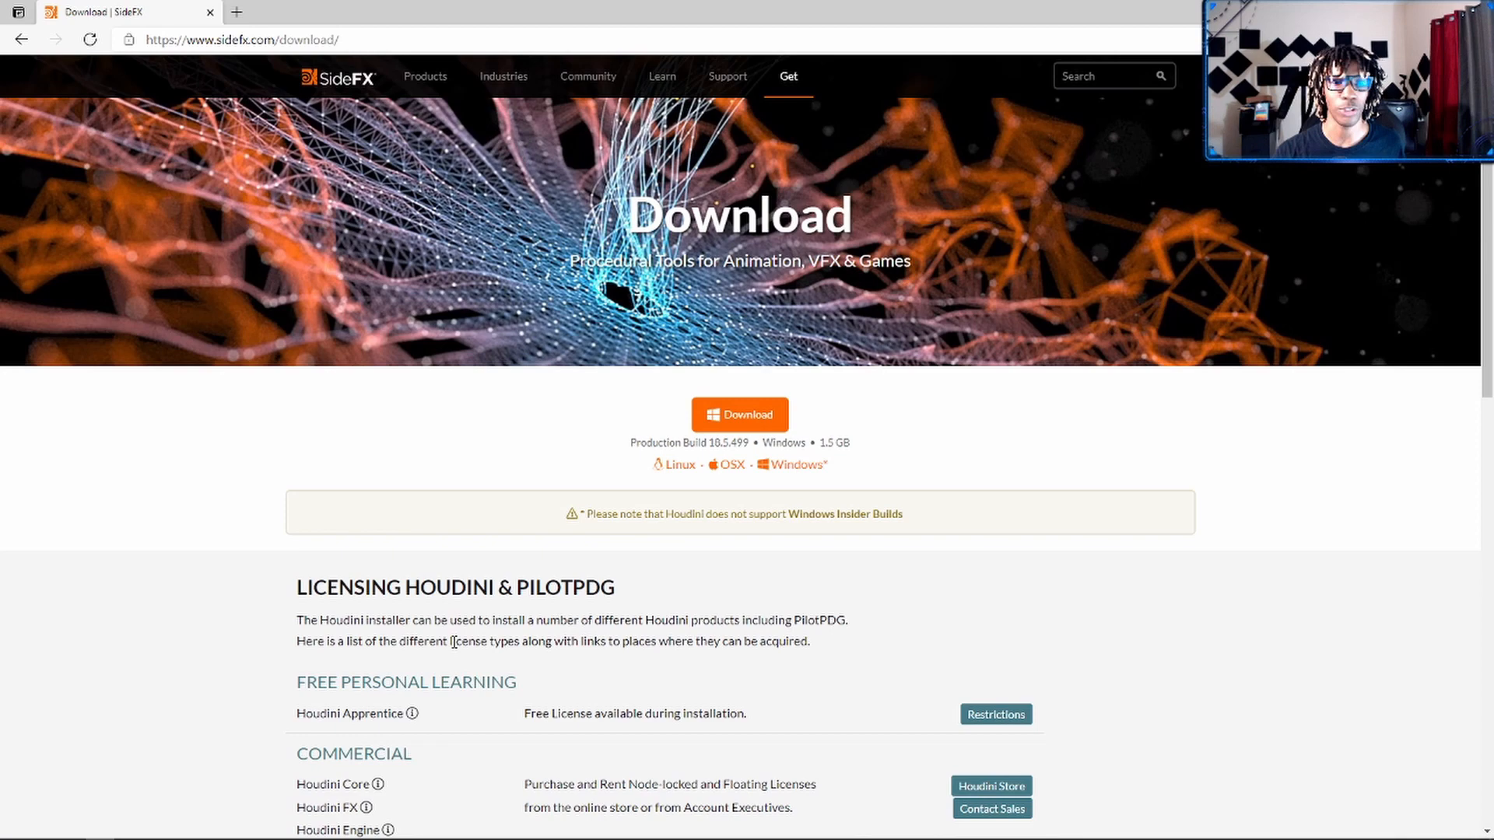
{"action": "scroll", "scroll_direction": "down", "scroll_amount": 3}
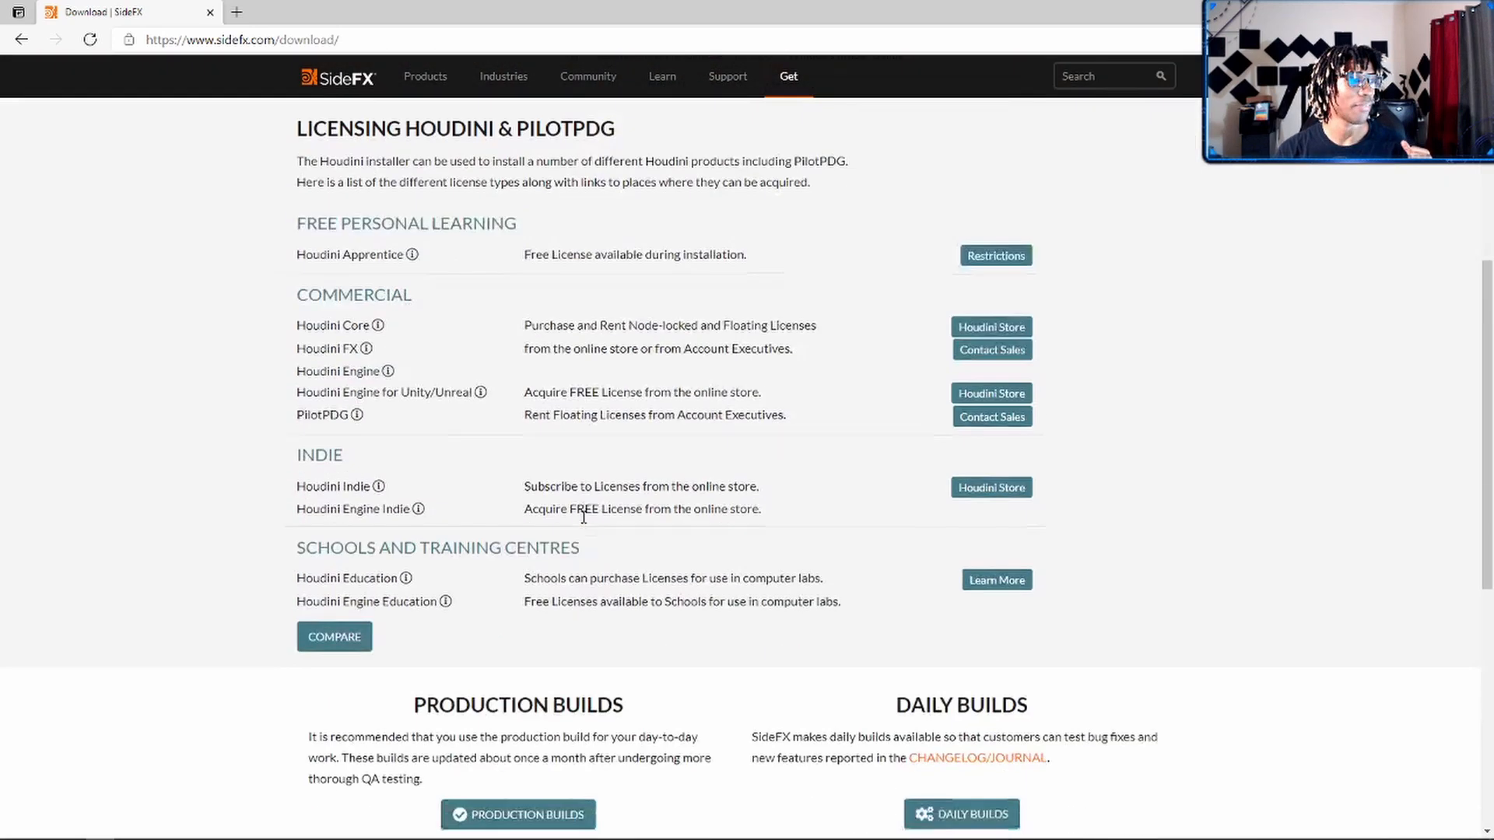
{"action": "scroll", "scroll_direction": "down", "scroll_amount": 3}
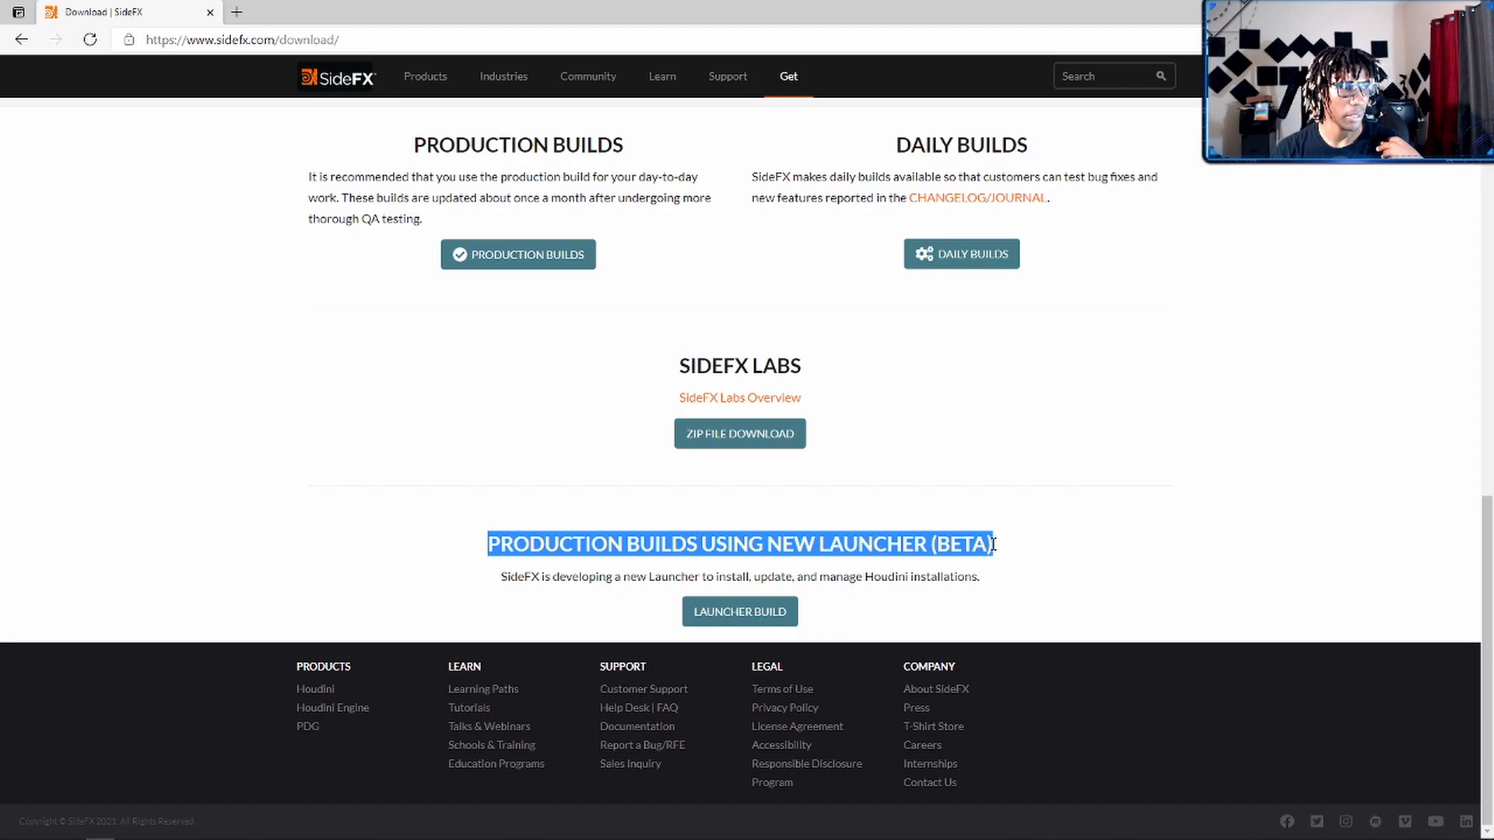
{"action": "scroll", "scroll_direction": "up", "scroll_amount": 3}
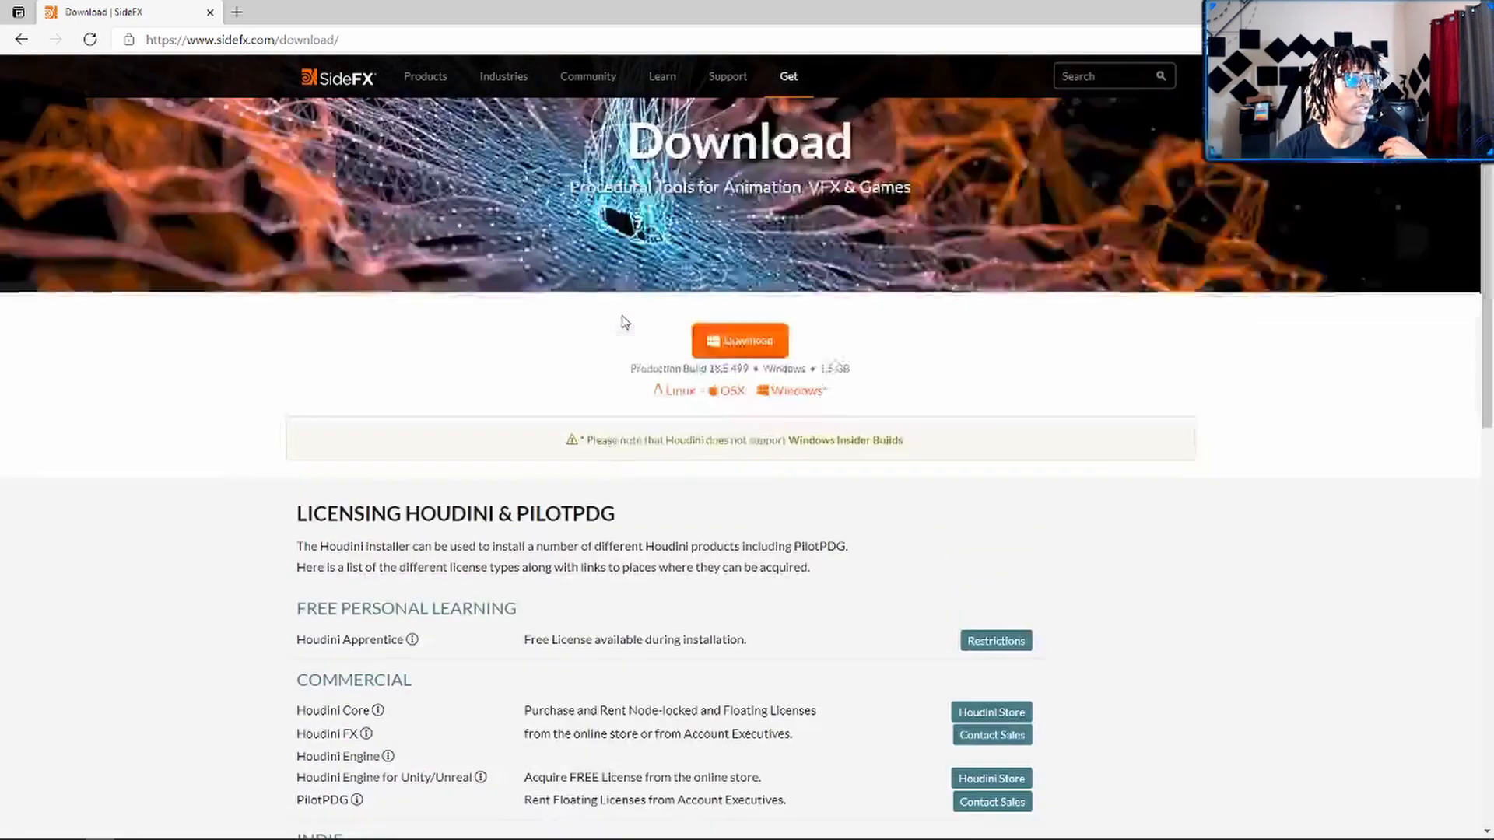
{"action": "scroll", "scroll_direction": "down", "scroll_amount": 3}
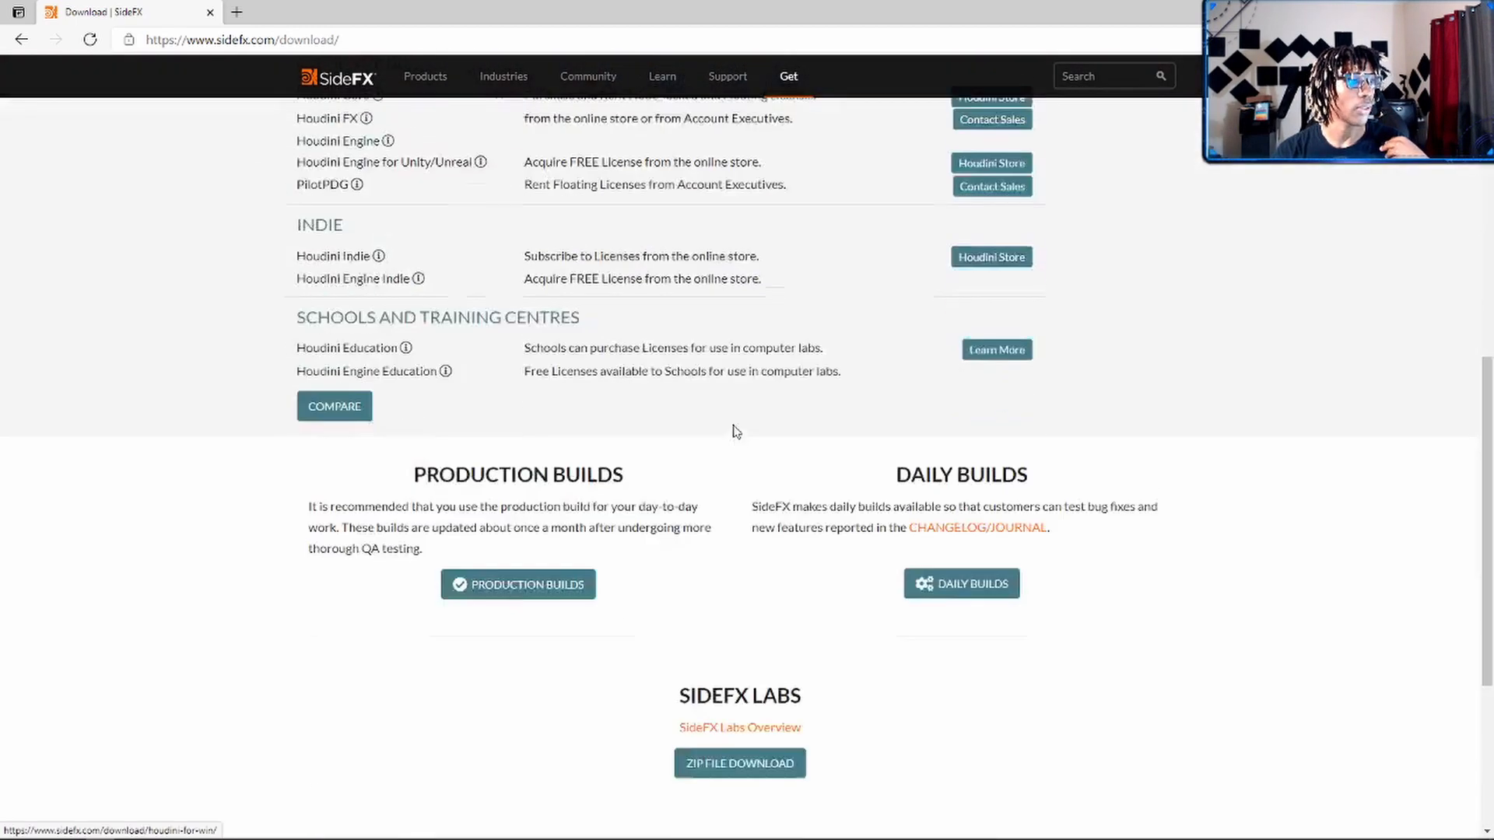
{"action": "scroll", "scroll_direction": "down", "scroll_amount": 3}
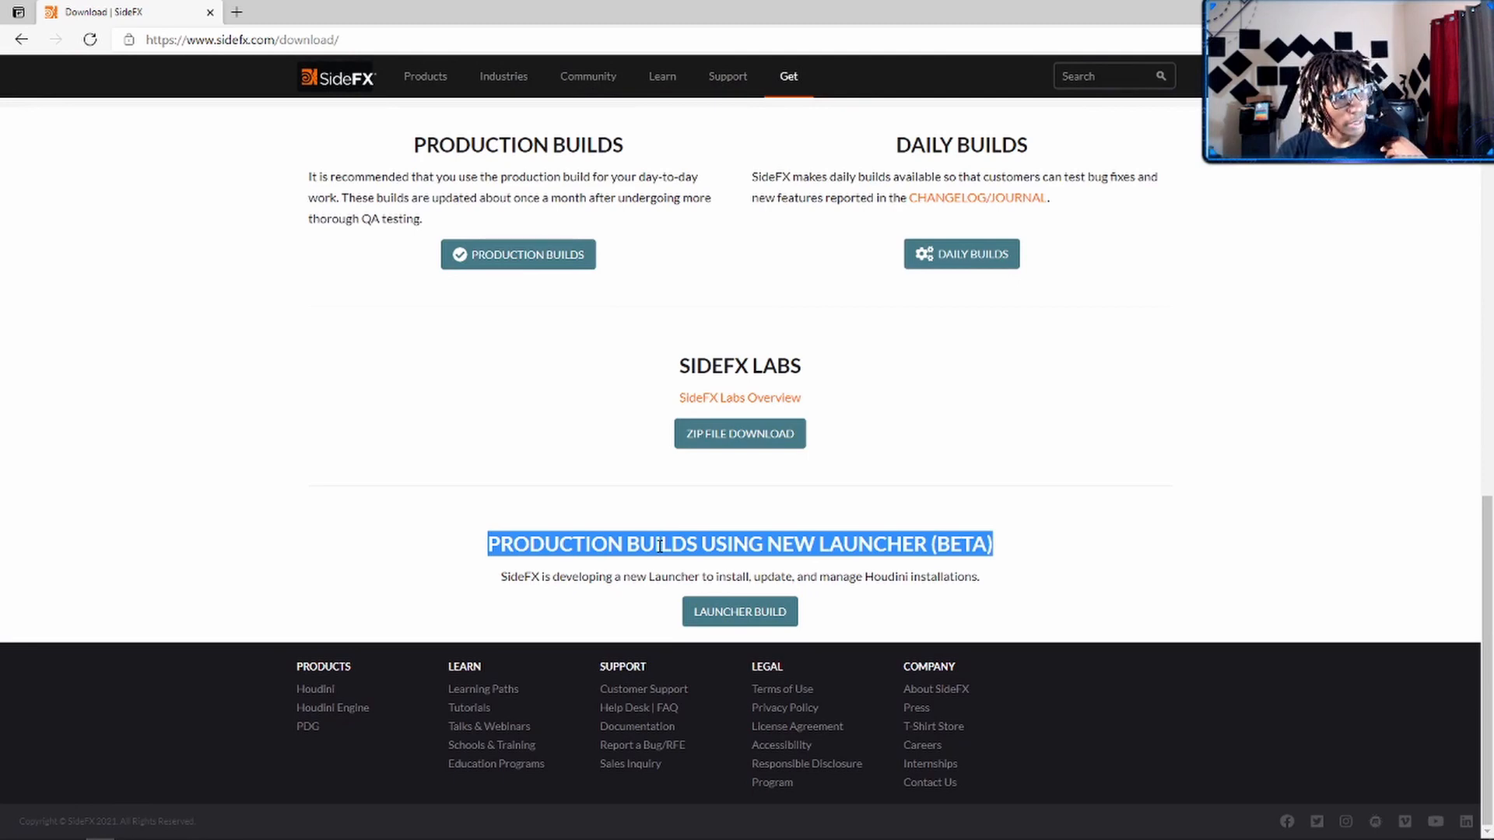
{"action": "mouse_move", "coordinate": [277, 606]}
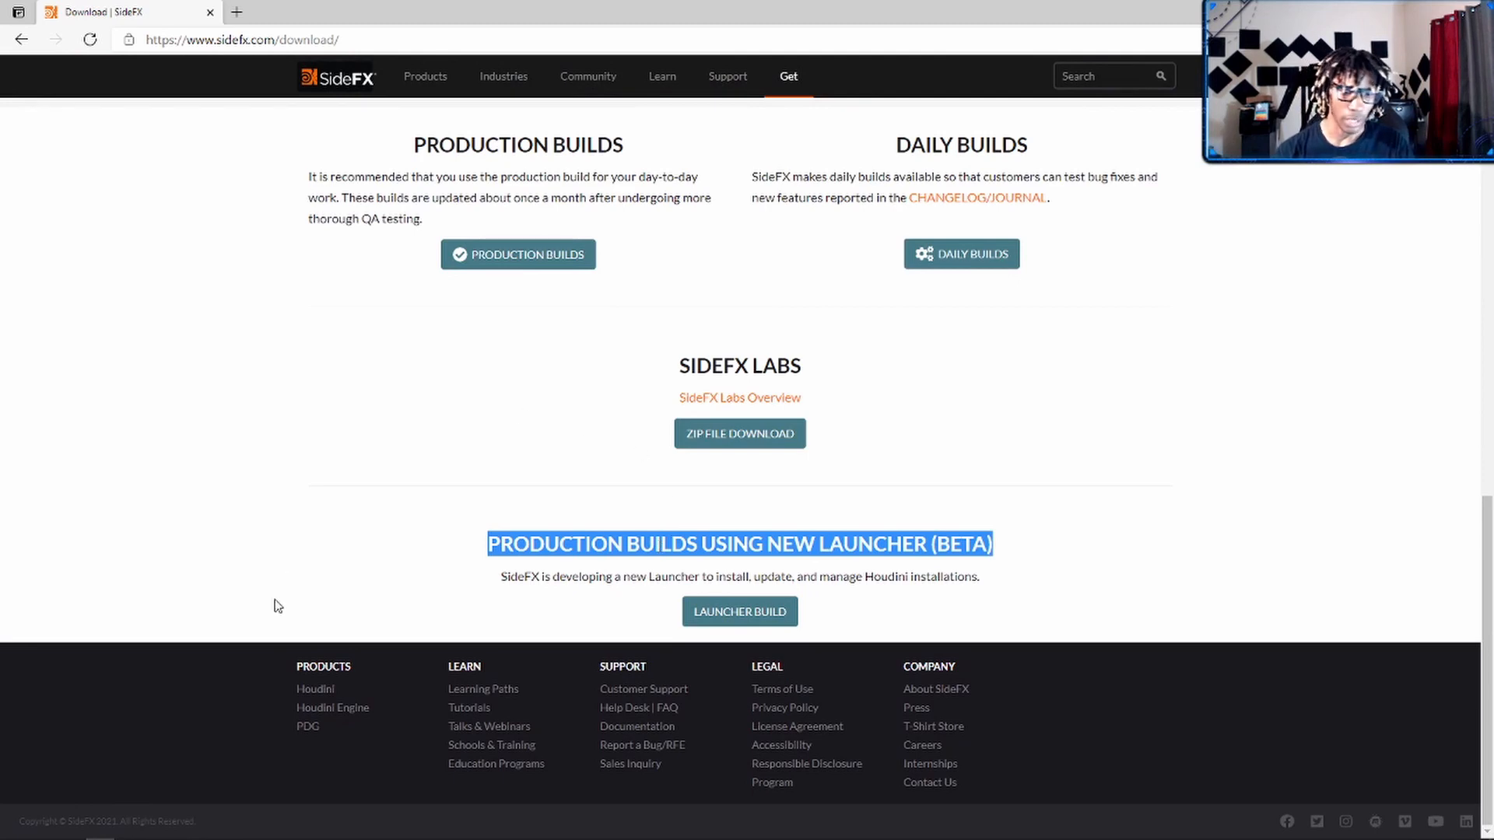
{"action": "mouse_move", "coordinate": [287, 585]}
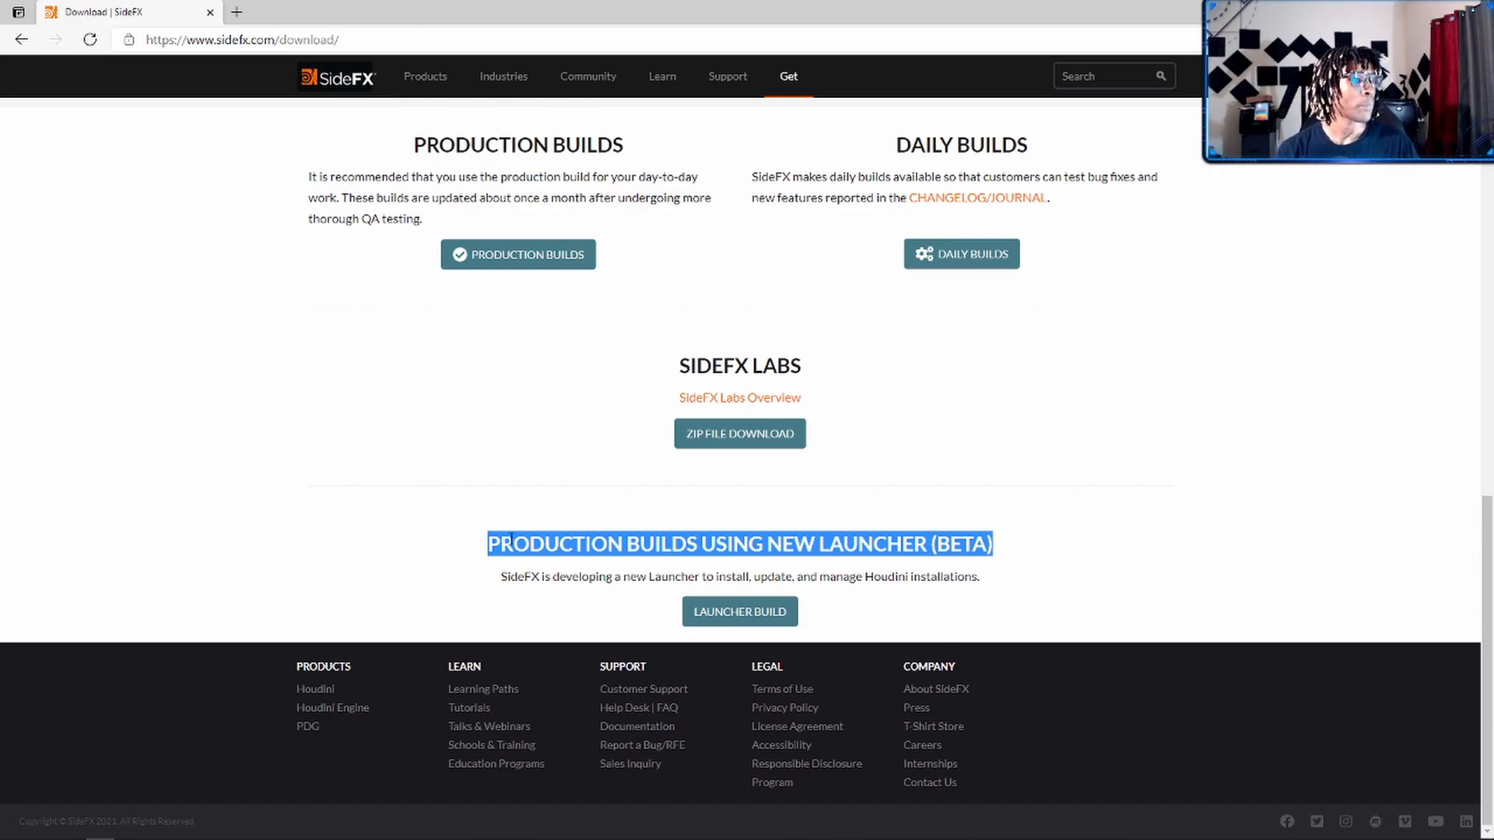
{"action": "left_click", "coordinate": [764, 544]}
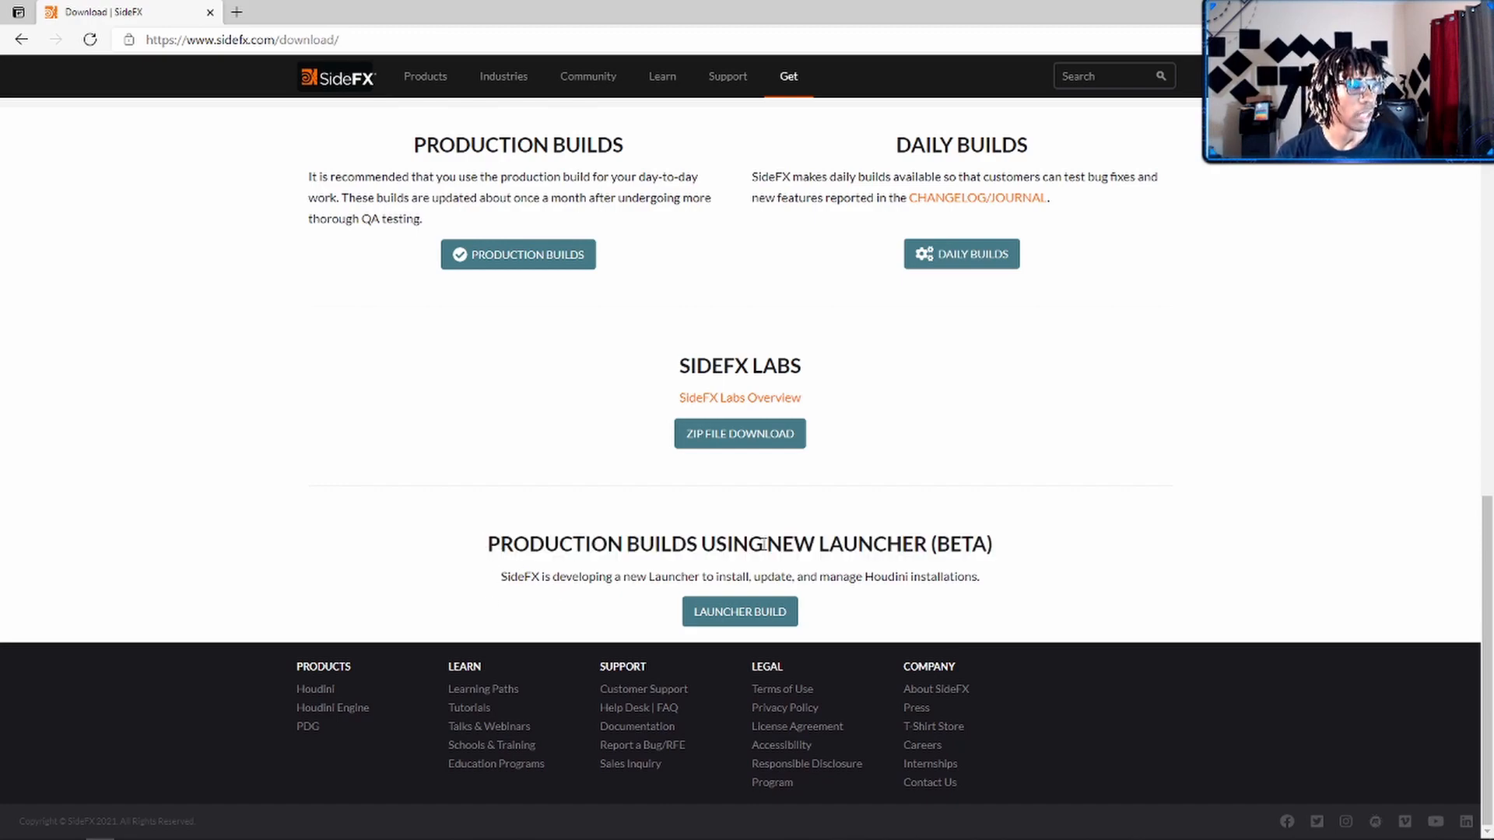
{"action": "scroll", "scroll_direction": "up", "scroll_amount": 3}
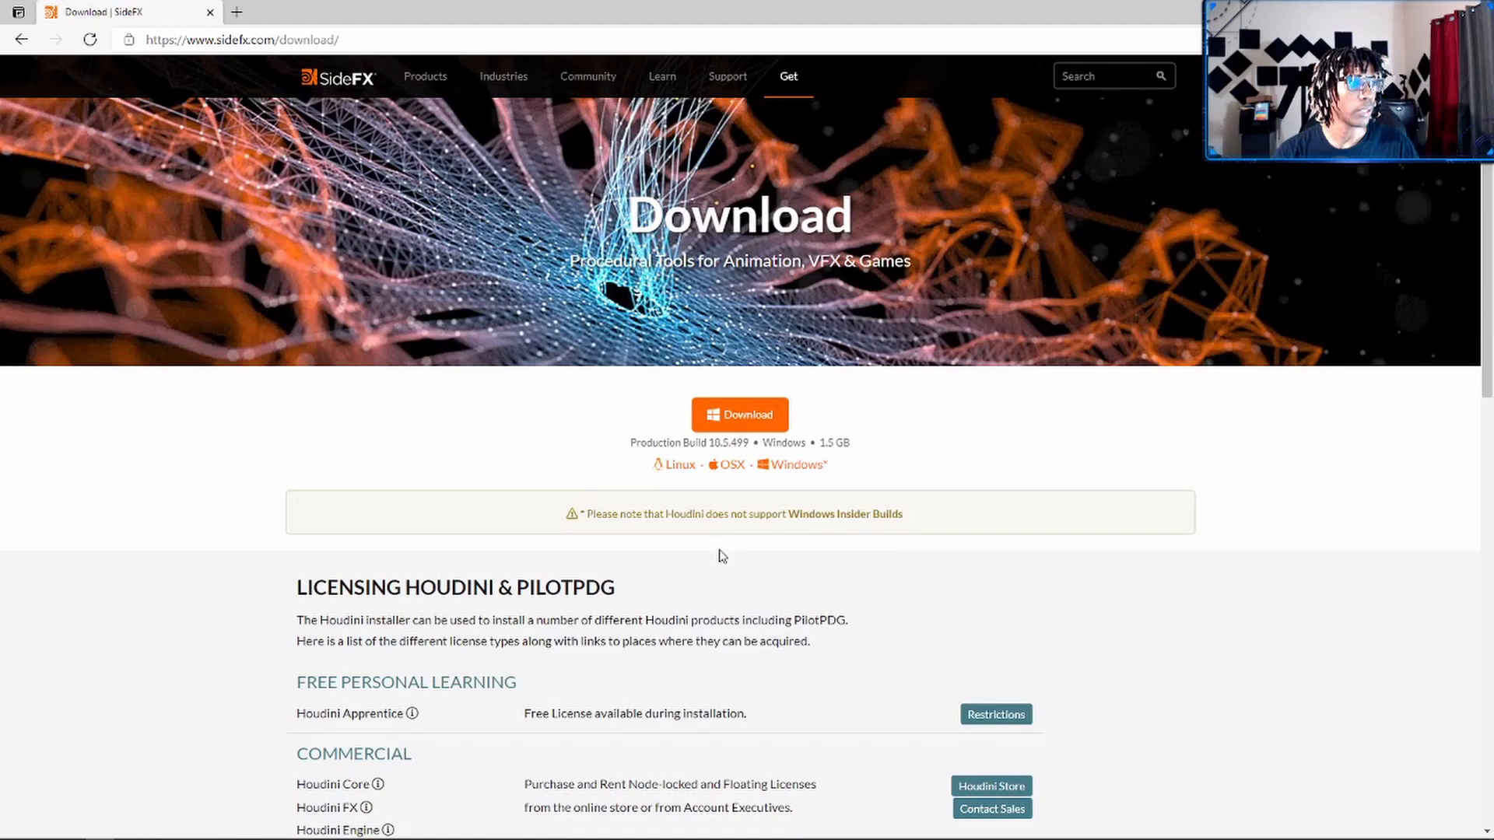
{"action": "mouse_move", "coordinate": [740, 415]}
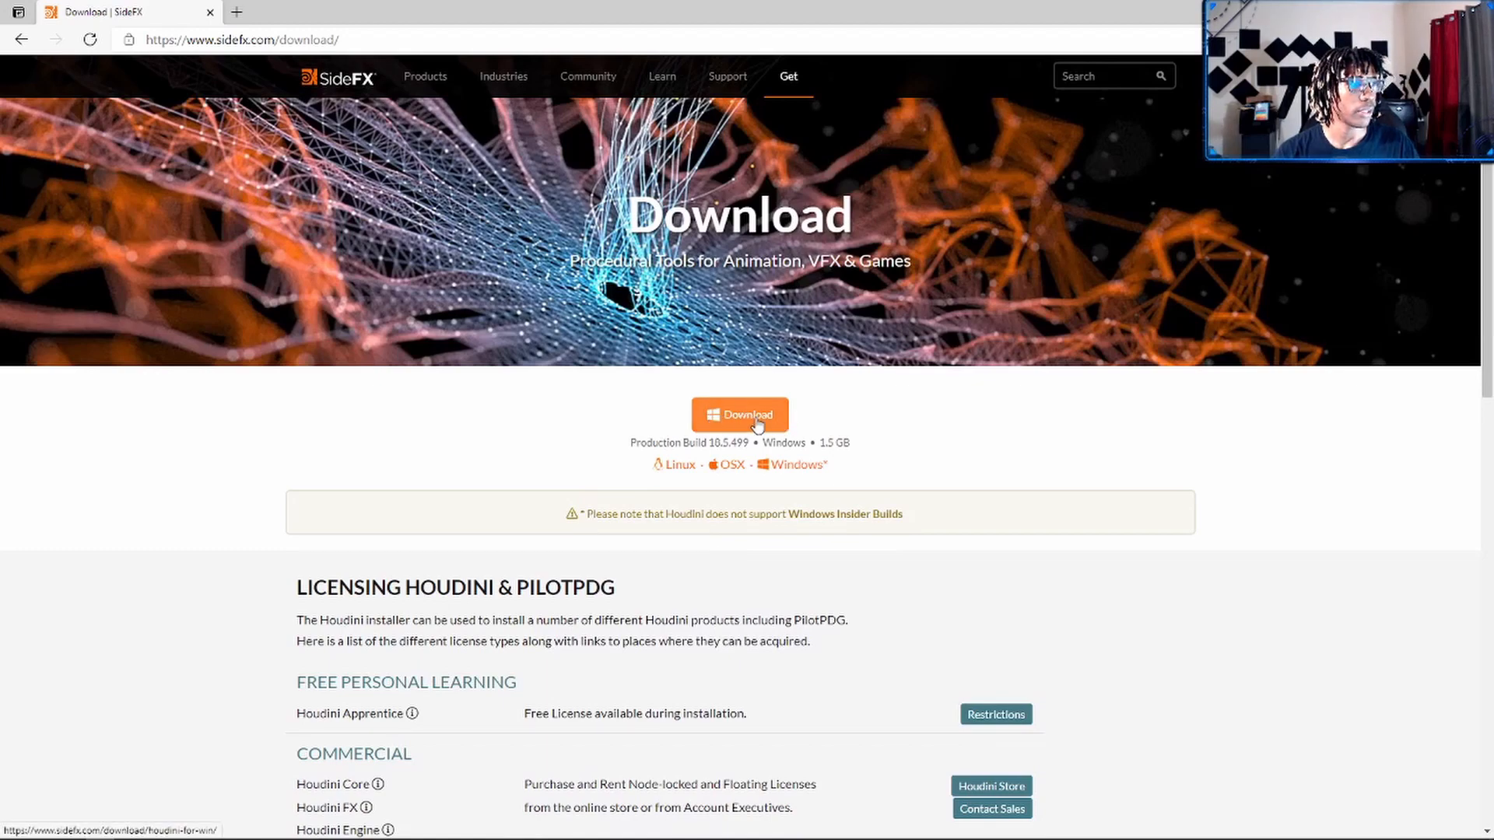
{"action": "scroll", "scroll_direction": "down", "scroll_amount": 3}
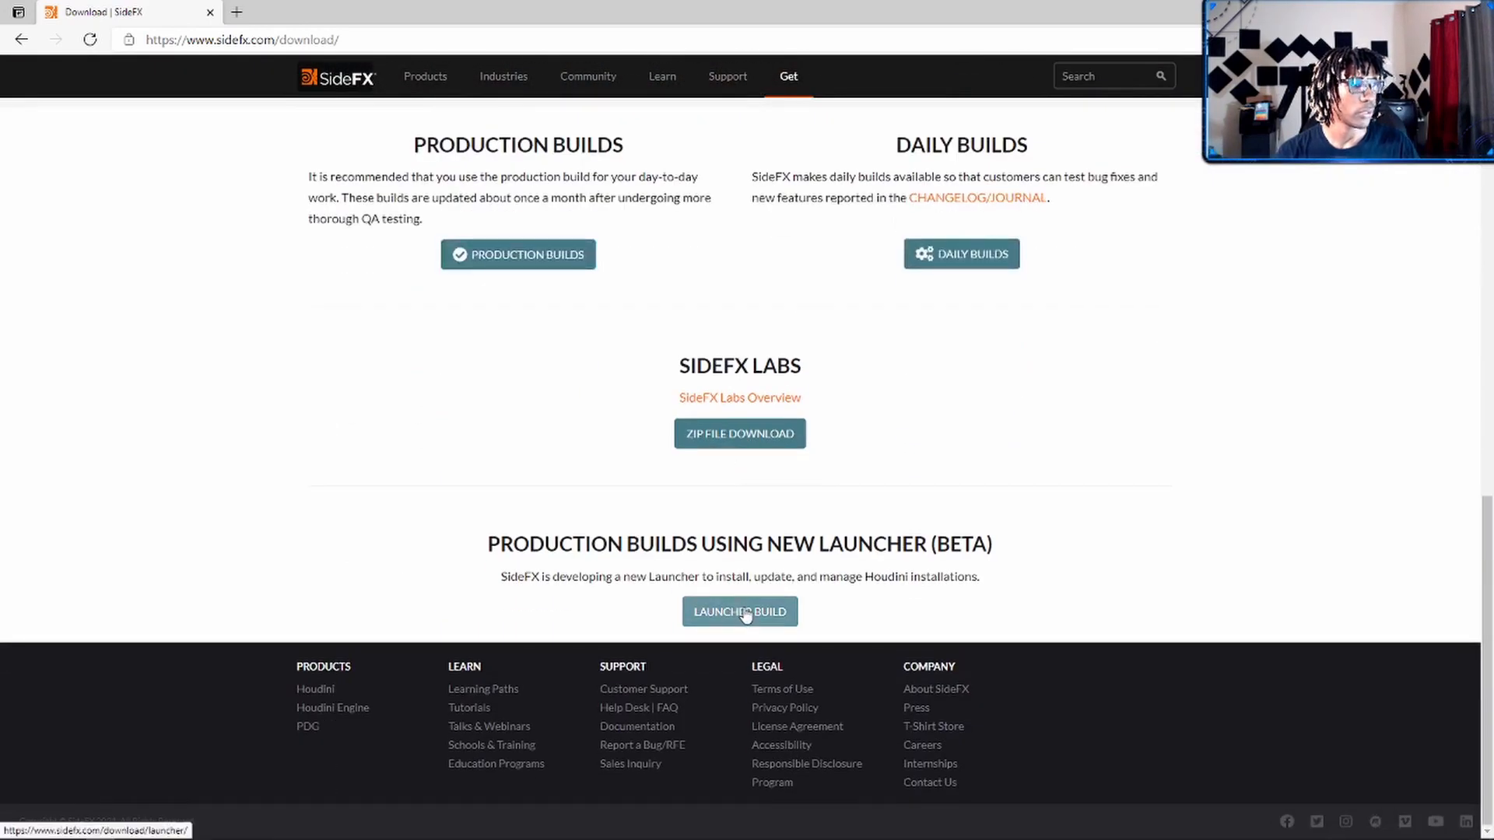
{"action": "scroll", "scroll_direction": "up", "scroll_amount": 3}
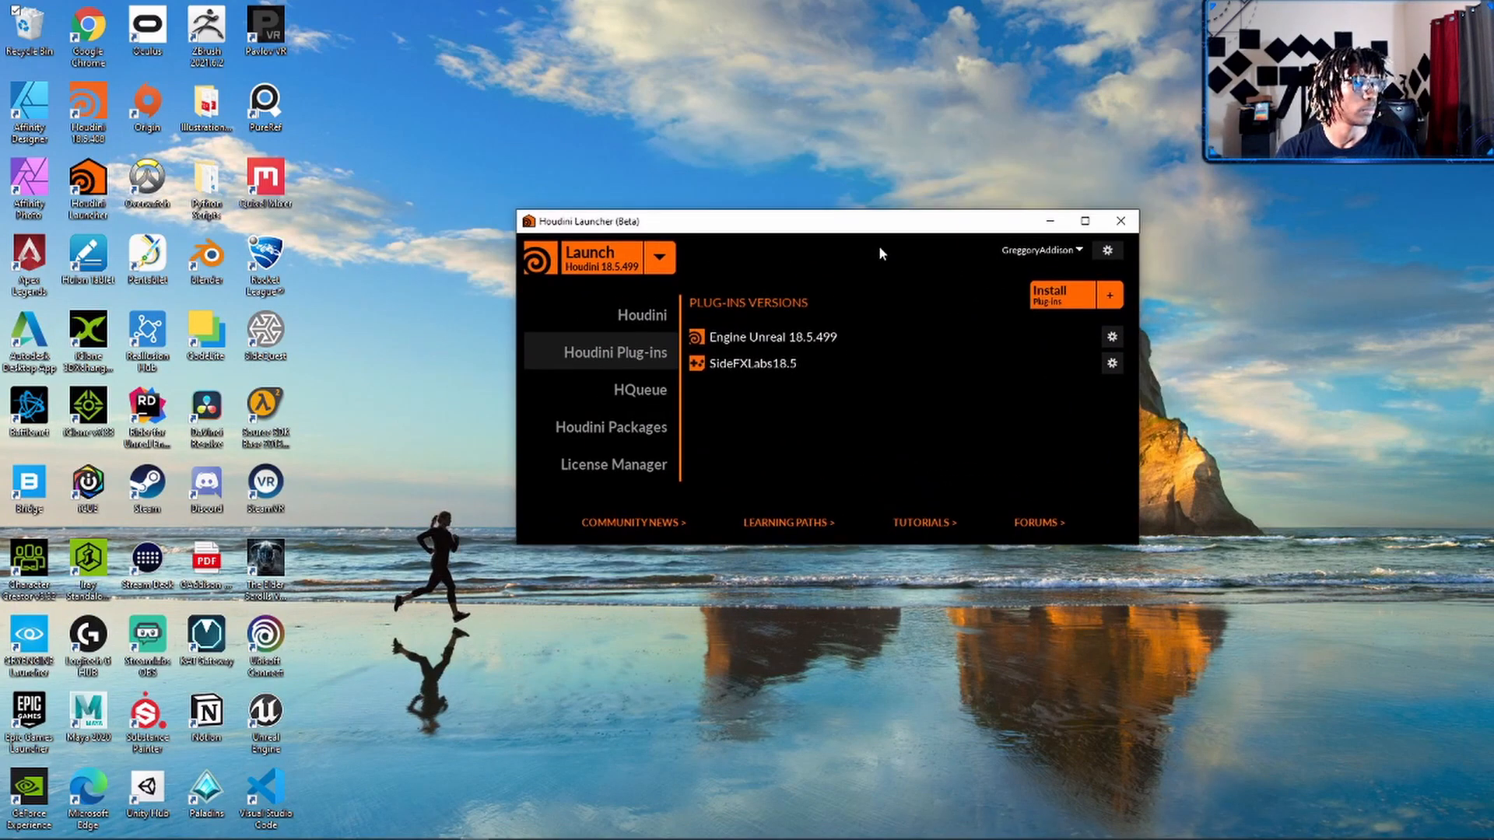
- Open and close the account dropdown while viewing the launcher's Houdini Plug-ins list
{"action": "left_click", "coordinate": [1040, 249]}
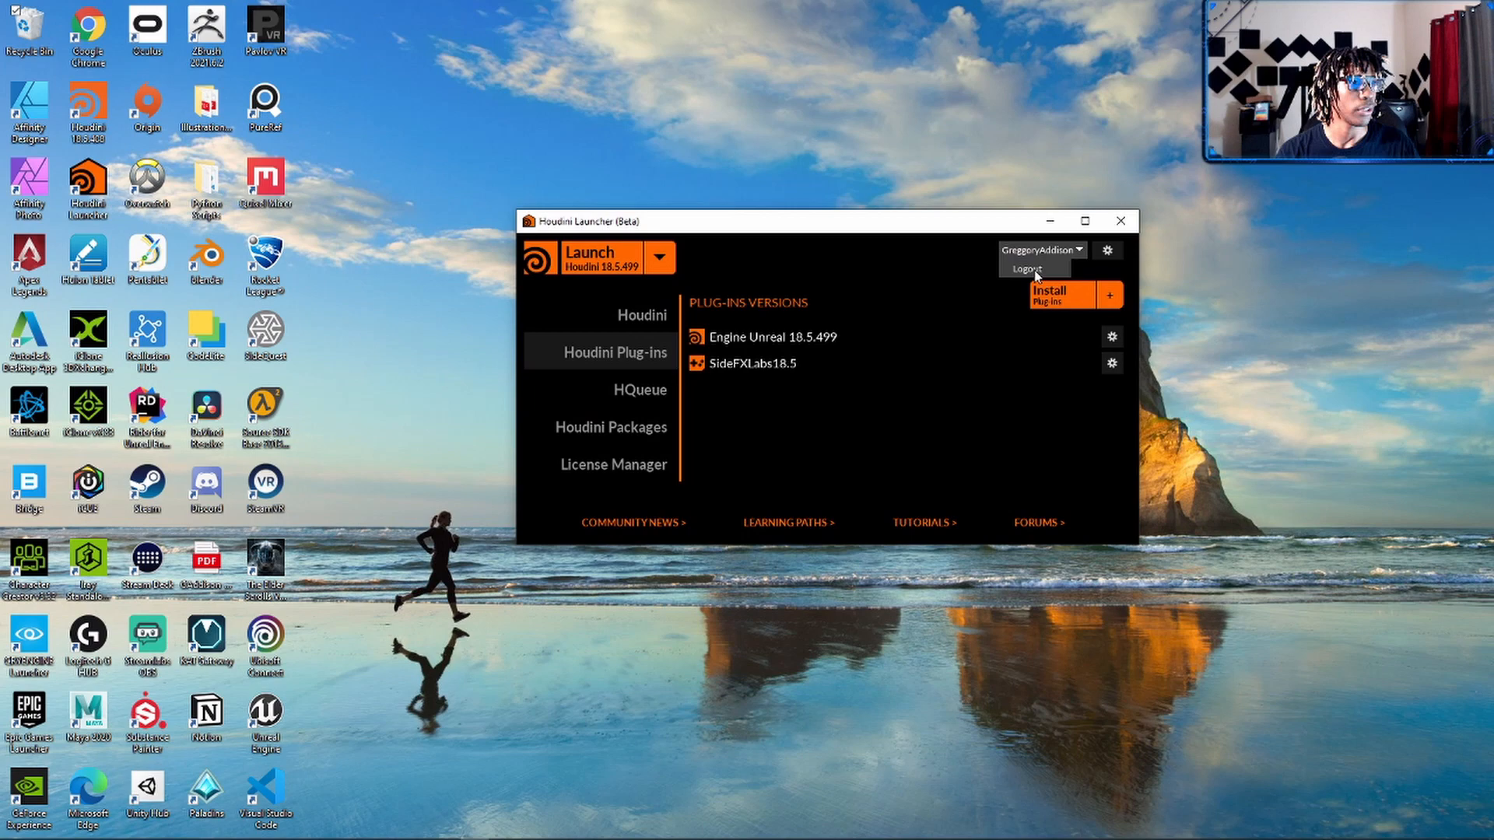
{"action": "left_click", "coordinate": [917, 233]}
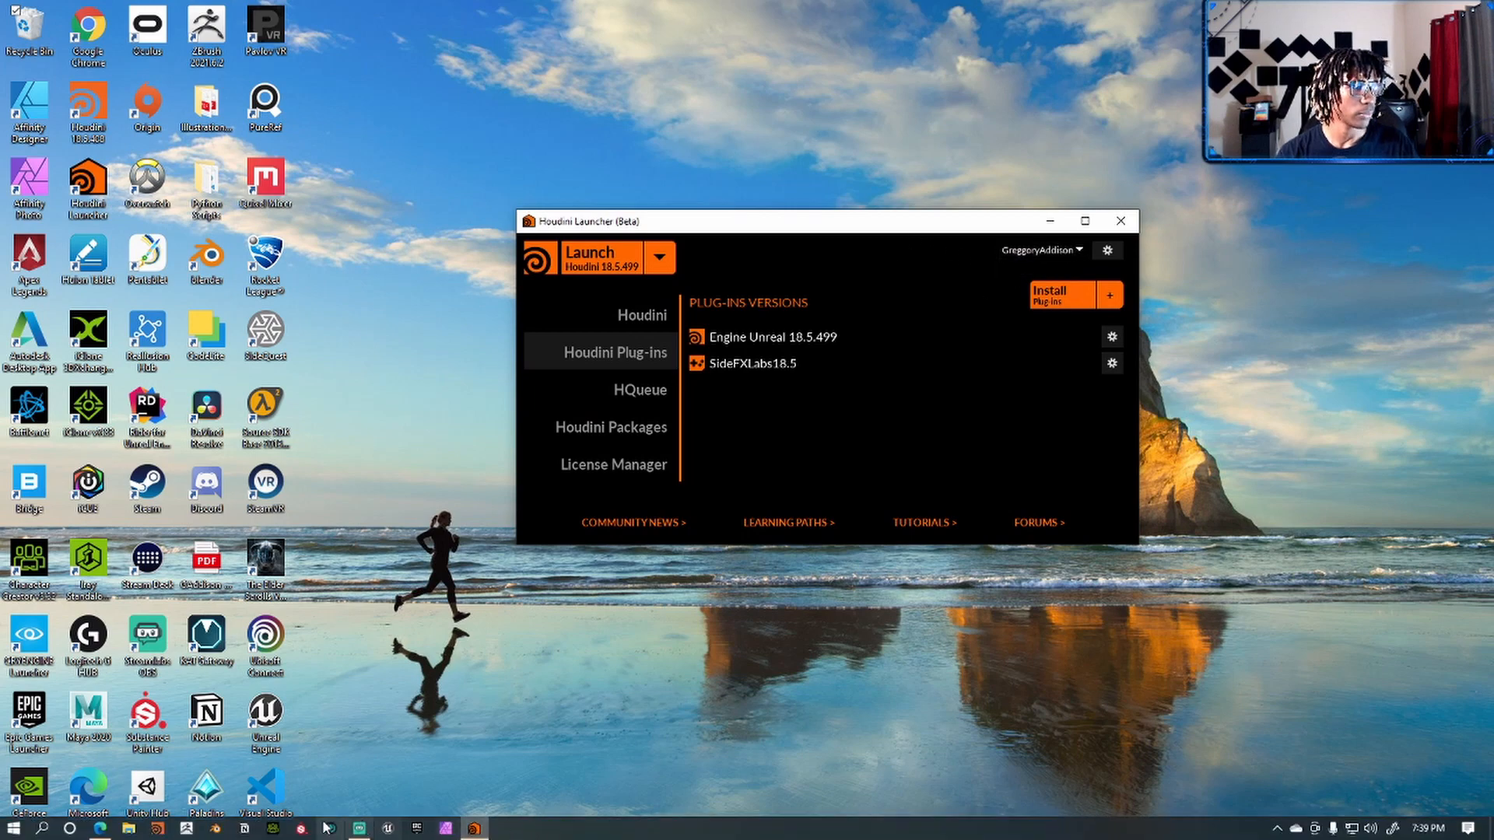
{"action": "mouse_move", "coordinate": [474, 826]}
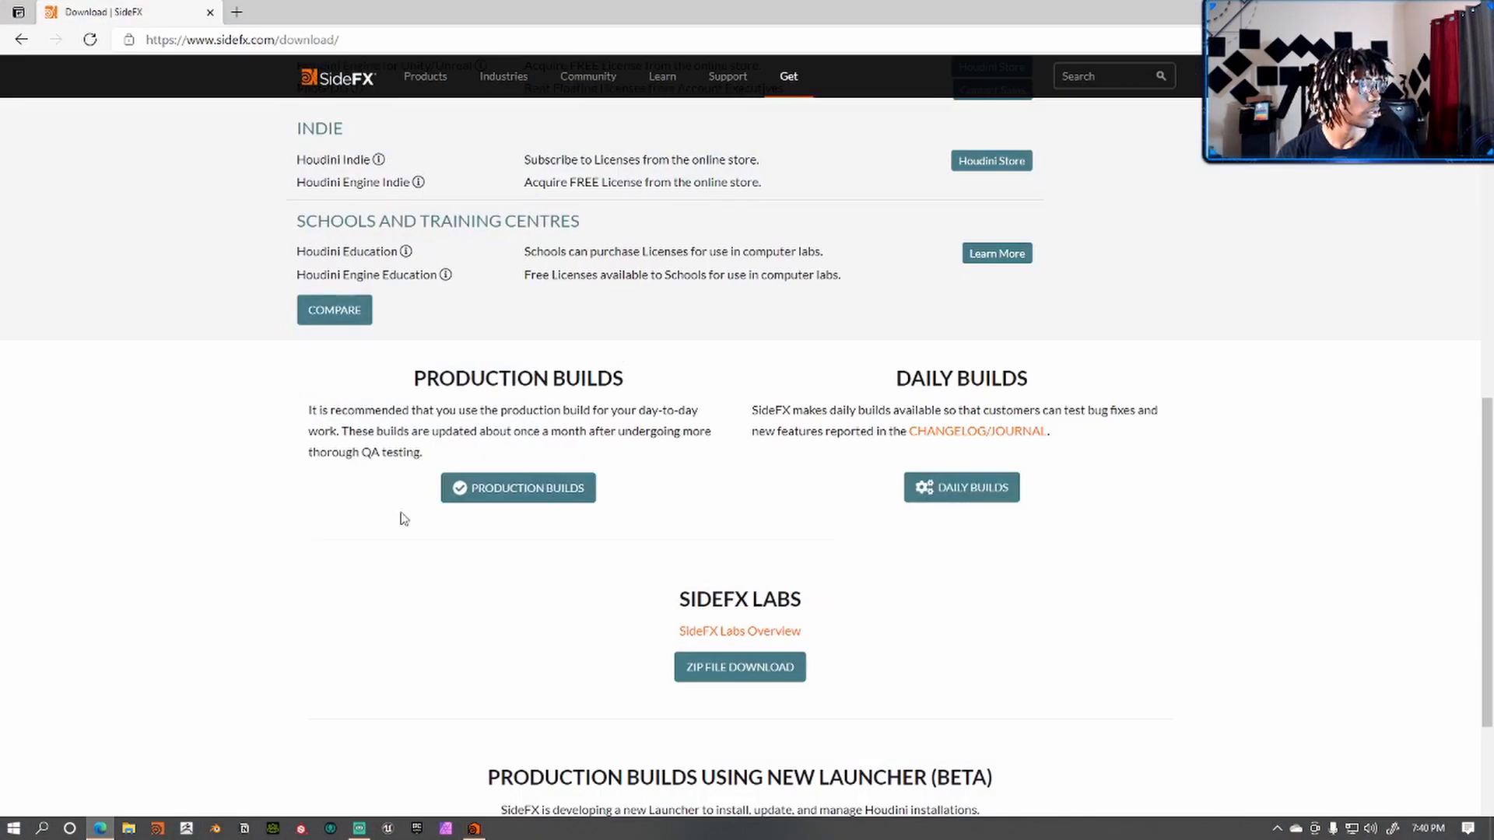
- Go to the Houdini store page through the Get > Buy menu
{"action": "scroll", "scroll_direction": "up", "scroll_amount": 3}
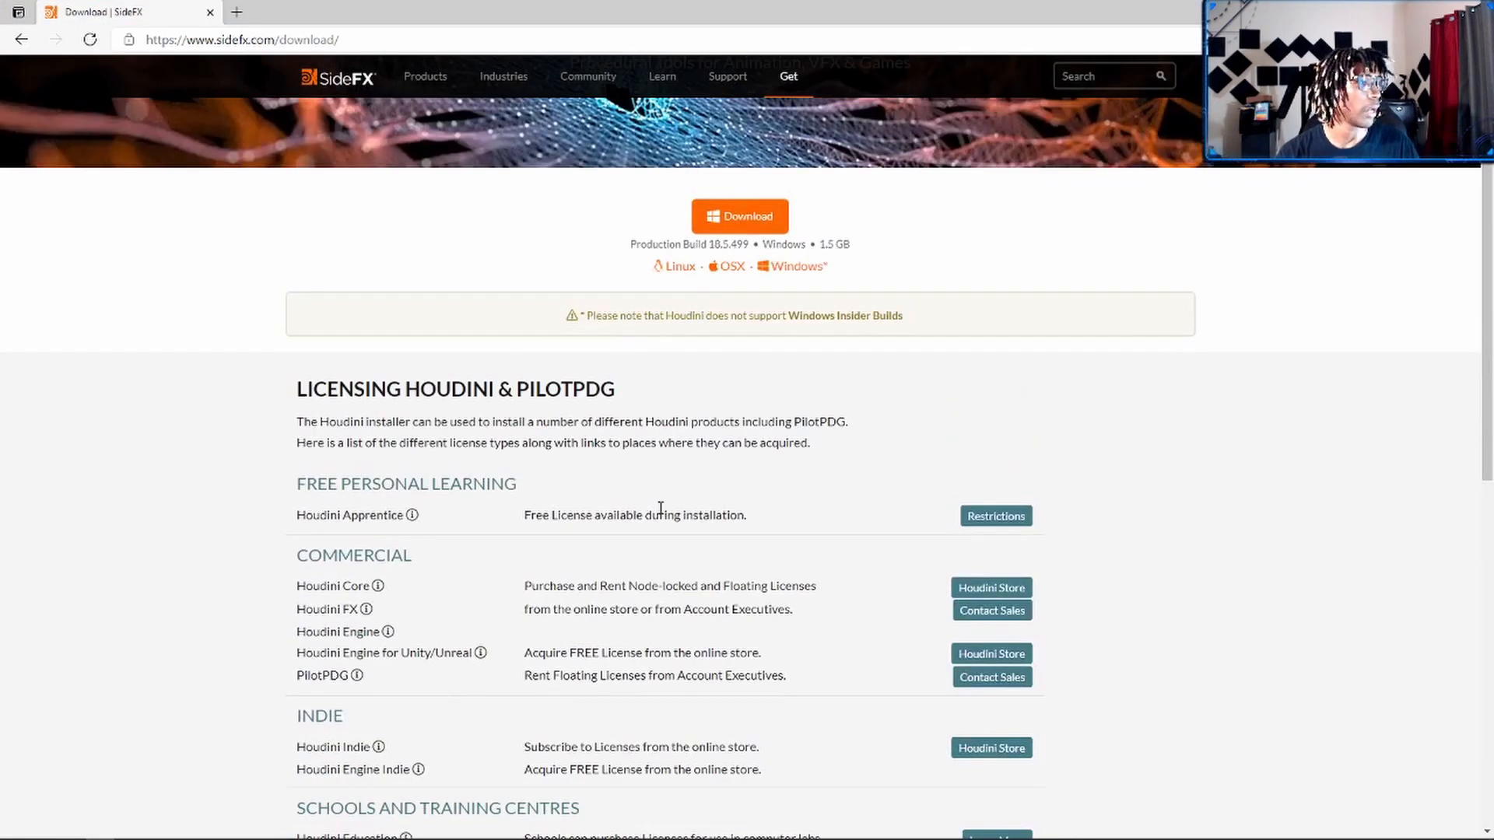
{"action": "scroll", "scroll_direction": "down", "scroll_amount": 3}
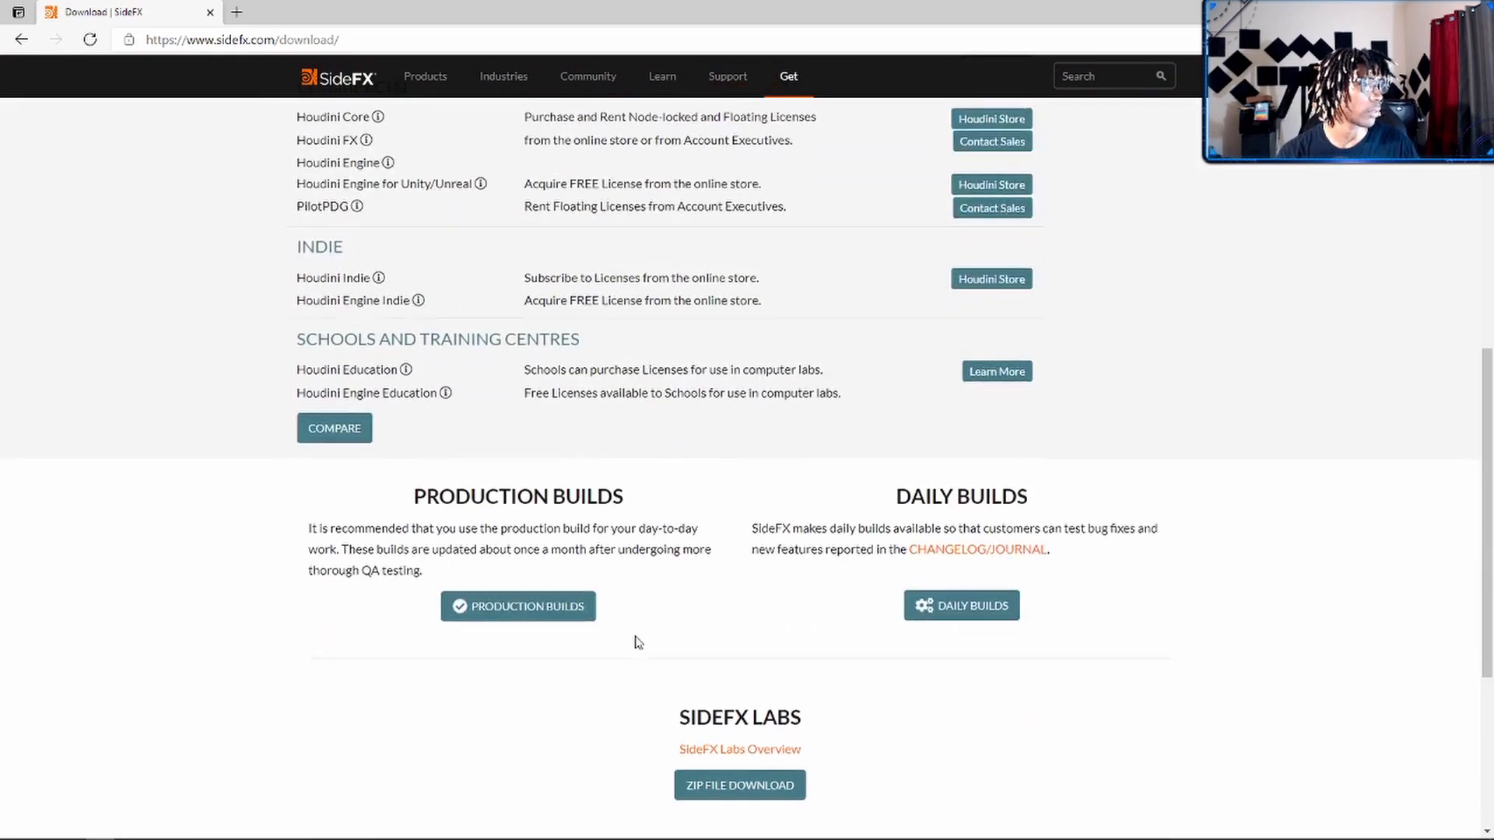
{"action": "scroll", "scroll_direction": "up", "scroll_amount": 3}
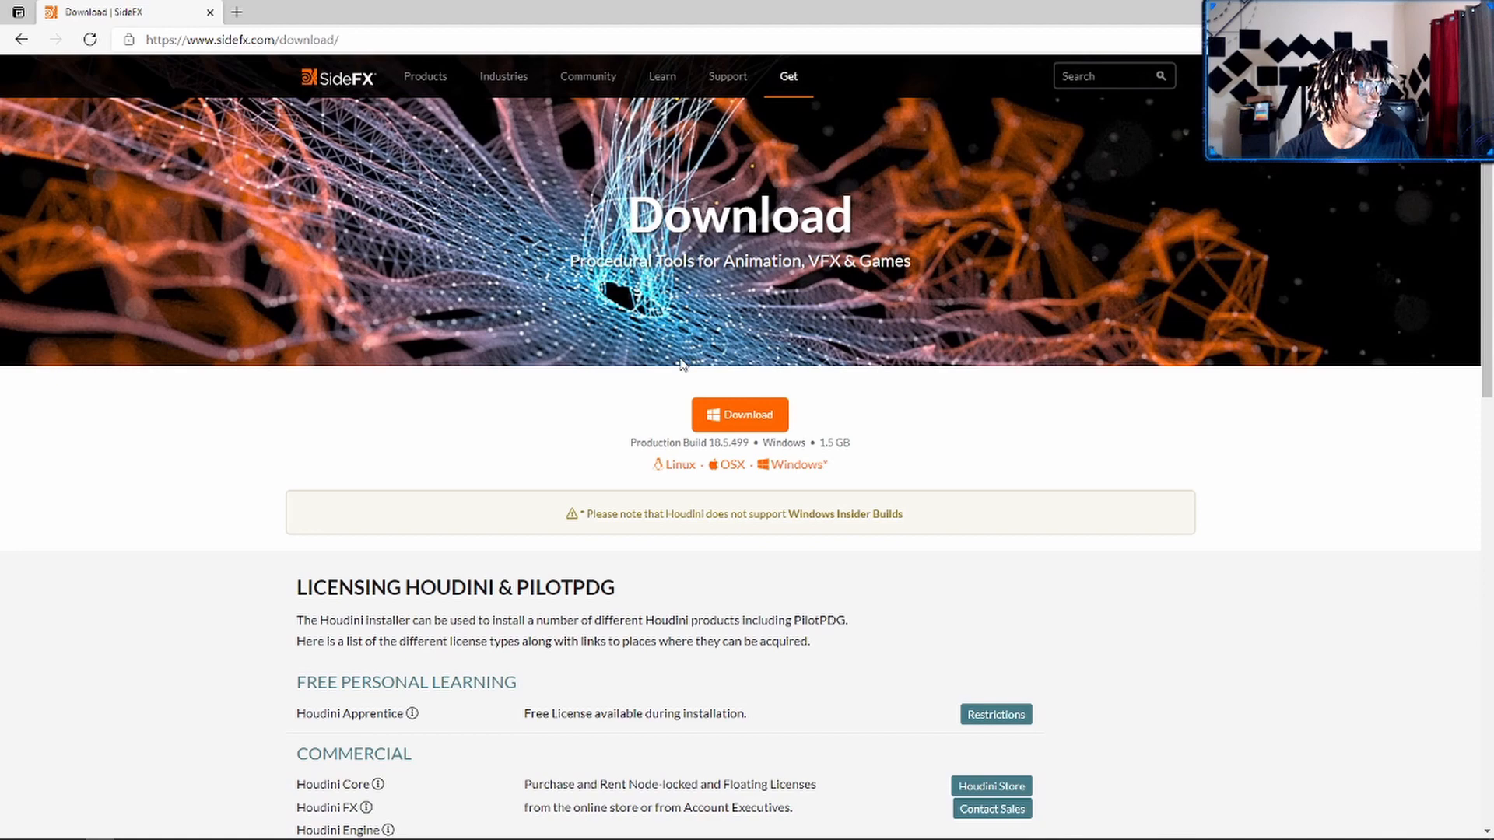
{"action": "left_click", "coordinate": [788, 76]}
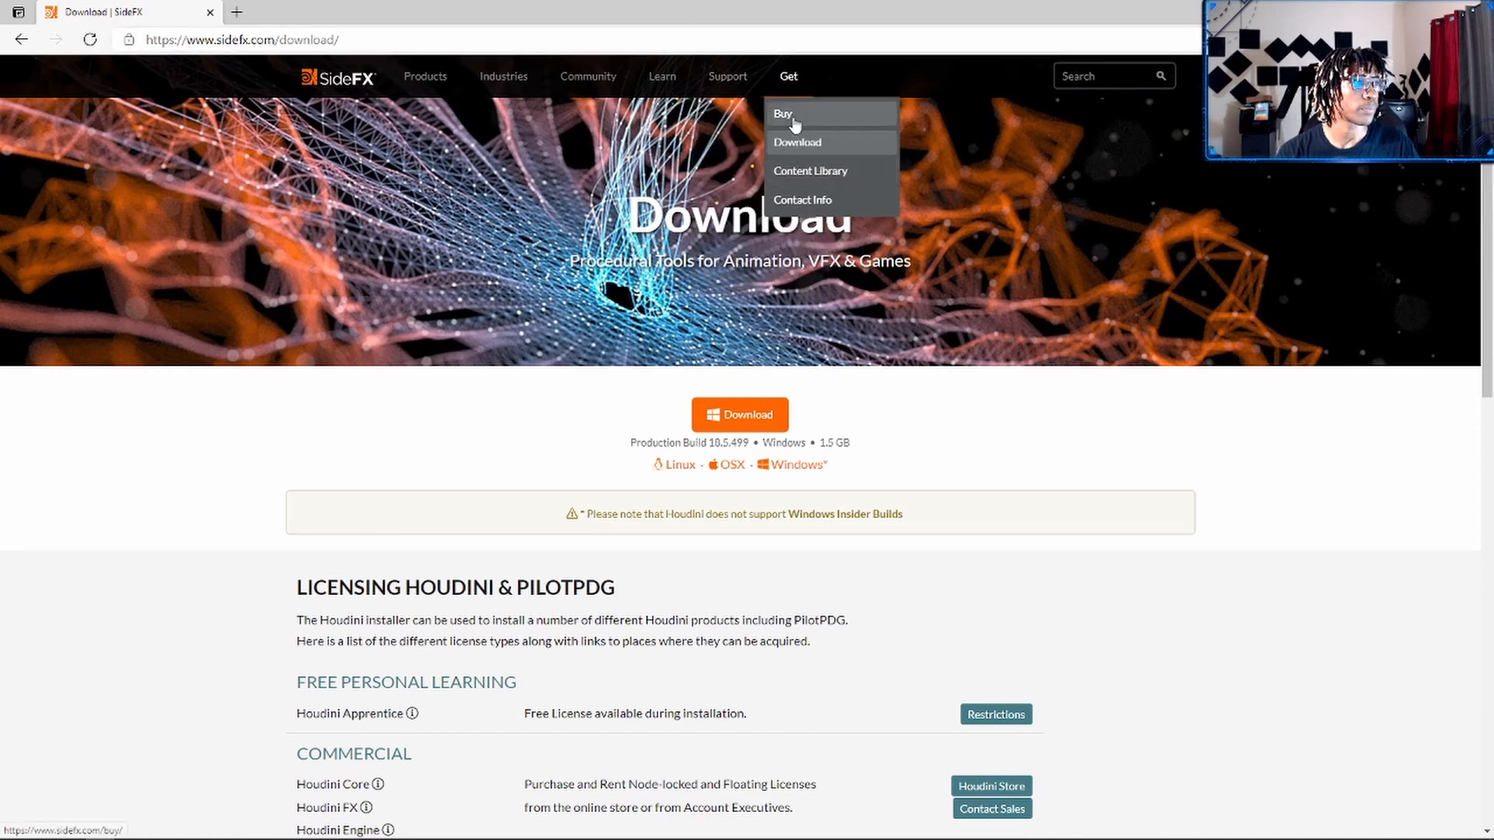
{"action": "left_click", "coordinate": [782, 112]}
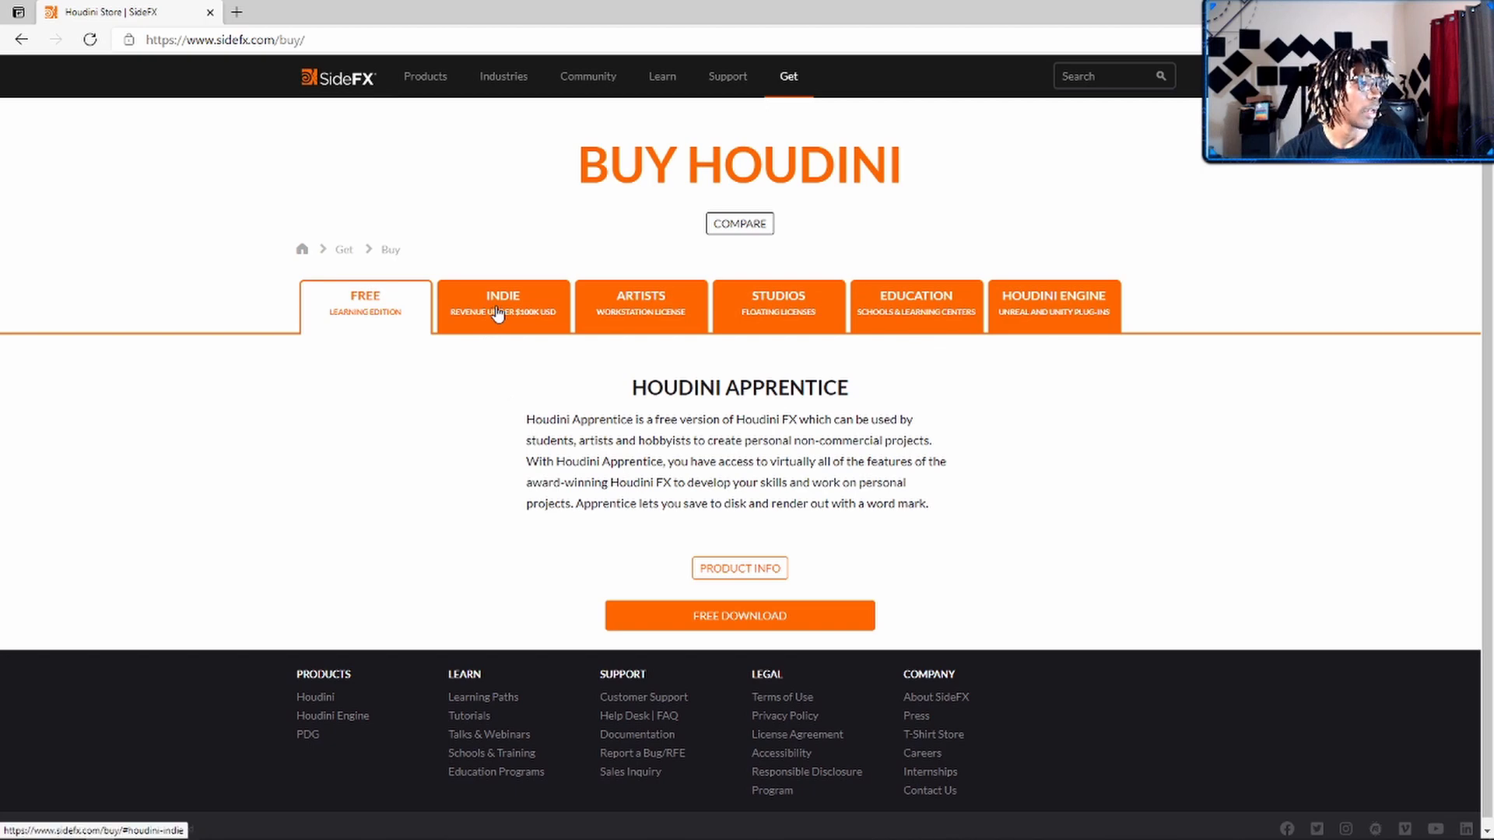
- Add the free Houdini Engine for Unreal license to the cart from the Houdini Engine tab
{"action": "left_click", "coordinate": [1053, 305]}
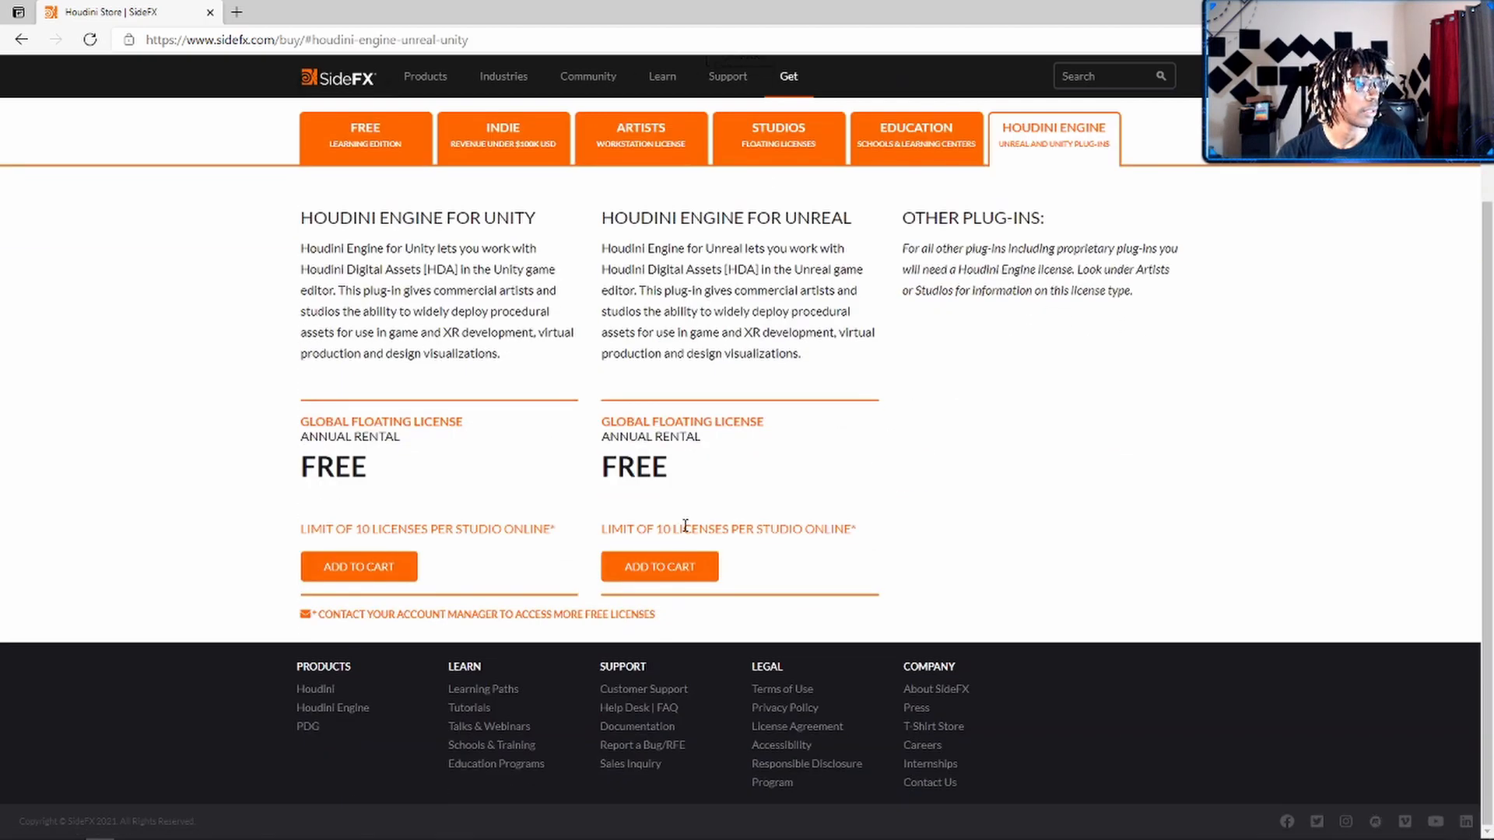
{"action": "mouse_move", "coordinate": [659, 566]}
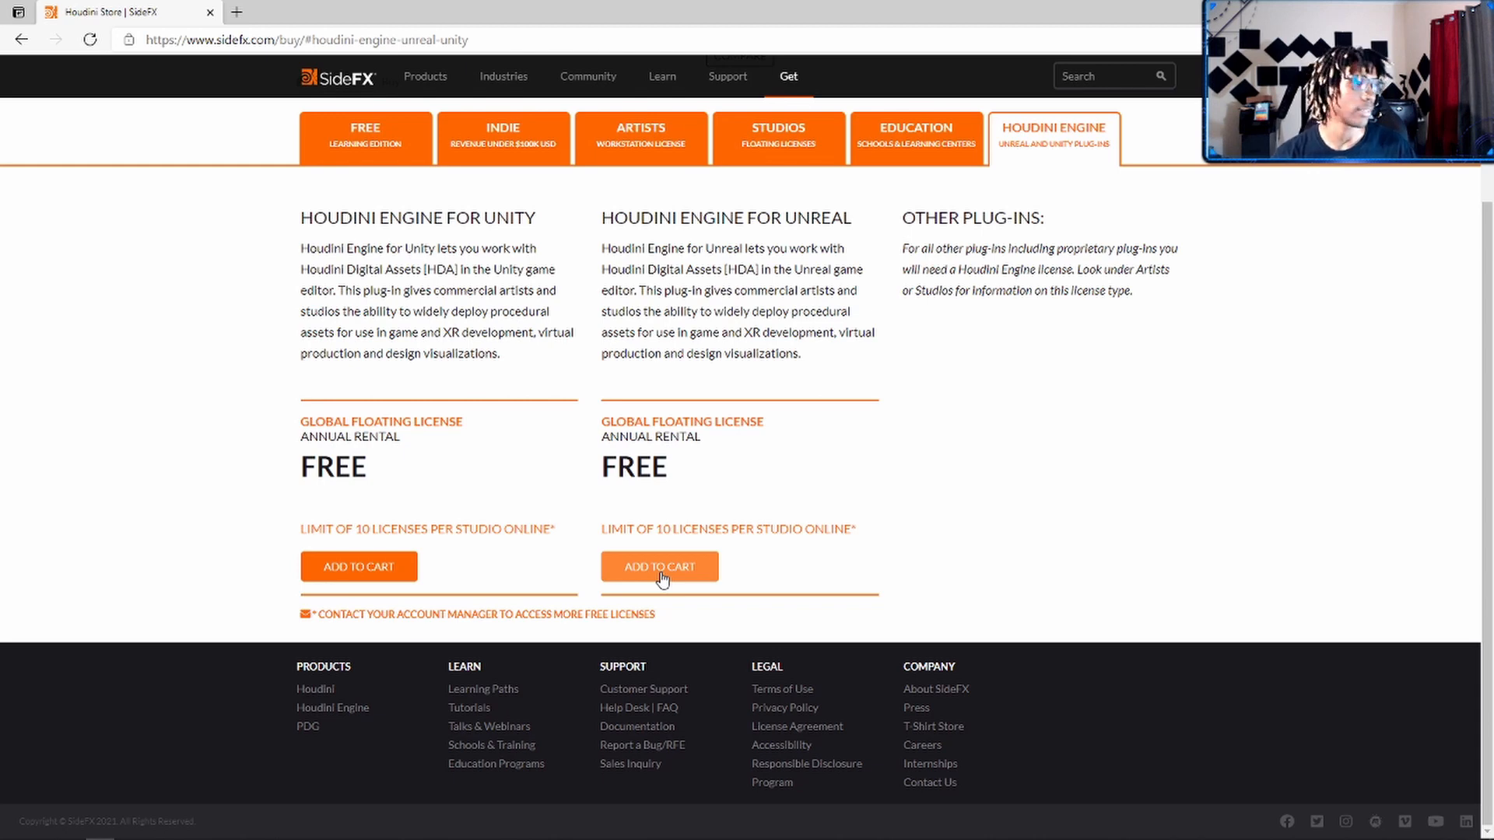
{"action": "left_click", "coordinate": [659, 566]}
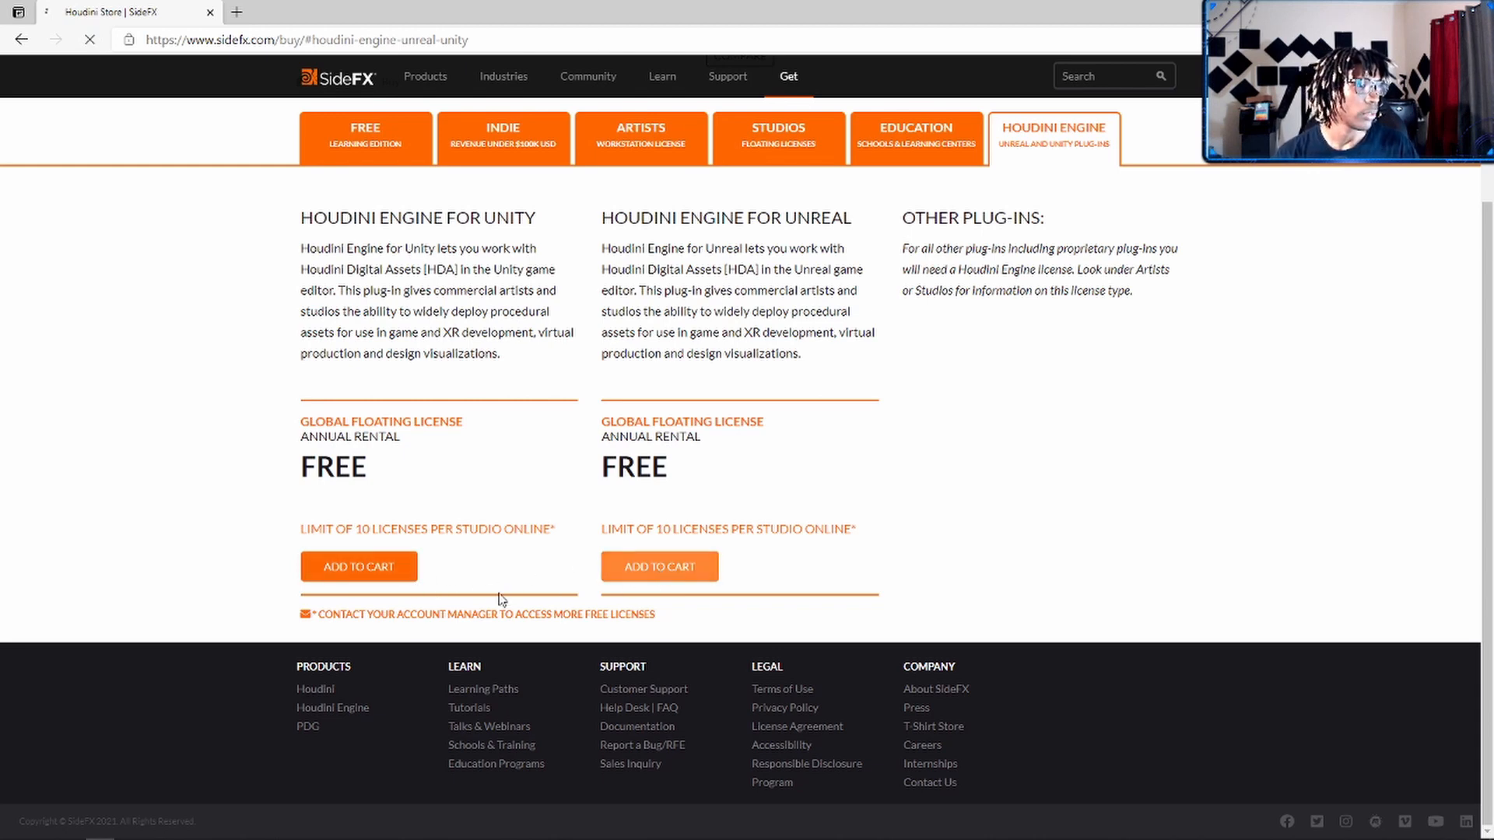
{"action": "left_click", "coordinate": [658, 565]}
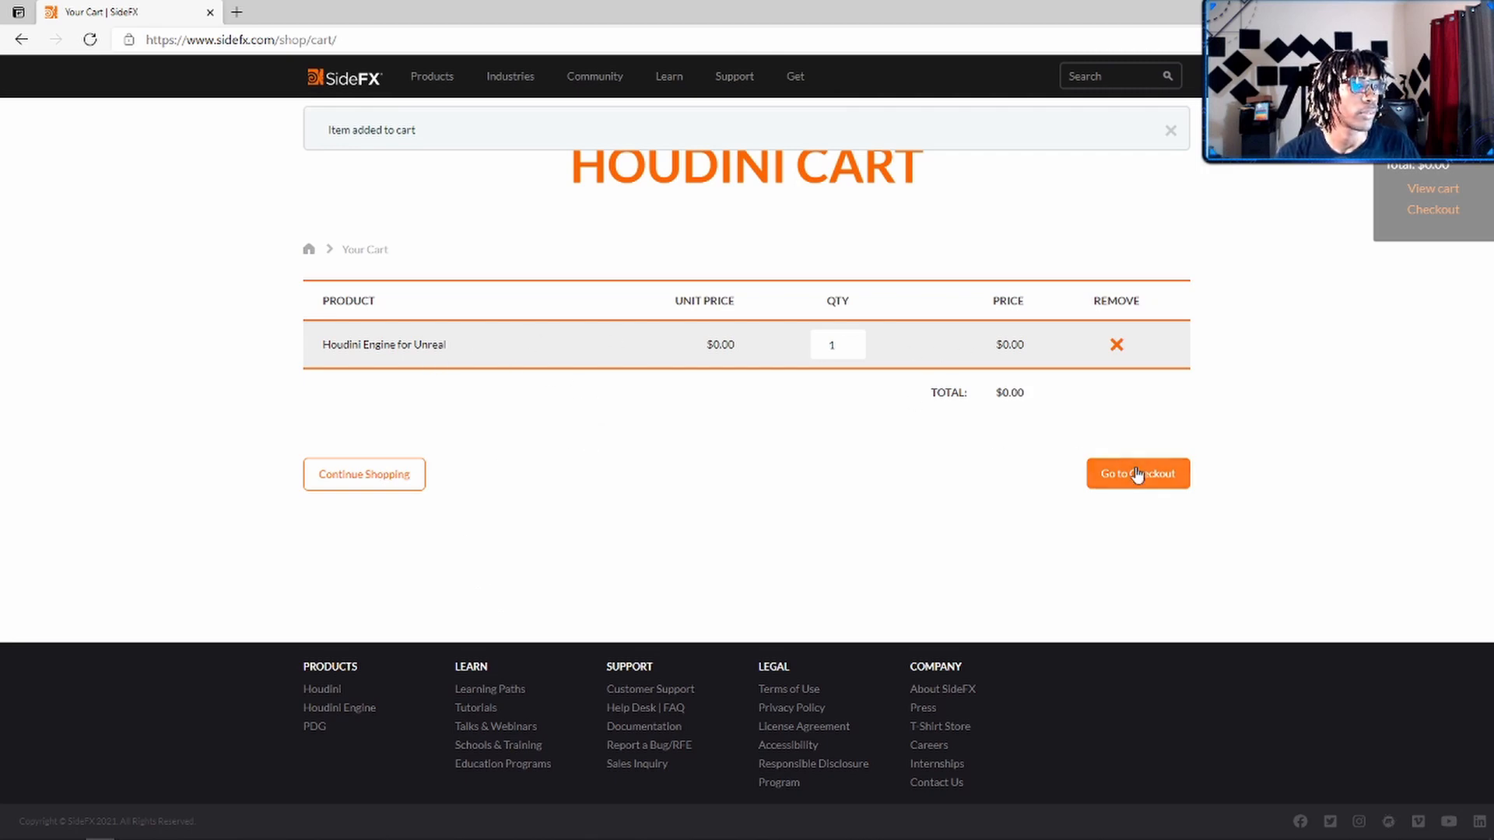
- Go to checkout from the Houdini Cart holding the $0.00 Unreal license
{"action": "left_click", "coordinate": [1138, 474]}
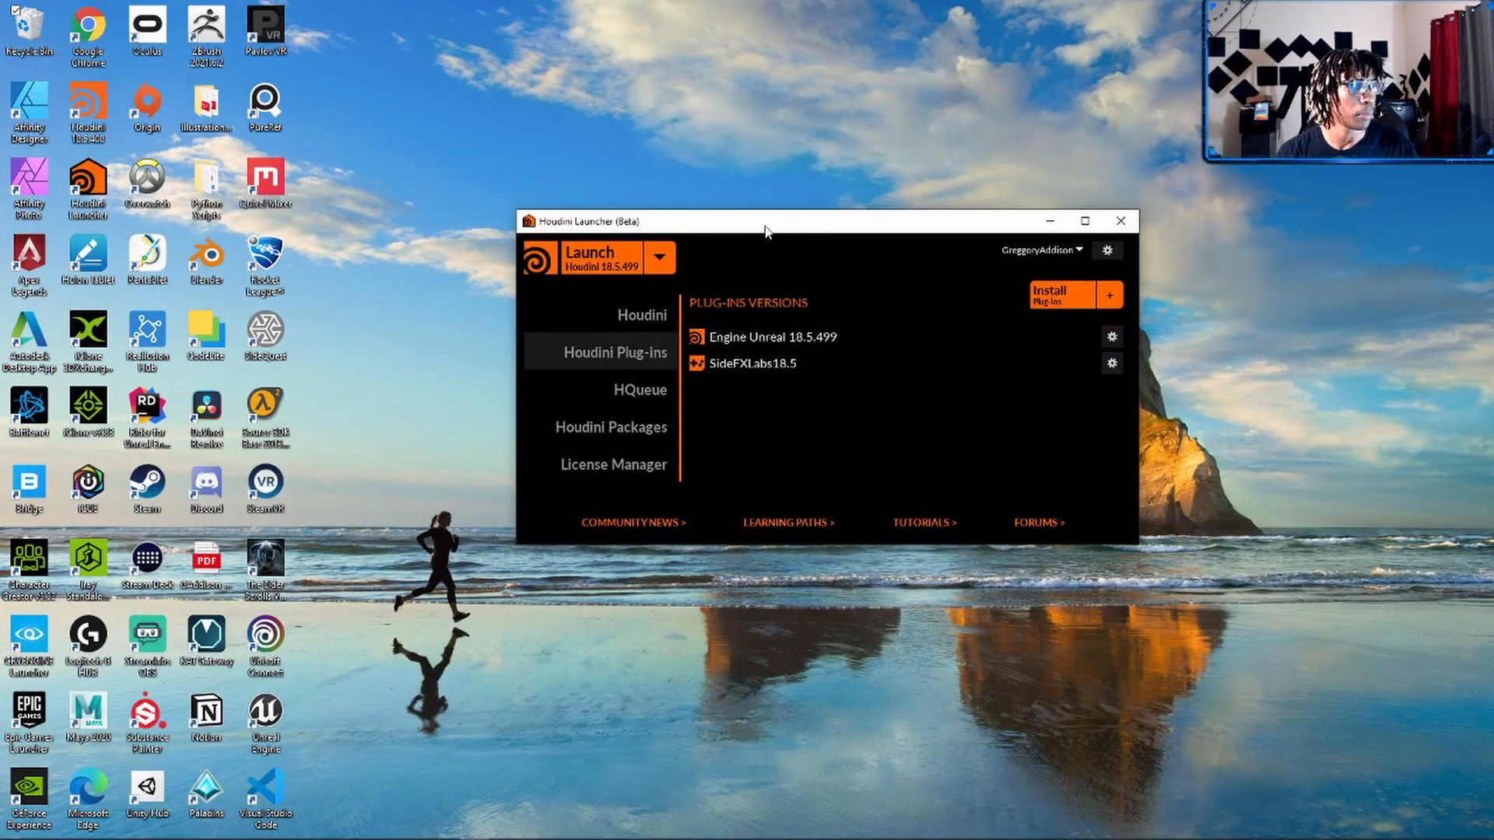
- Install the Engine Unreal plug-in for Production Build 18.5.499 in Houdini Plug-ins
{"action": "left_click", "coordinate": [1038, 249]}
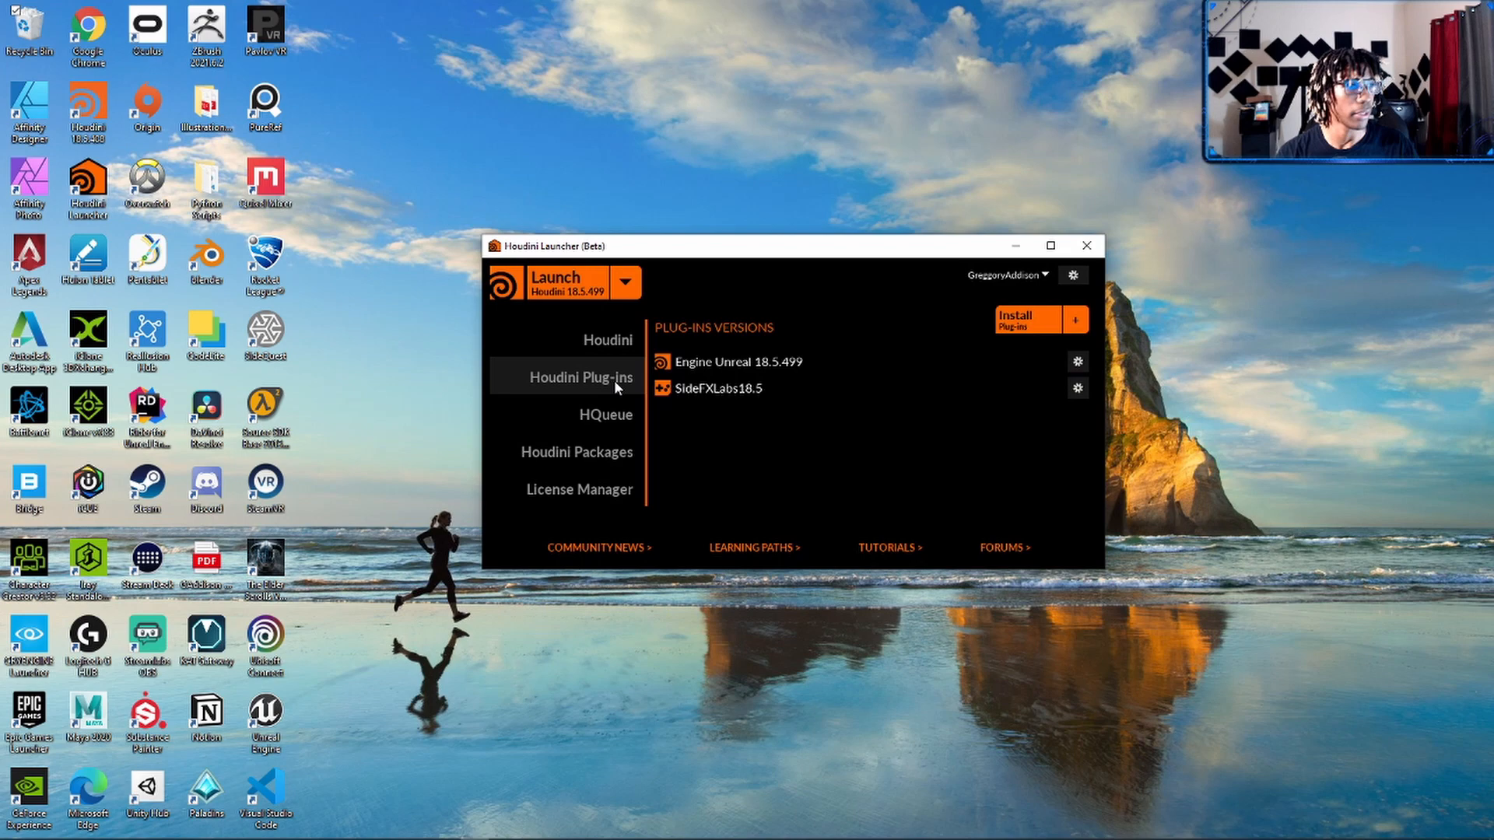
{"action": "left_click", "coordinate": [1019, 320]}
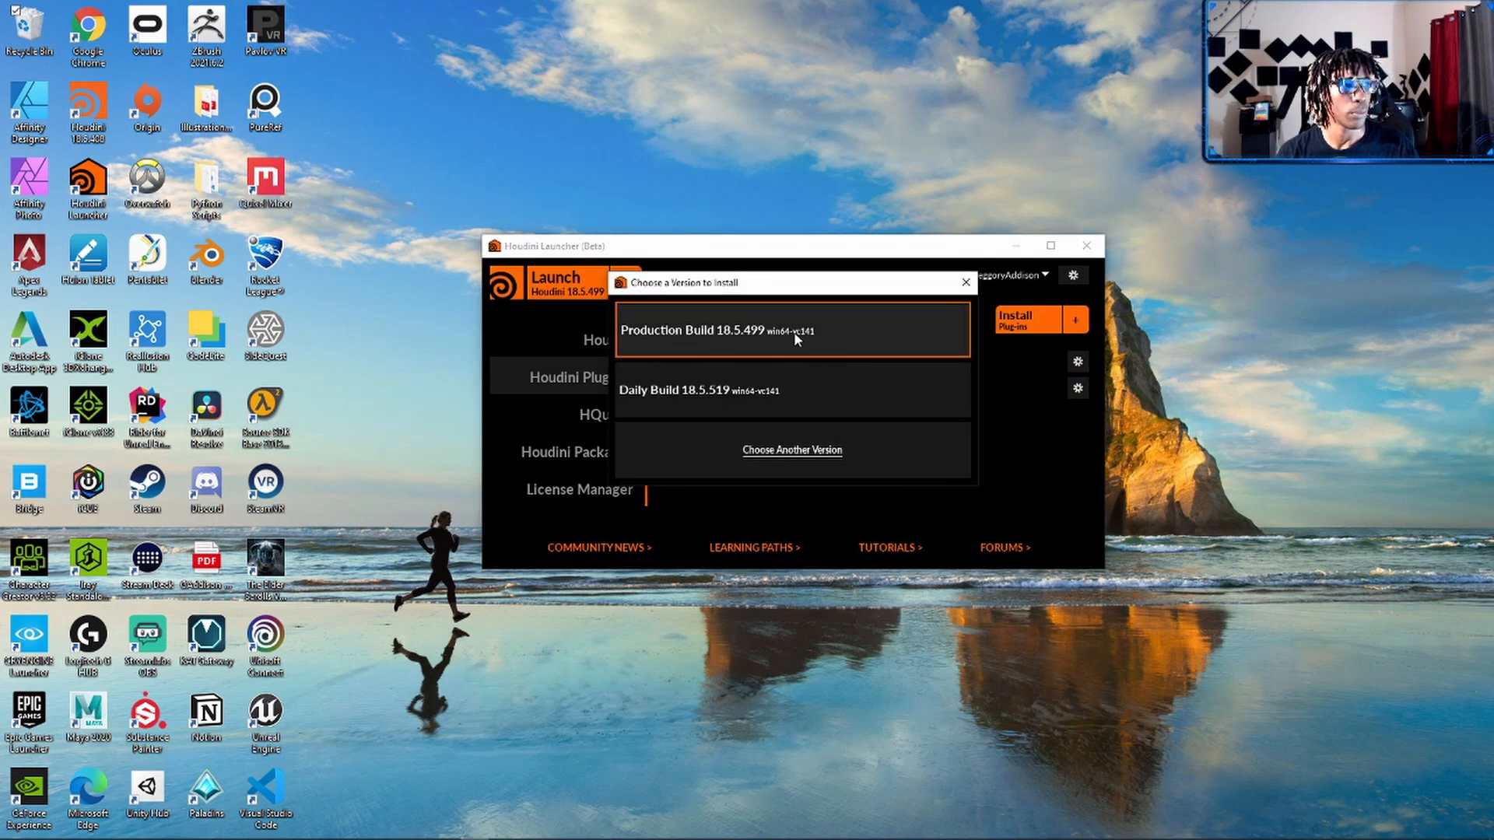
{"action": "mouse_move", "coordinate": [691, 340]}
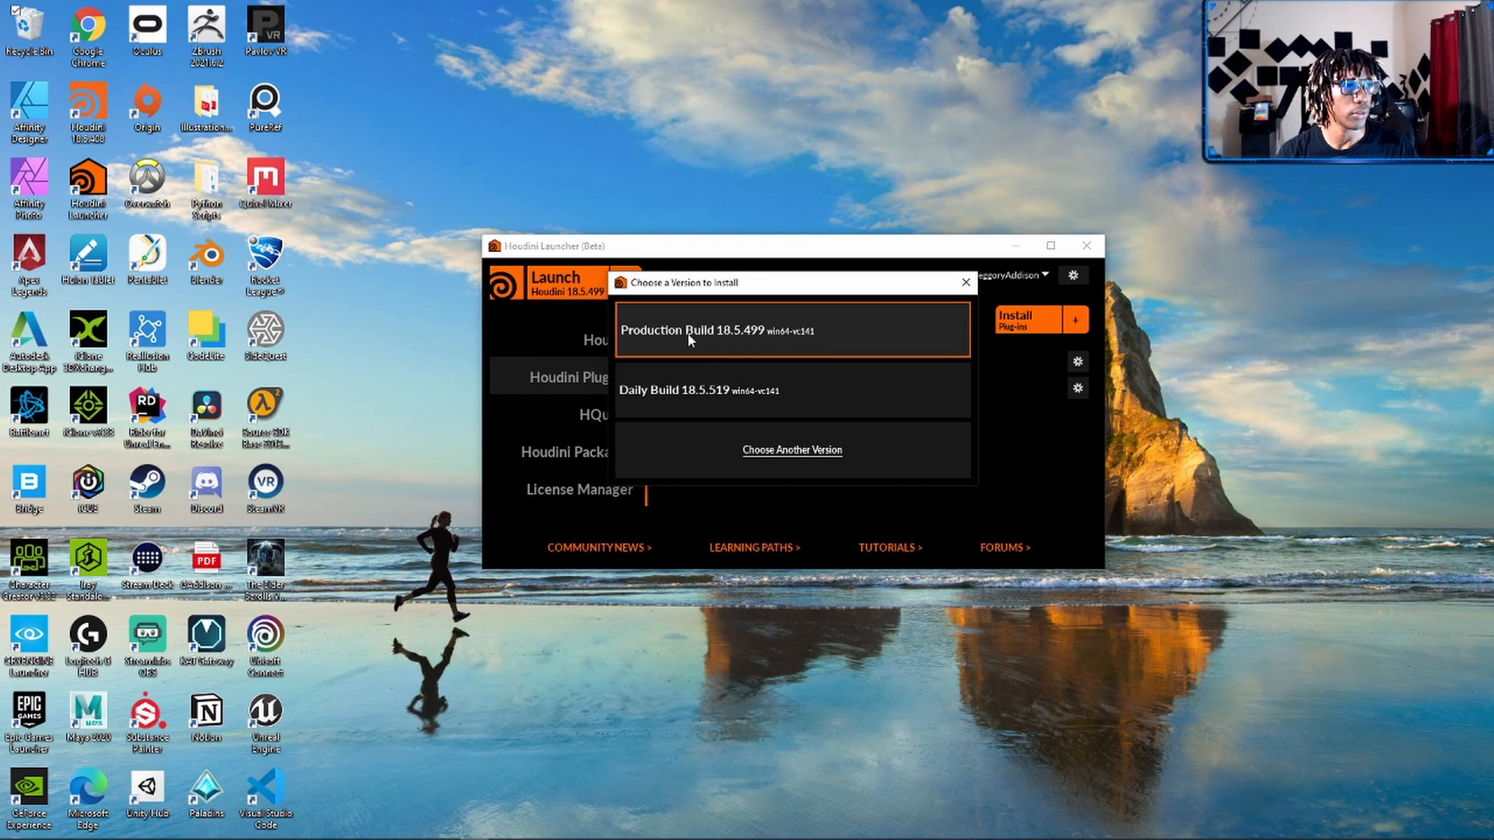
{"action": "left_click", "coordinate": [792, 330]}
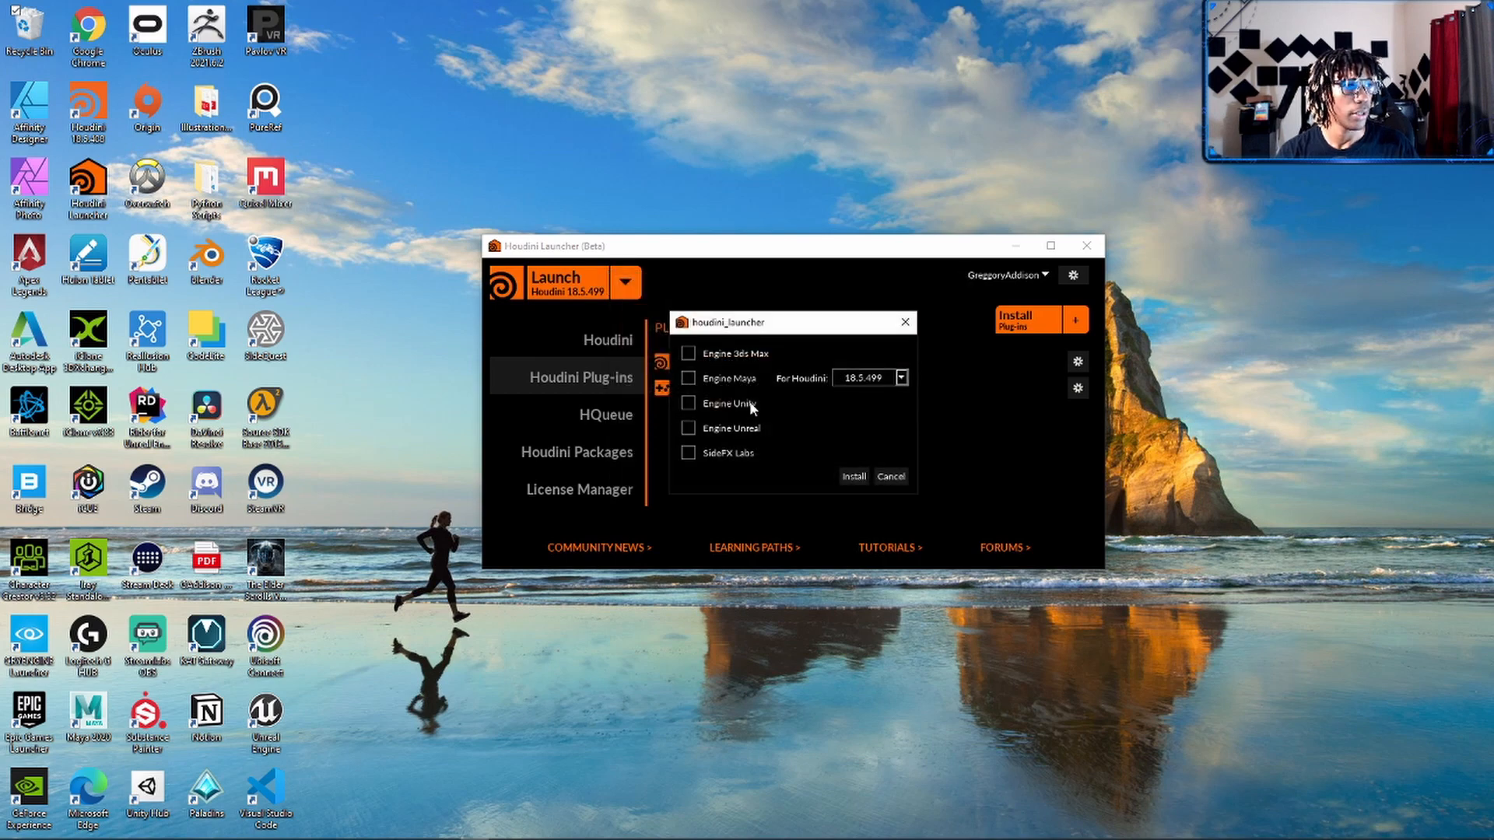
{"action": "left_click_drag", "start_coordinate": [725, 322], "coordinate": [824, 304]}
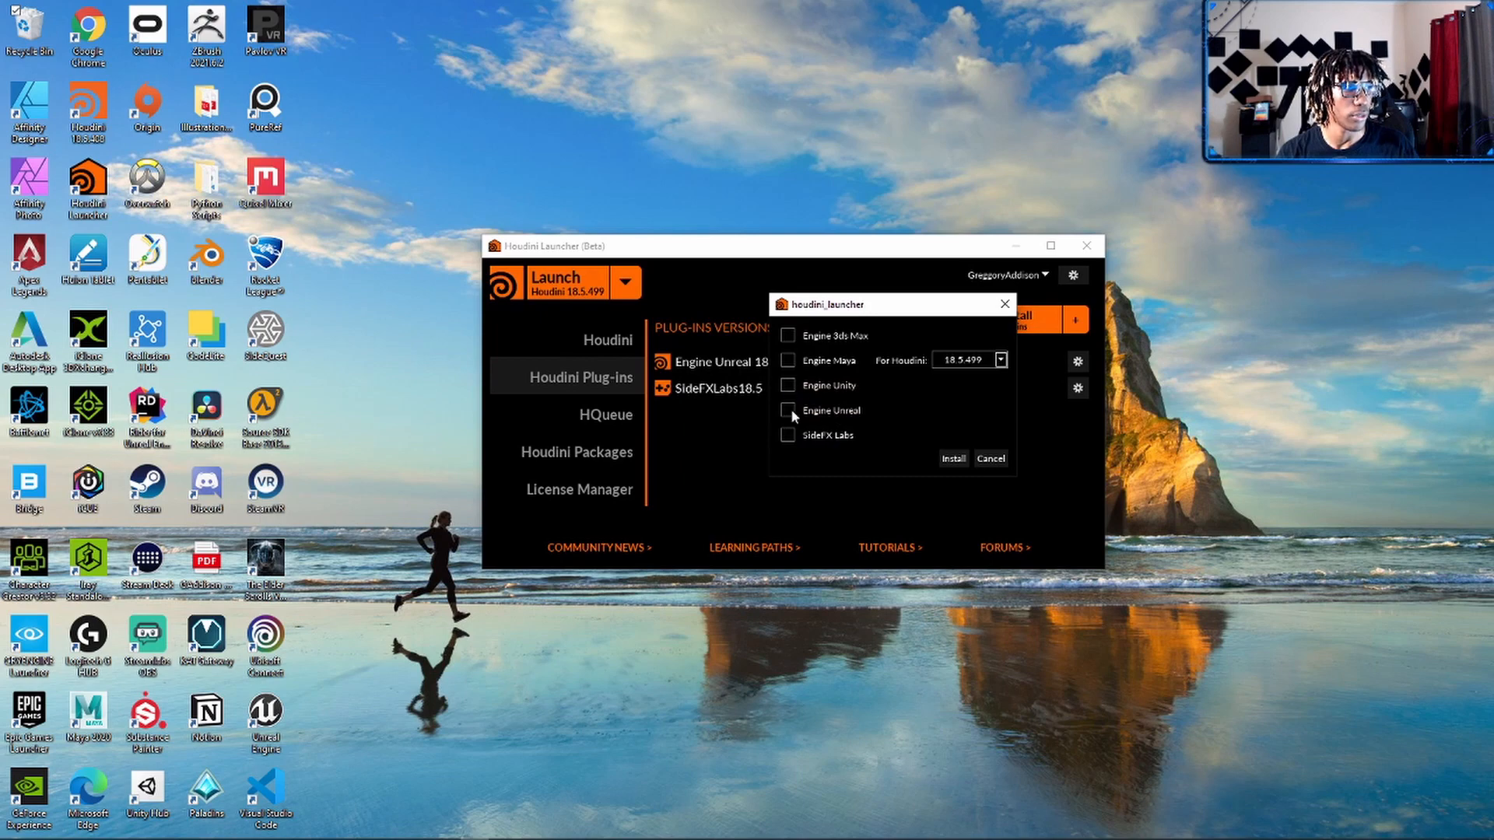
{"action": "mouse_move", "coordinate": [774, 414]}
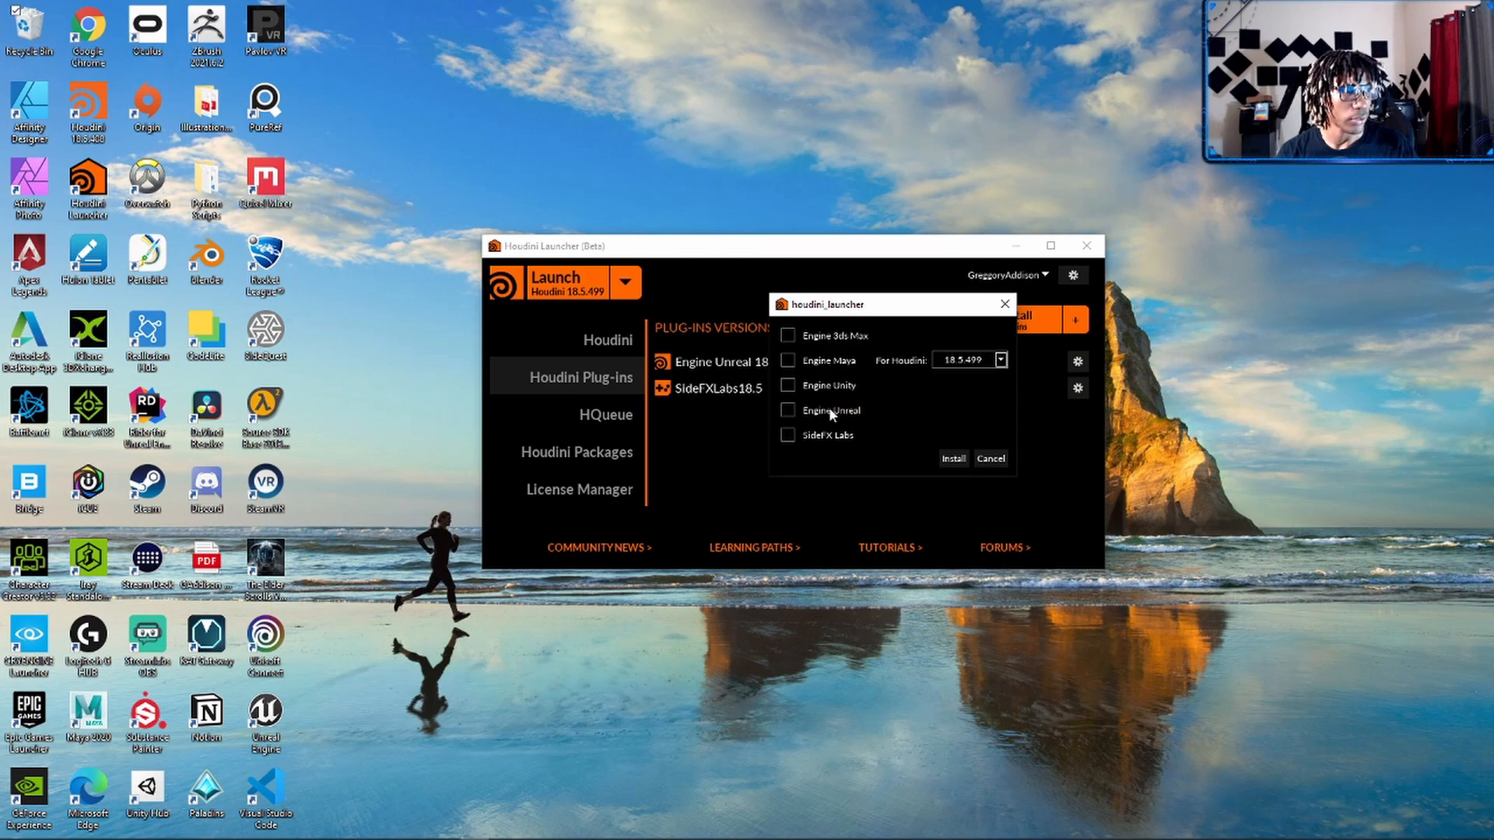
{"action": "left_click", "coordinate": [788, 410]}
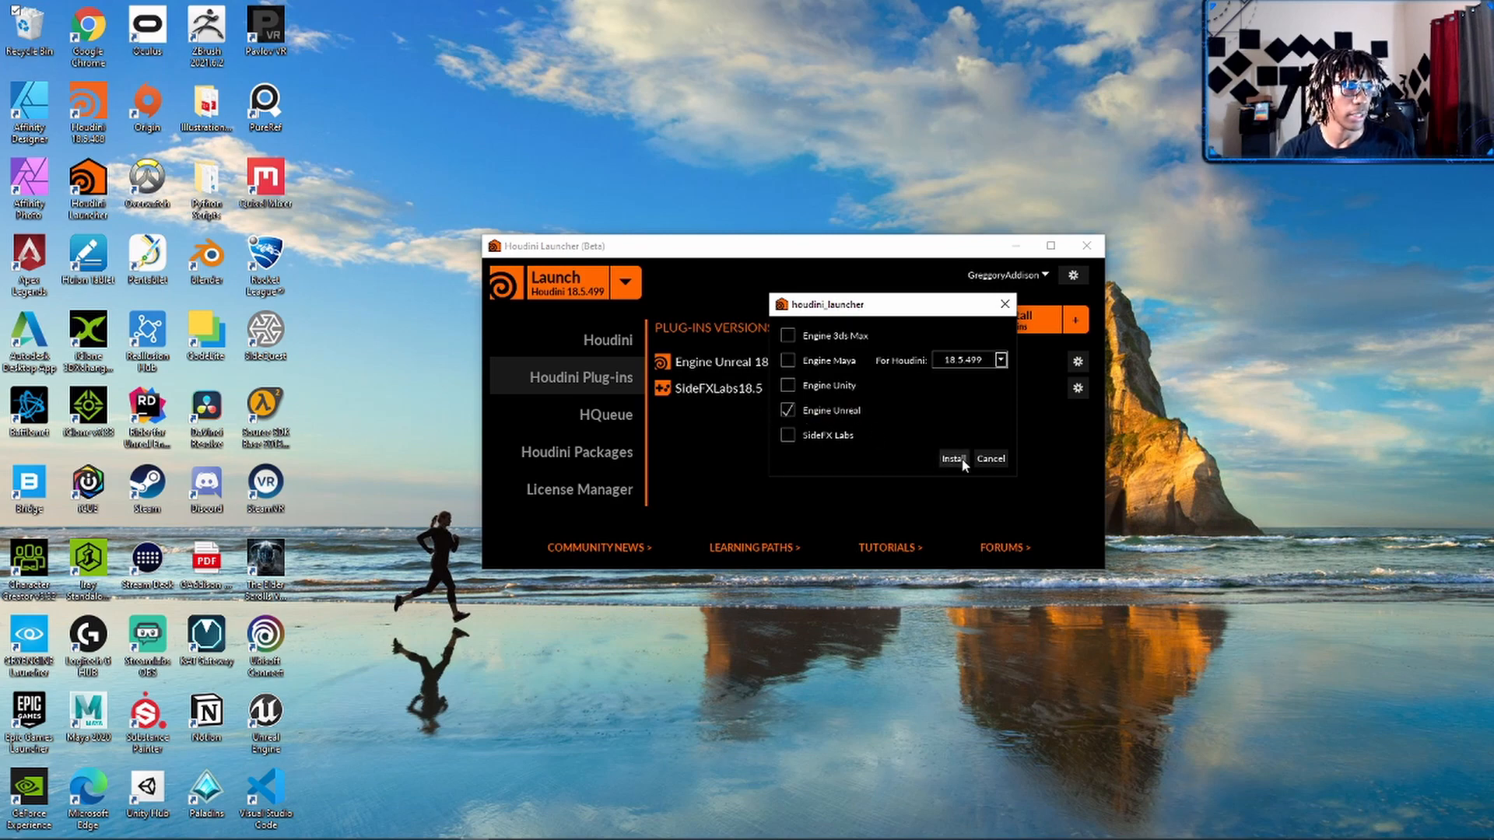
{"action": "left_click", "coordinate": [989, 459]}
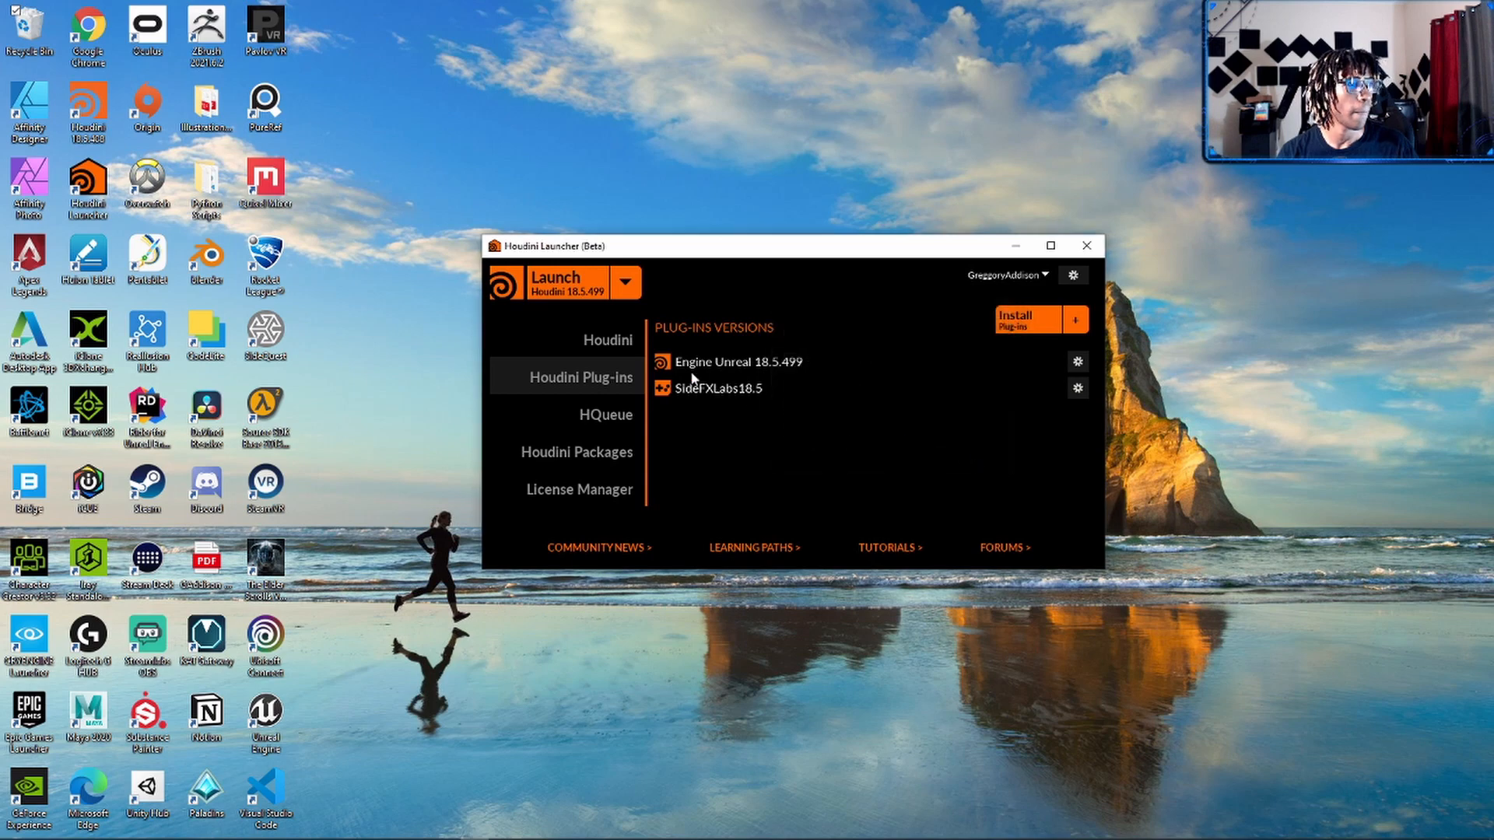
{"action": "mouse_move", "coordinate": [743, 443]}
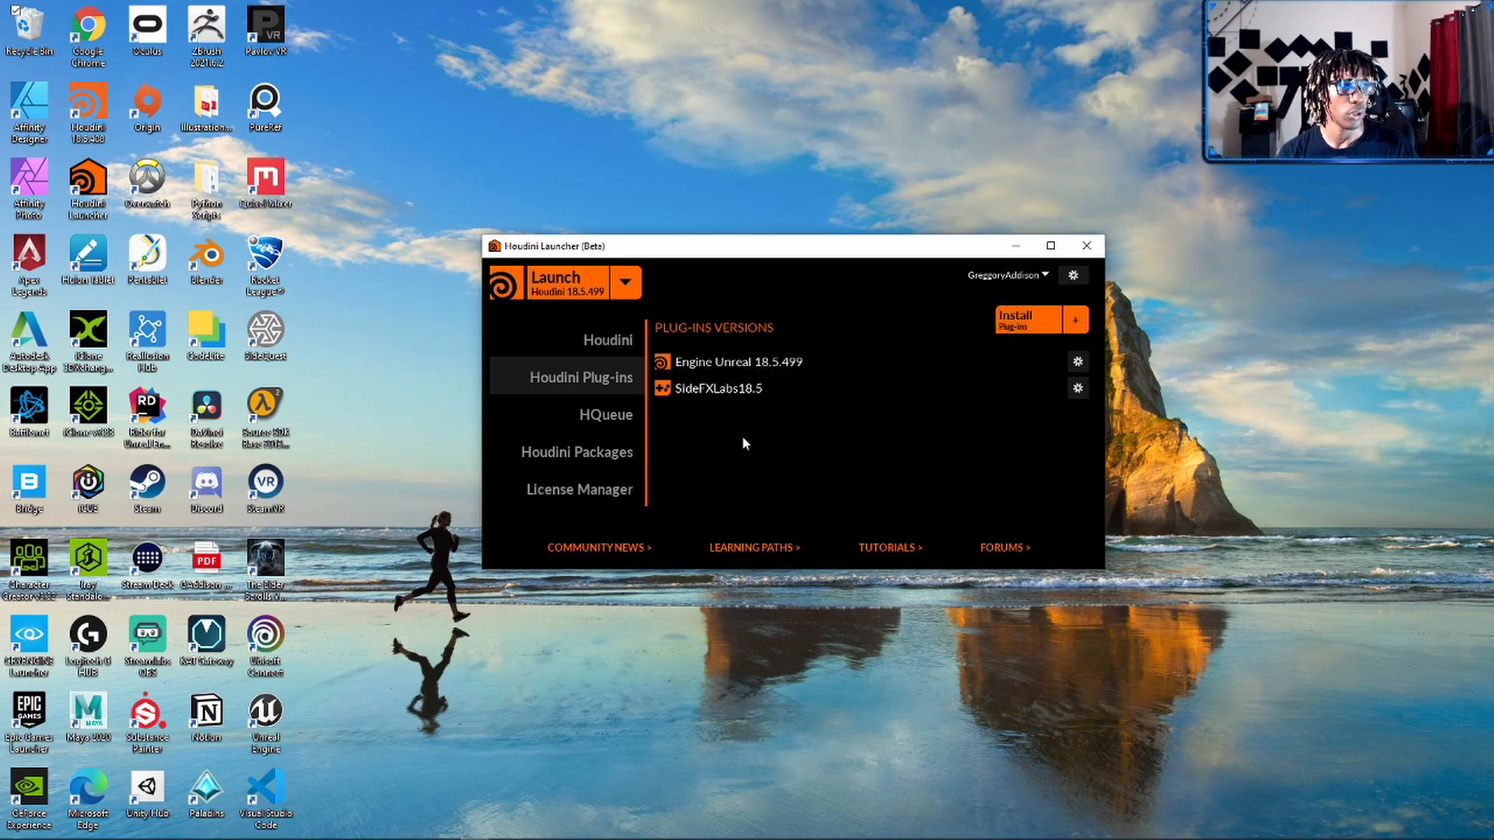
- Review Engine Unreal 18.5.499's installation details, then return to the plug-in list
{"action": "left_click", "coordinate": [1076, 362]}
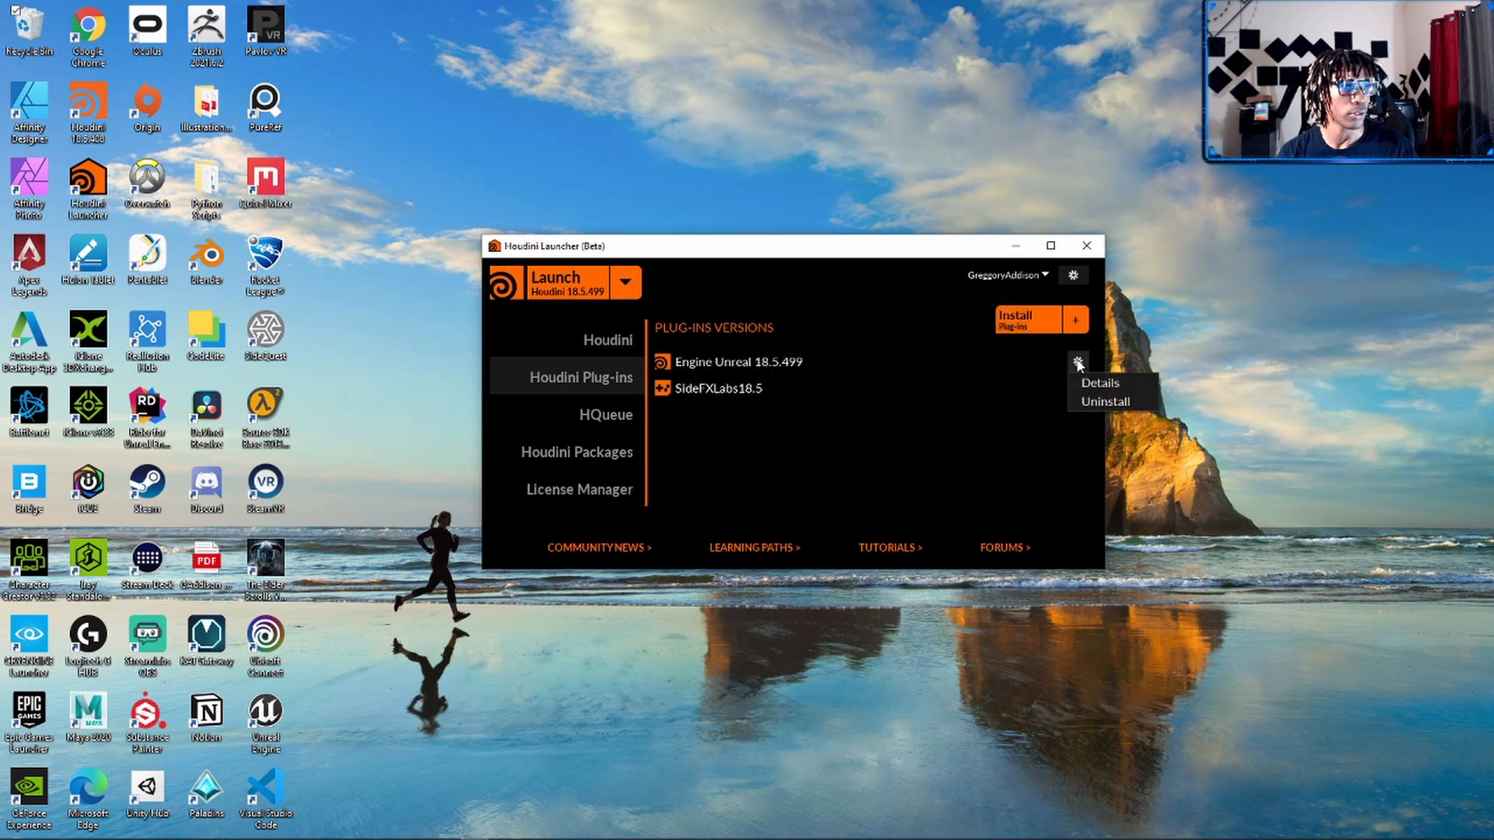
{"action": "left_click", "coordinate": [1097, 382]}
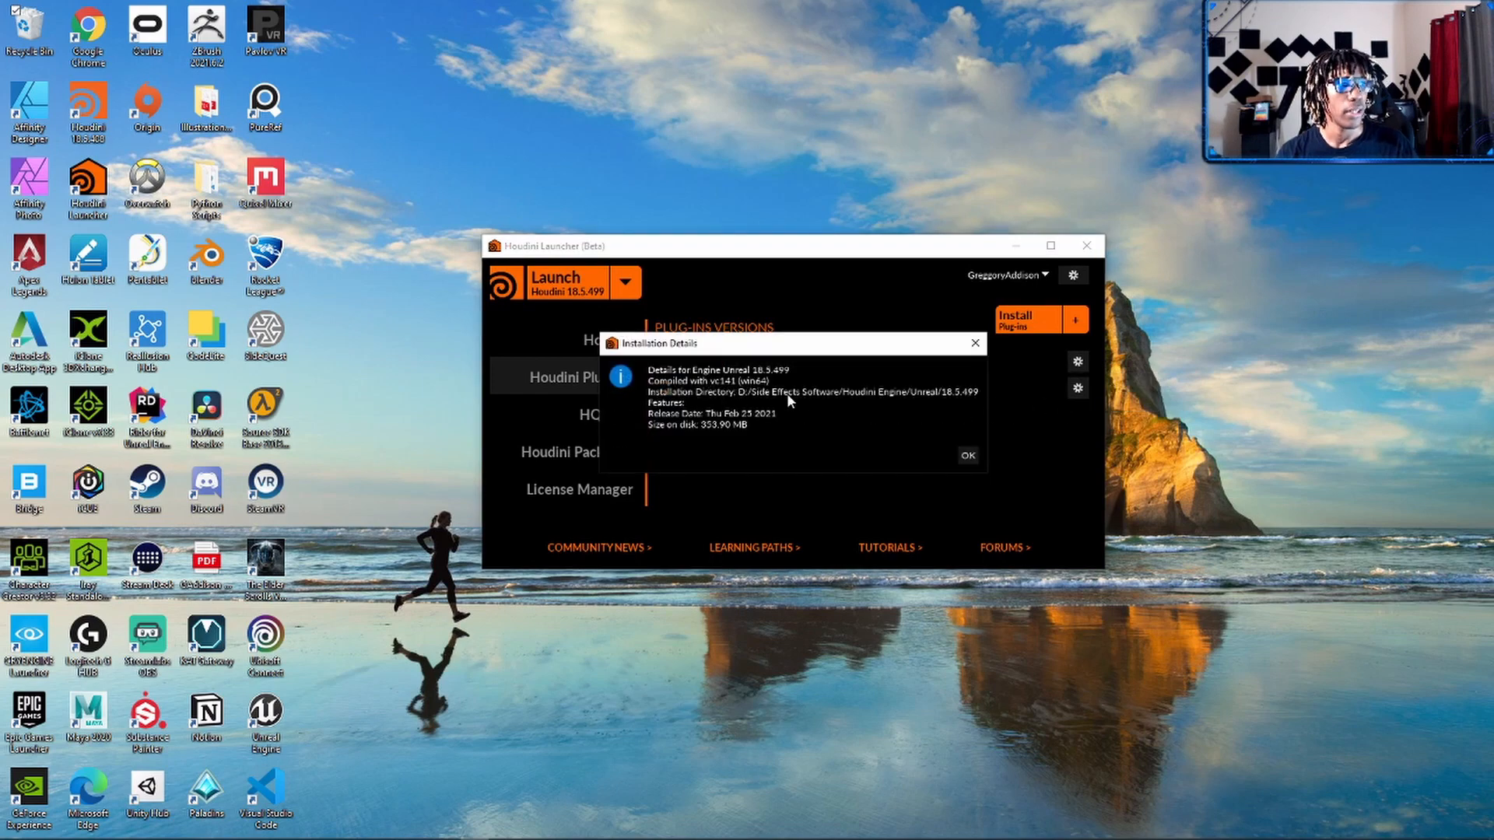
{"action": "mouse_move", "coordinate": [912, 400]}
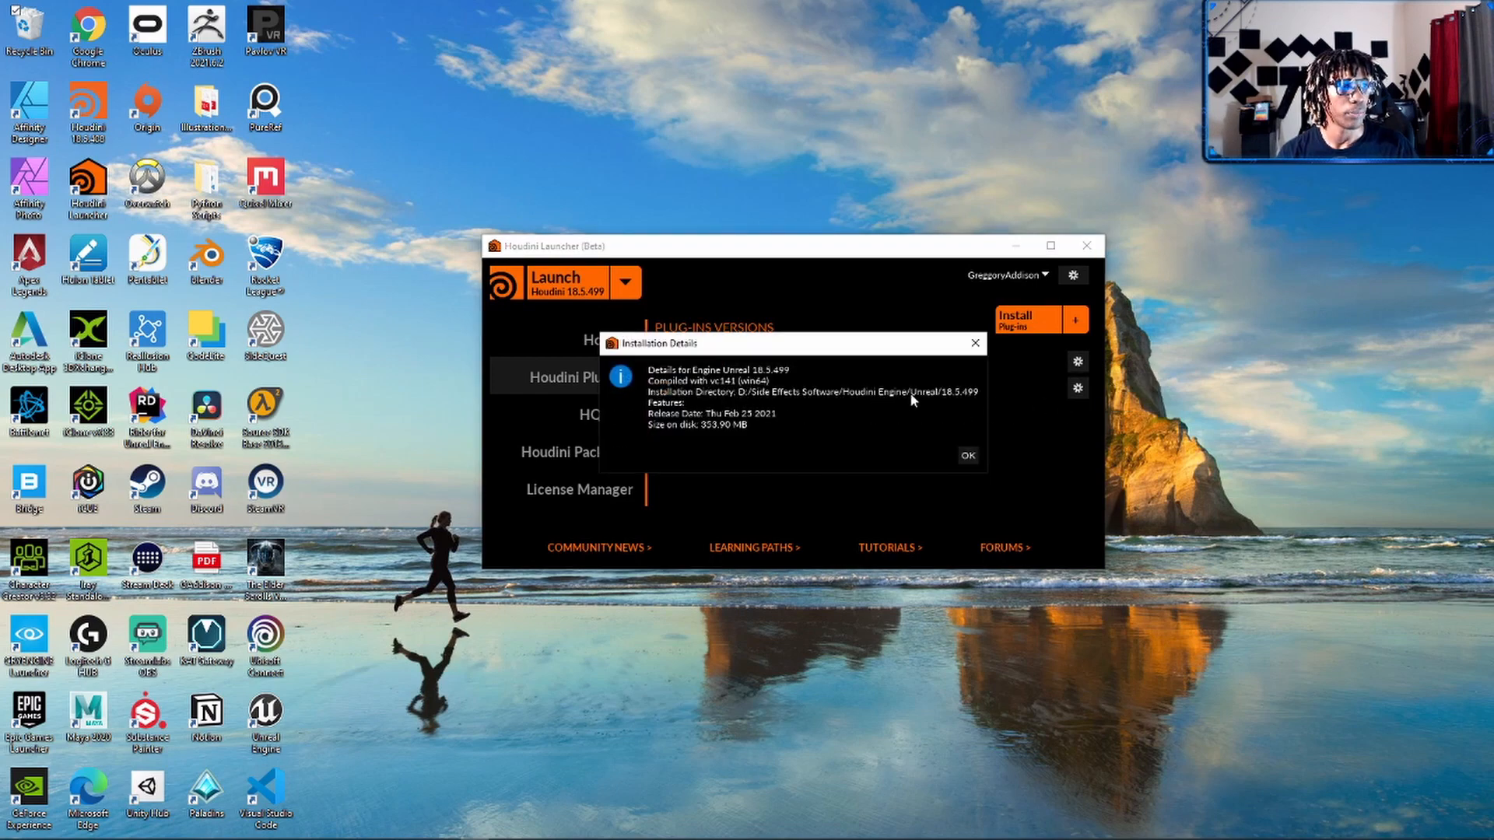
{"action": "mouse_move", "coordinate": [839, 324]}
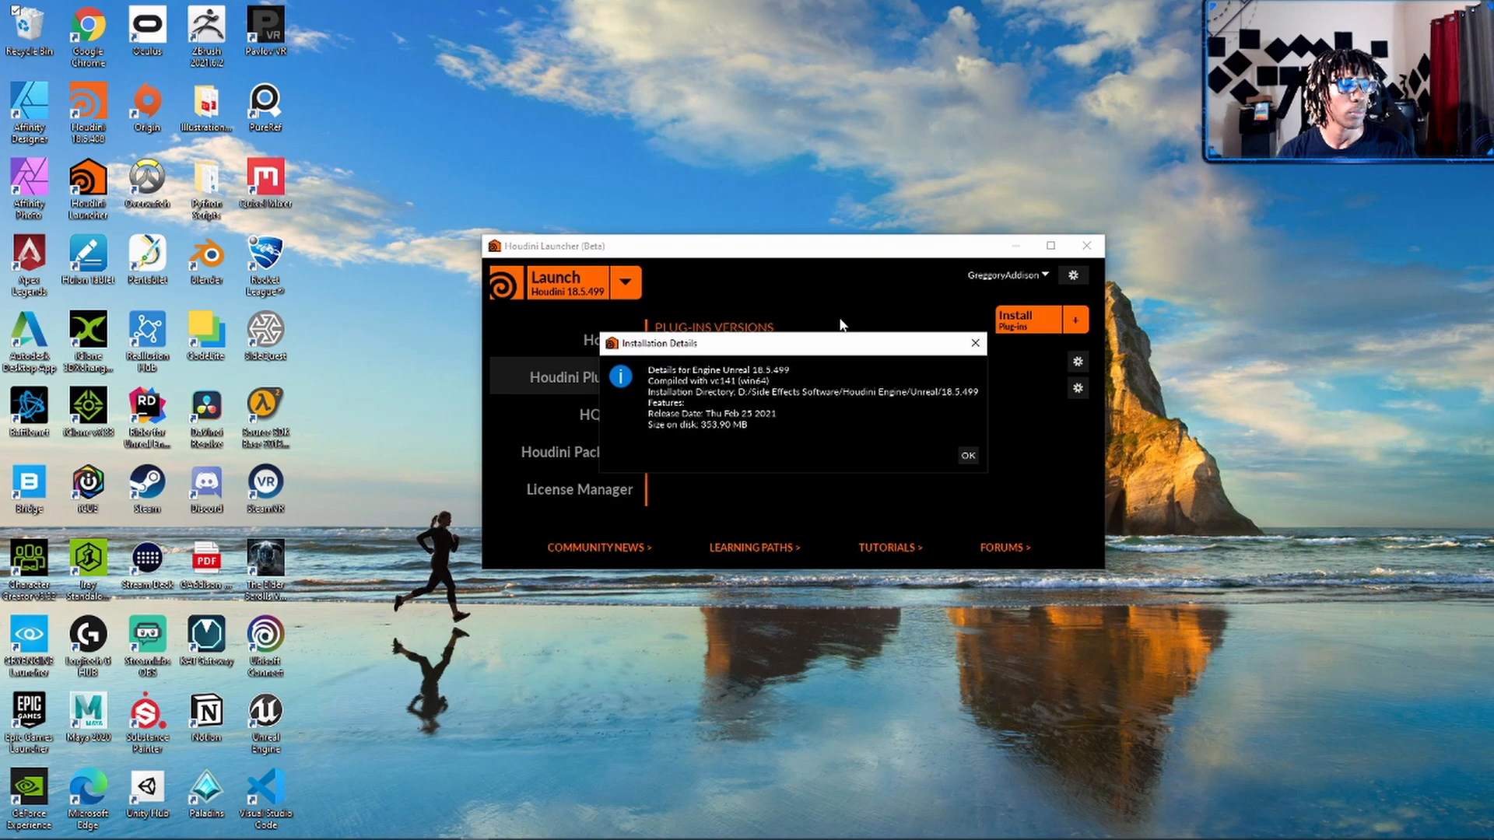
{"action": "mouse_move", "coordinate": [742, 401]}
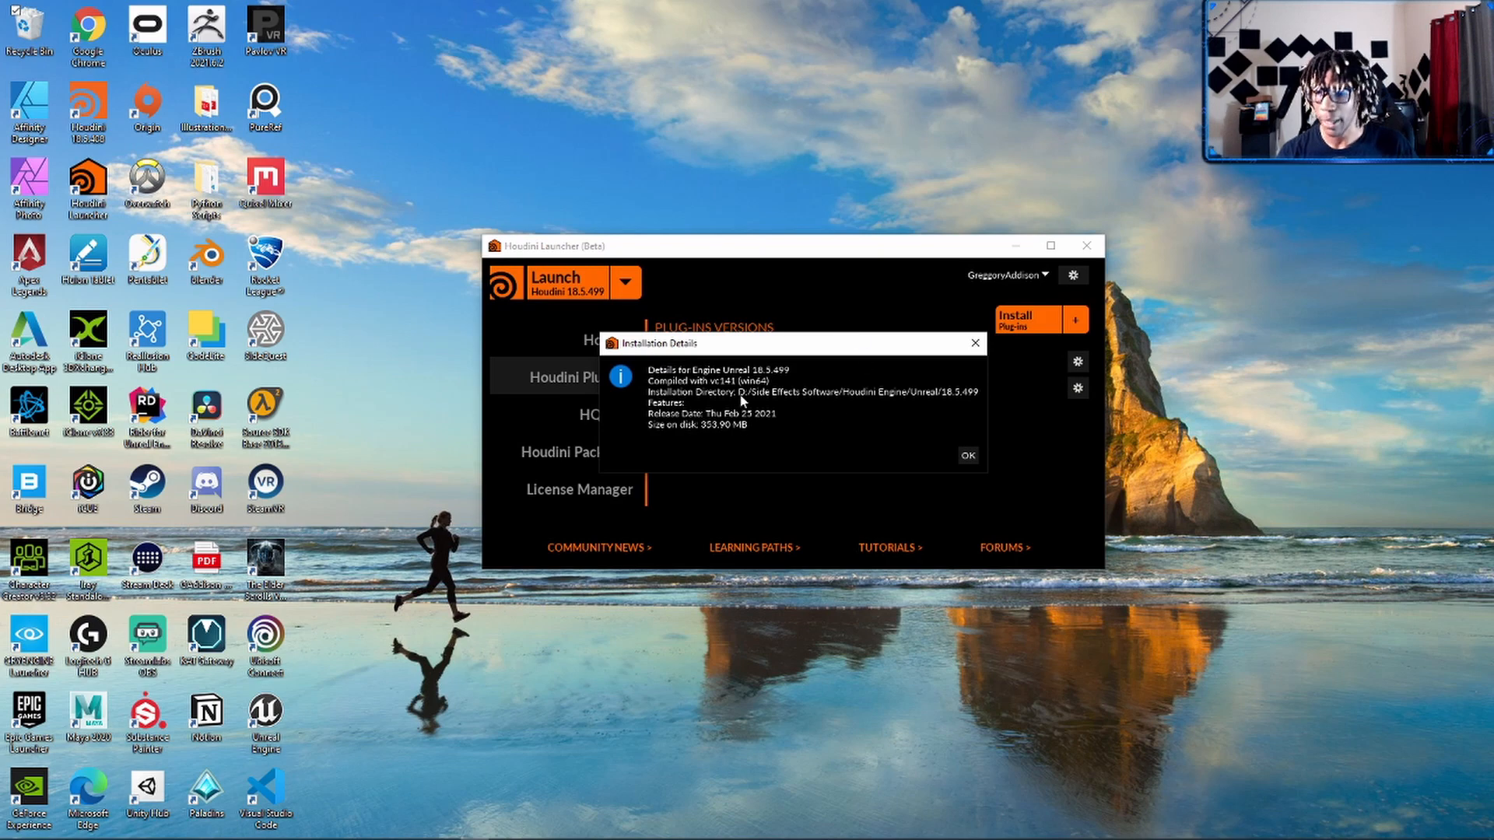
{"action": "mouse_move", "coordinate": [738, 403]}
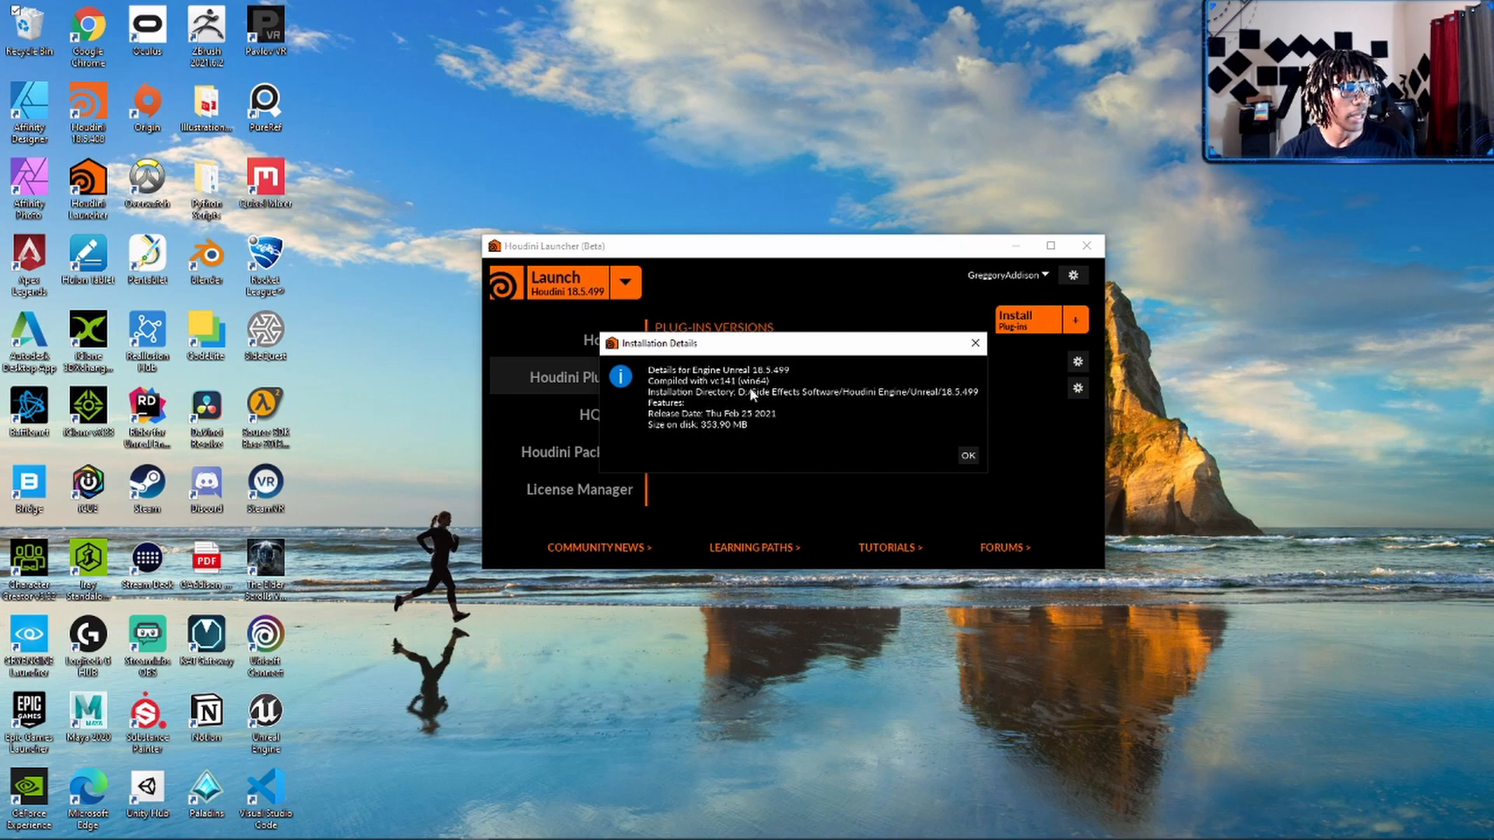
{"action": "mouse_move", "coordinate": [868, 402]}
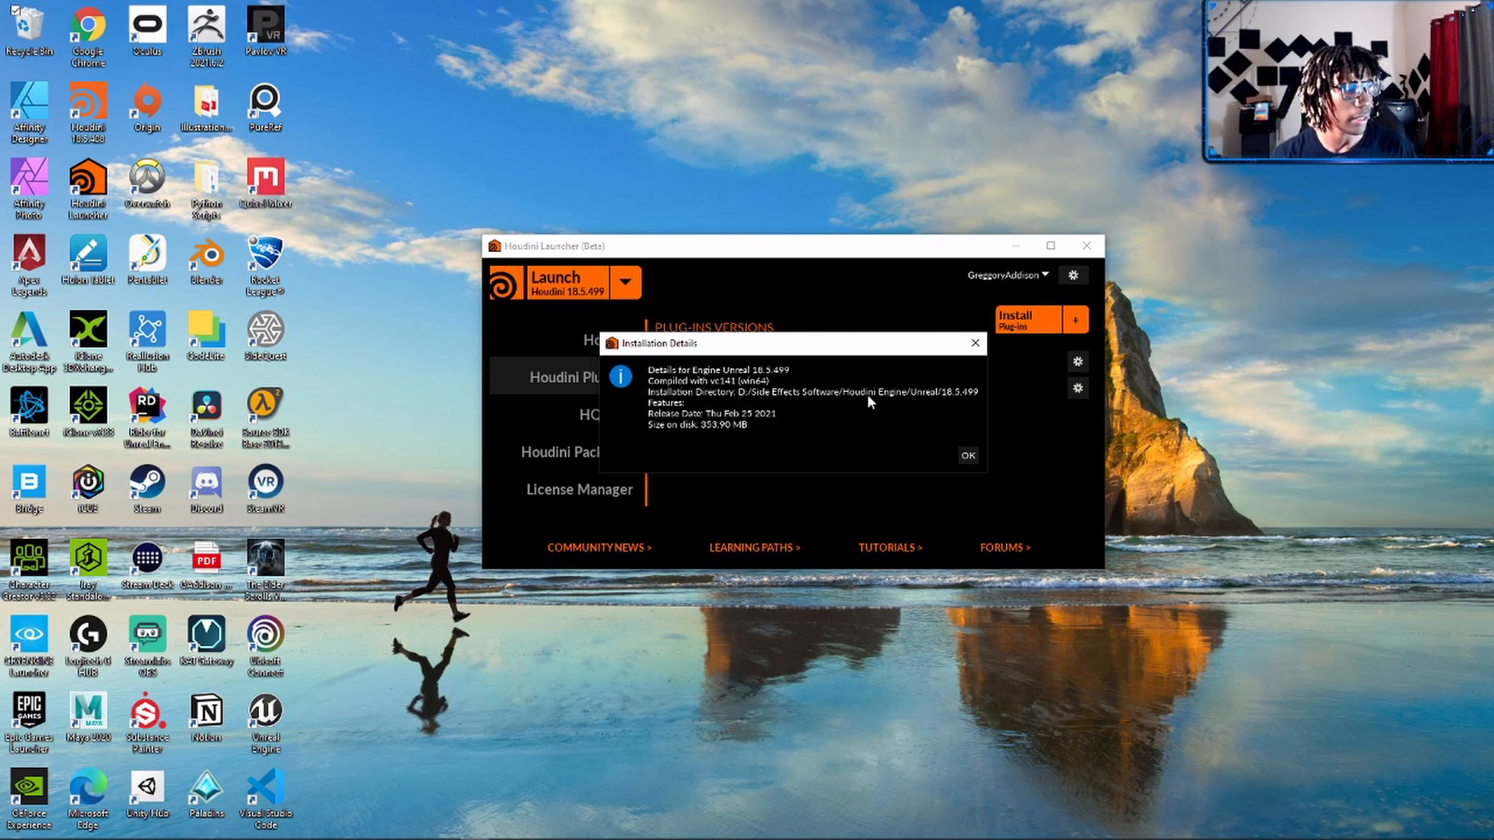
{"action": "mouse_move", "coordinate": [844, 425]}
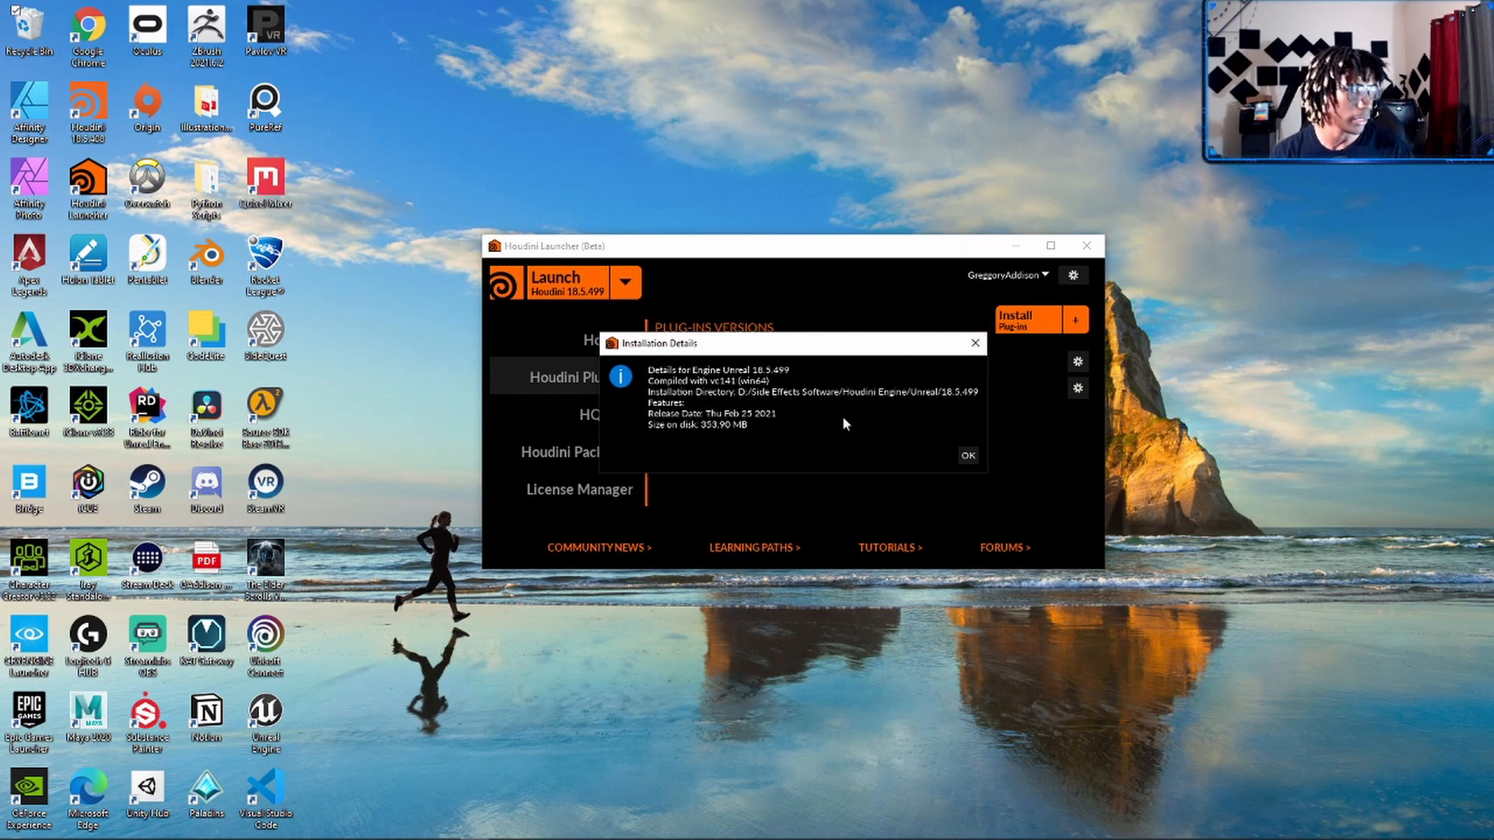
{"action": "mouse_move", "coordinate": [988, 372]}
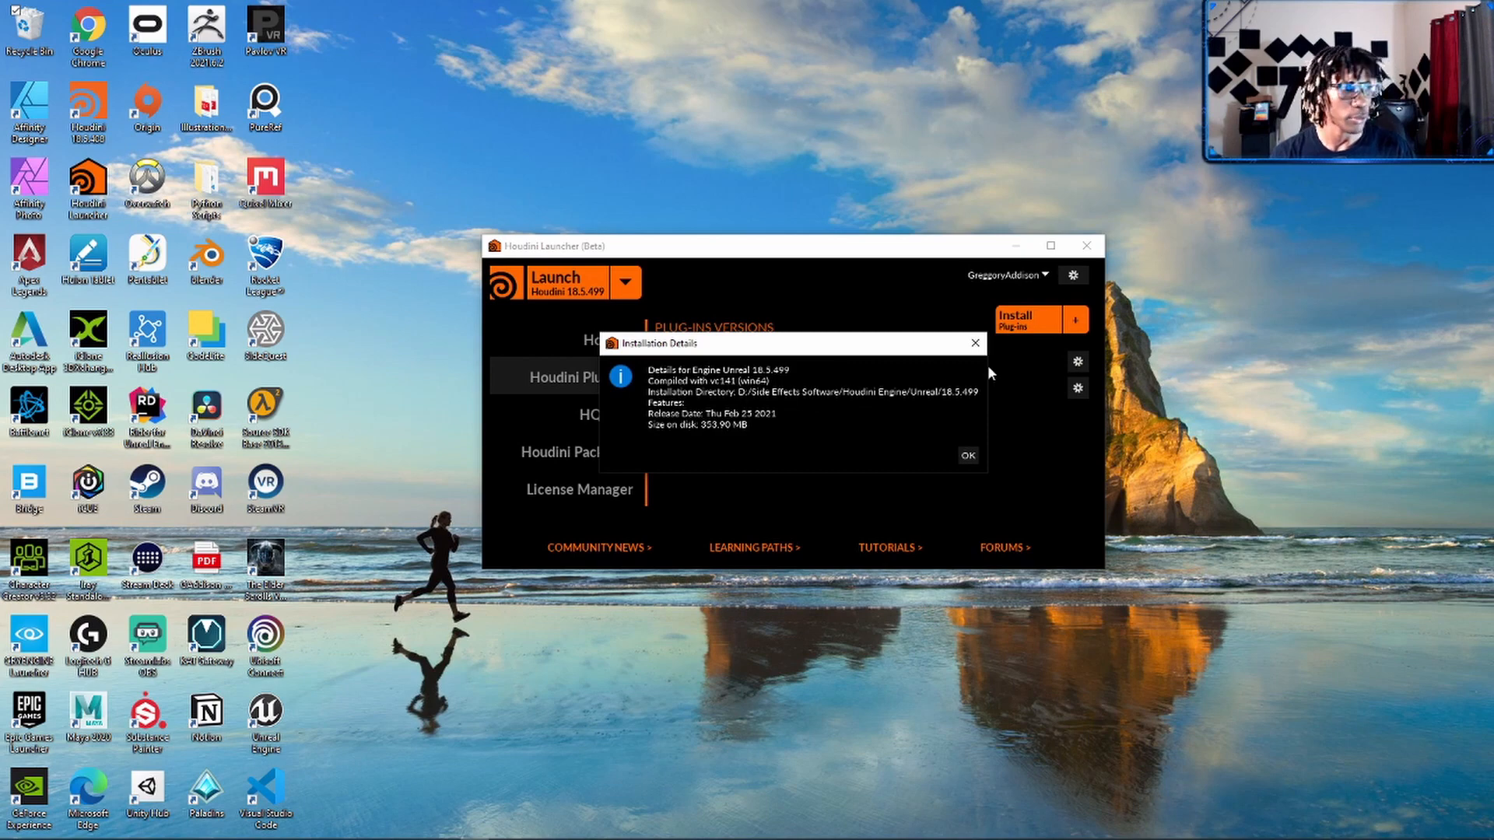
{"action": "left_click", "coordinate": [967, 455]}
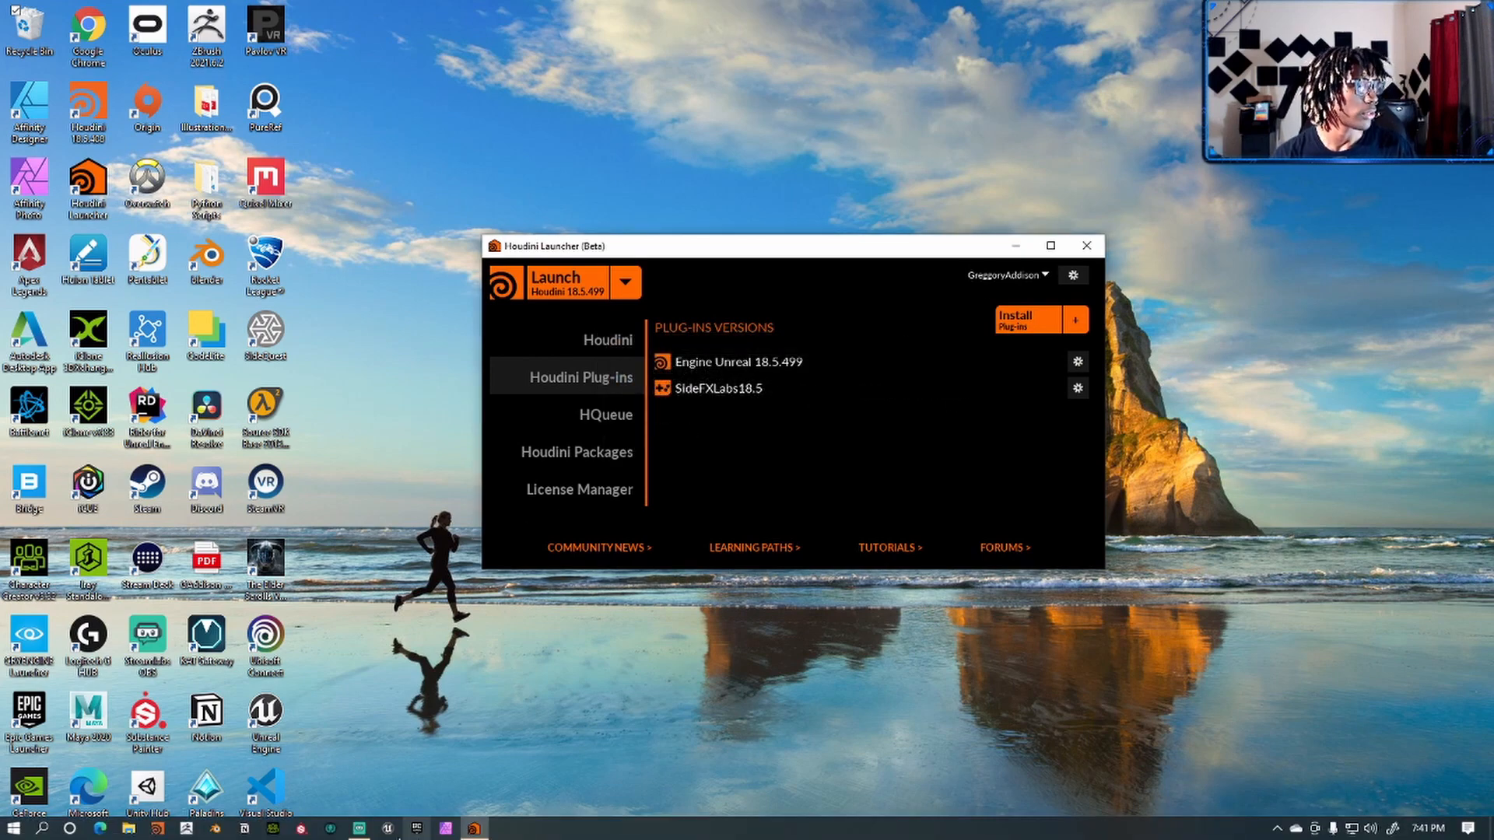
- Browse to D:\Side Effects Software\Houdini Engine\Unreal\18.5.499\4.26-v2 and select HoudiniEngine
{"action": "left_click", "coordinate": [160, 833]}
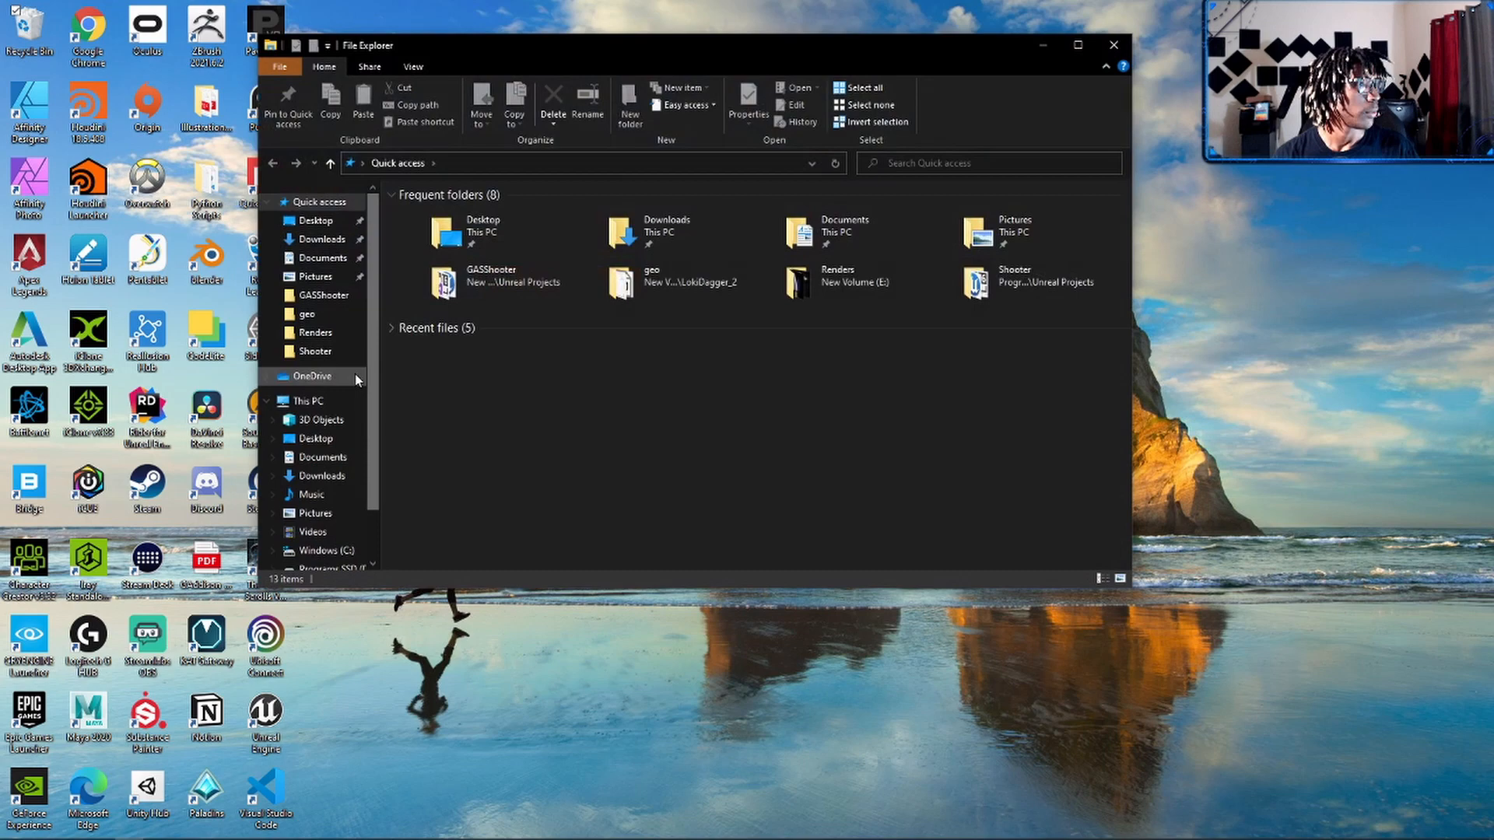
{"action": "left_click", "coordinate": [307, 399]}
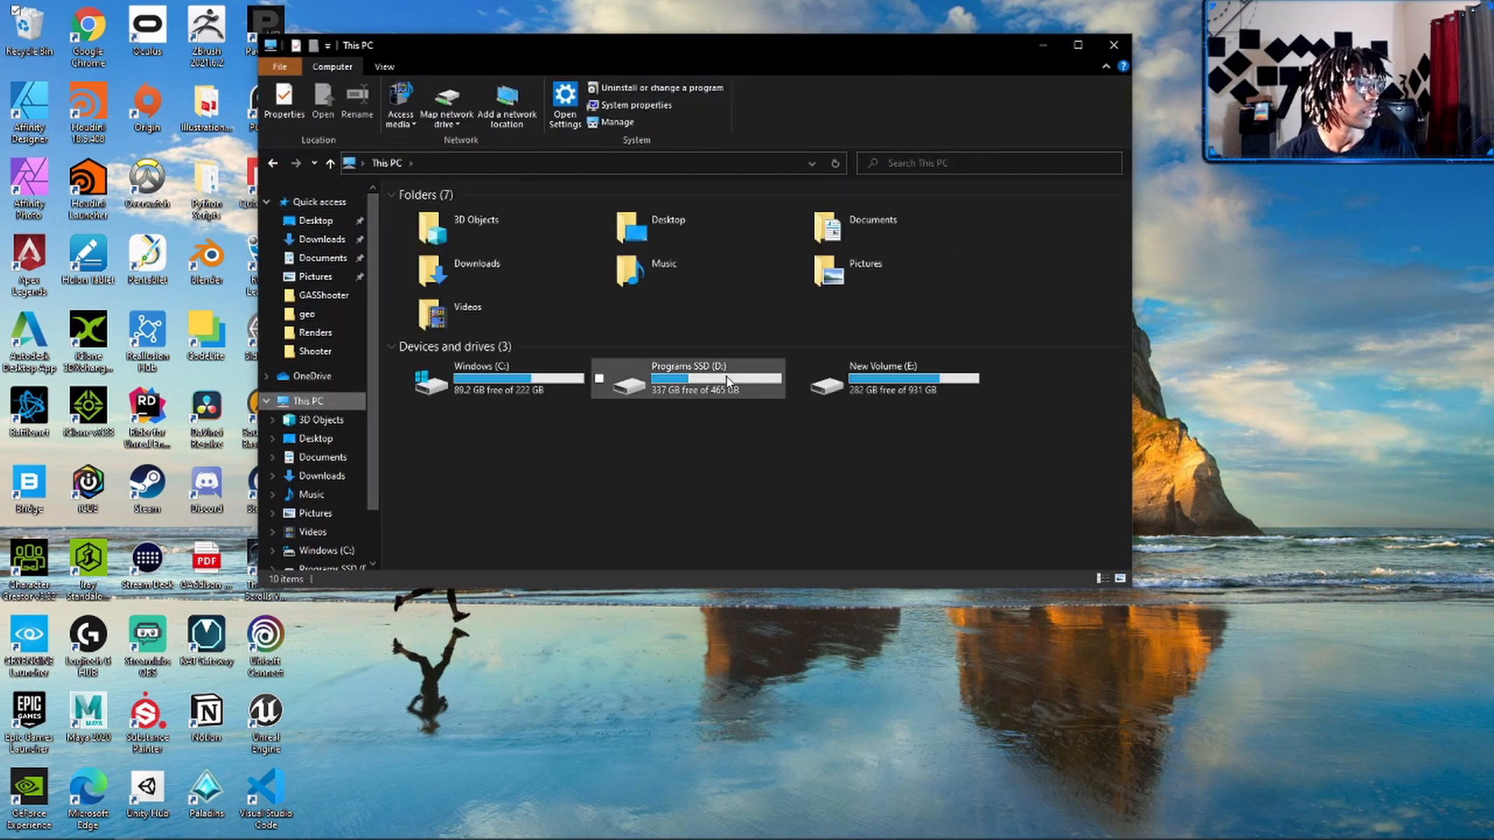
{"action": "double_click", "coordinate": [687, 379]}
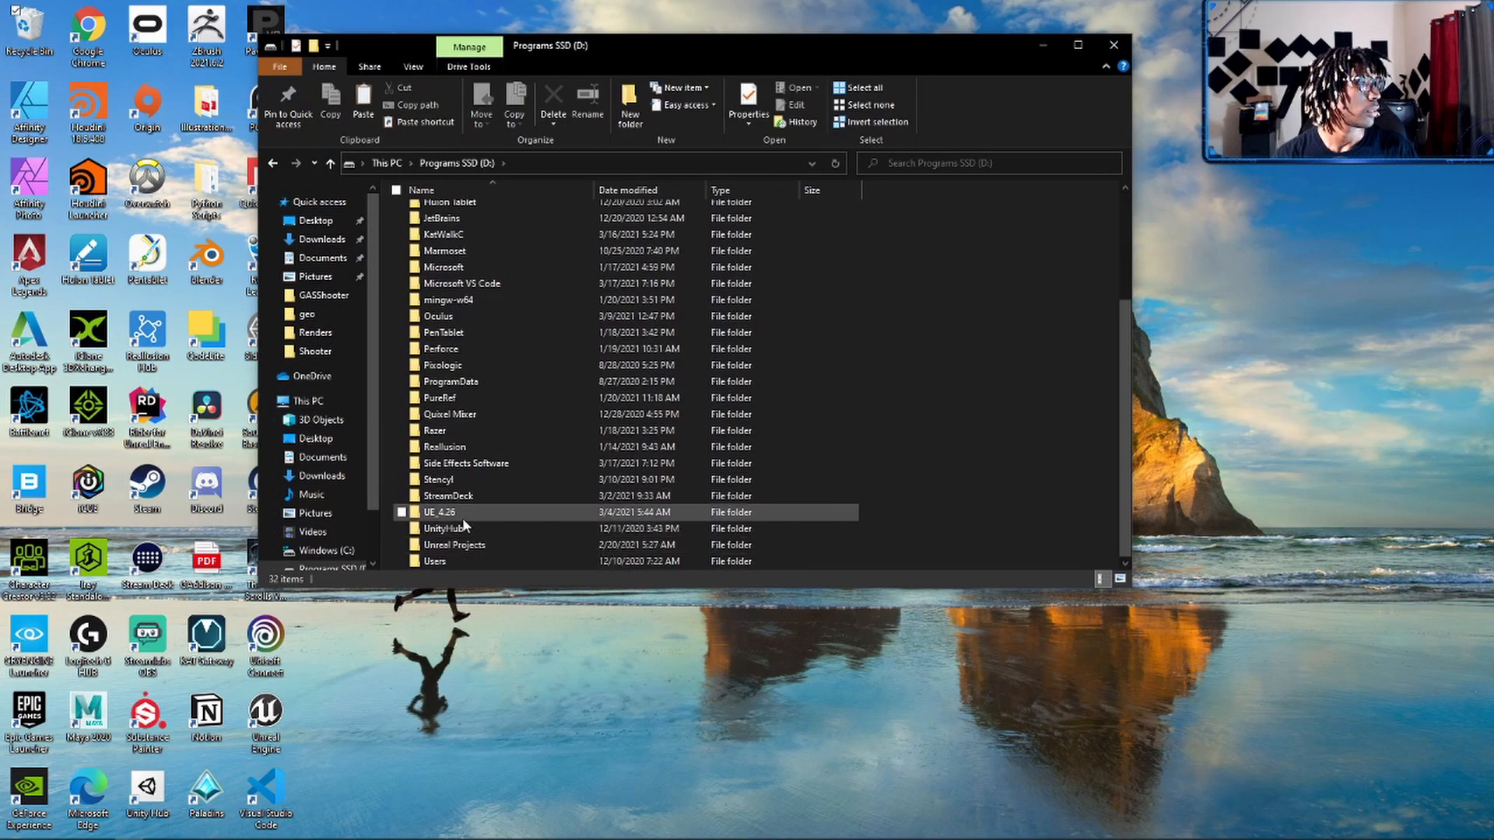
{"action": "double_click", "coordinate": [466, 462]}
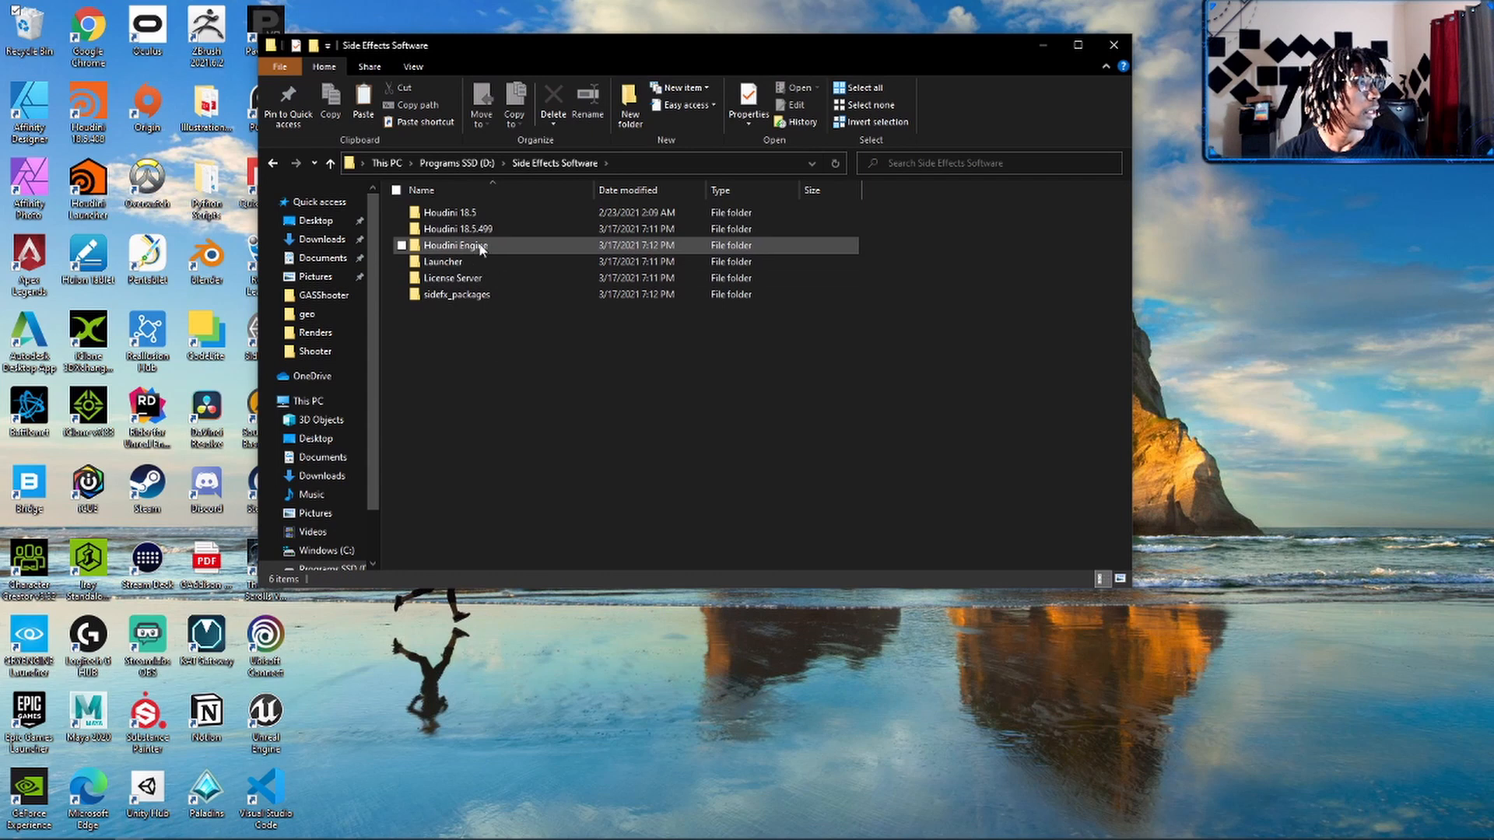
{"action": "double_click", "coordinate": [456, 245]}
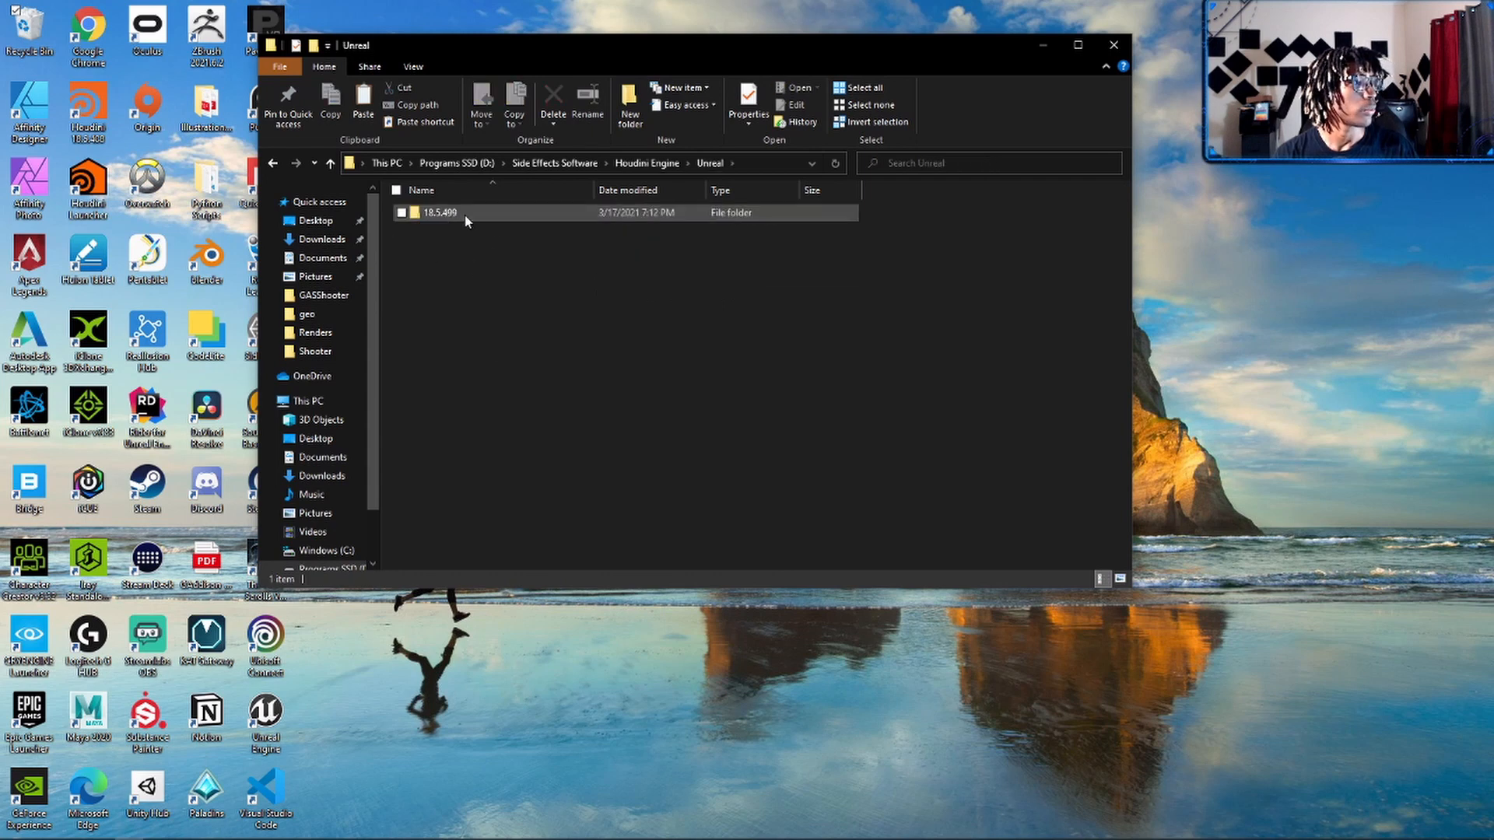
{"action": "double_click", "coordinate": [439, 212]}
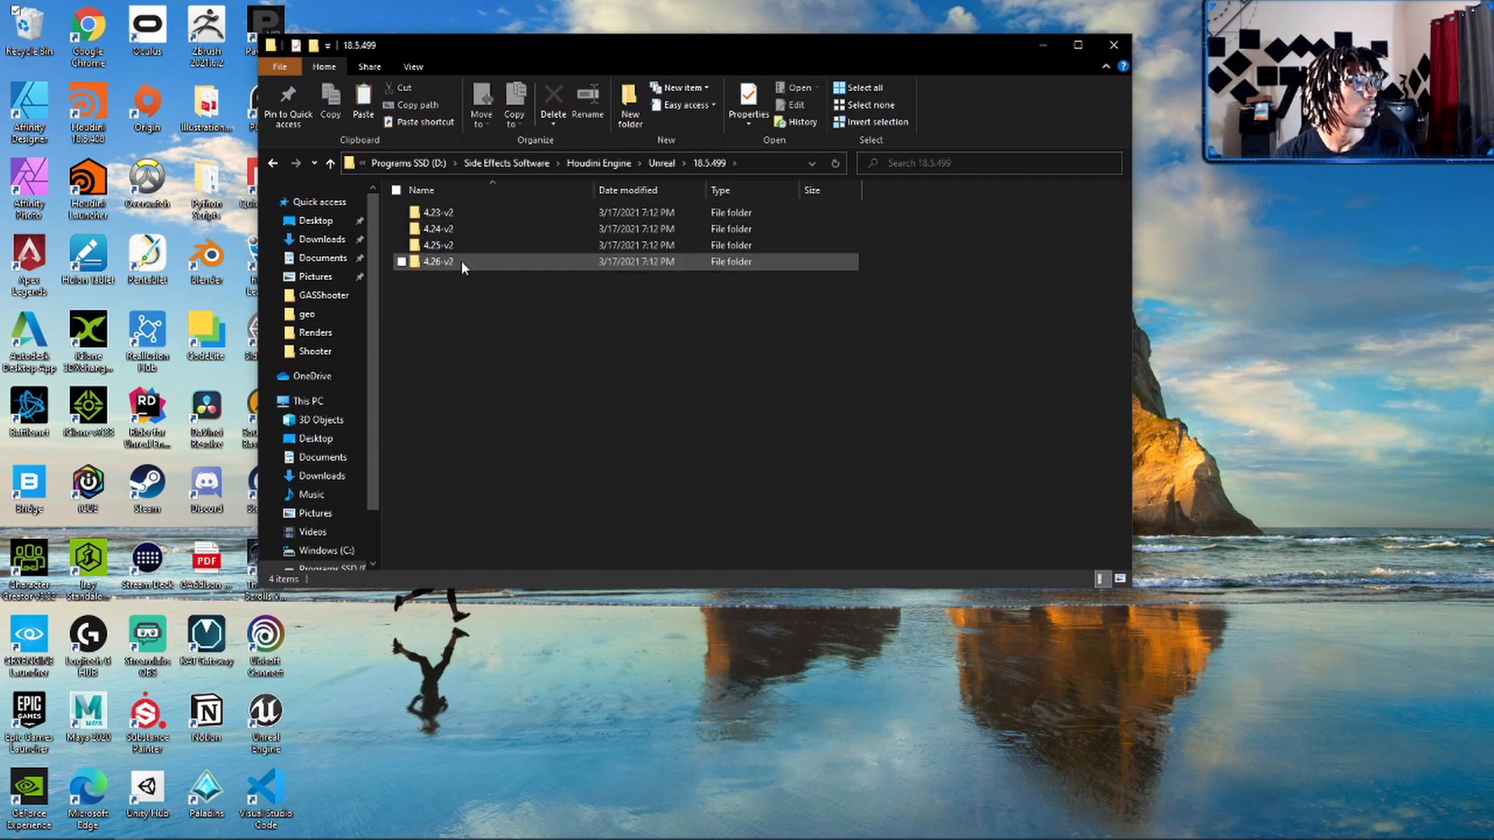
{"action": "double_click", "coordinate": [437, 261]}
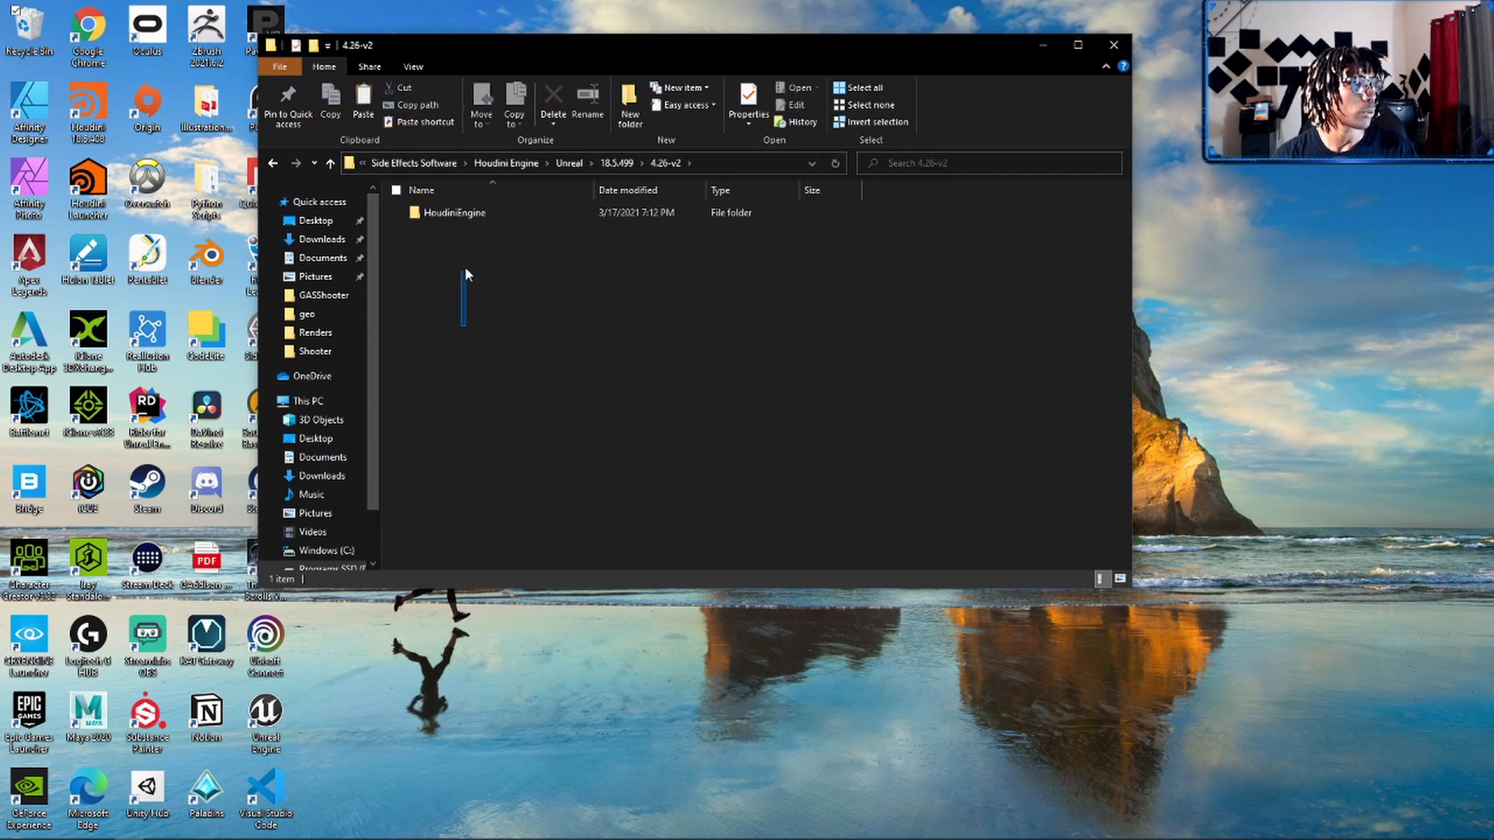
{"action": "left_click", "coordinate": [455, 212]}
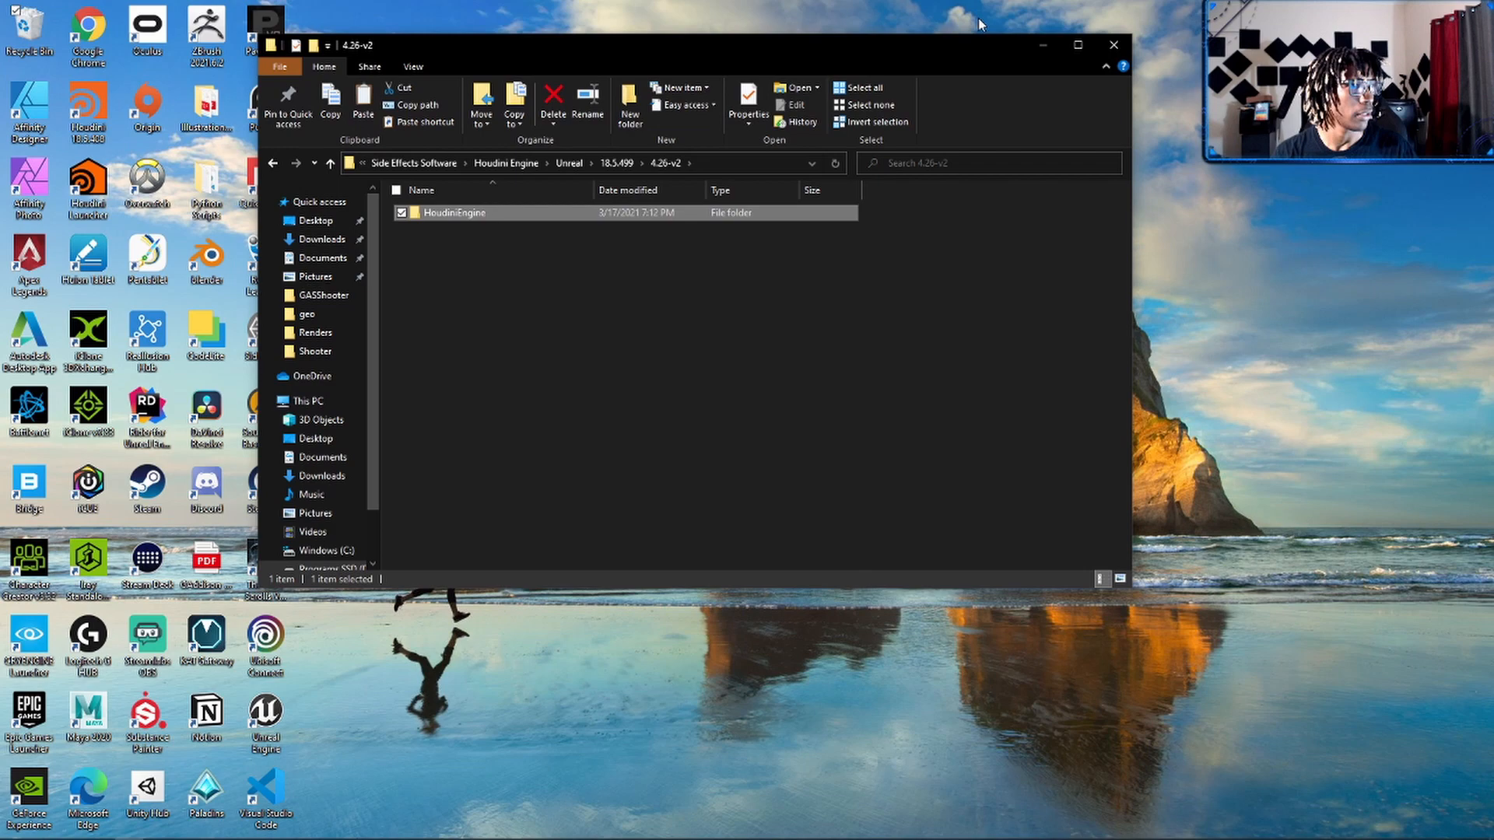
{"action": "mouse_move", "coordinate": [315, 351]}
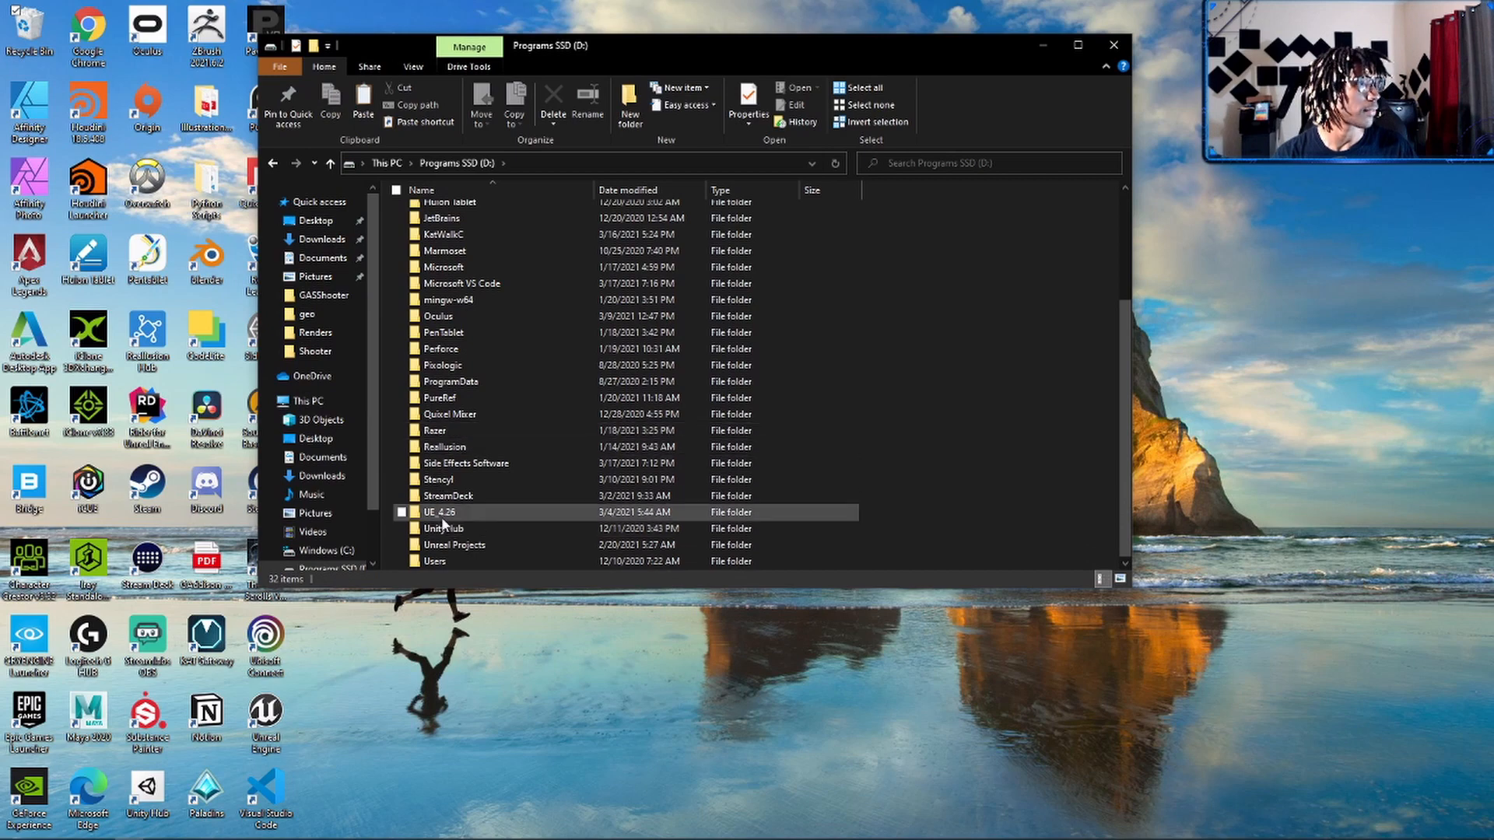
- Open UE_4.26 > Engine > Plugins in File Explorer
{"action": "double_click", "coordinate": [440, 512]}
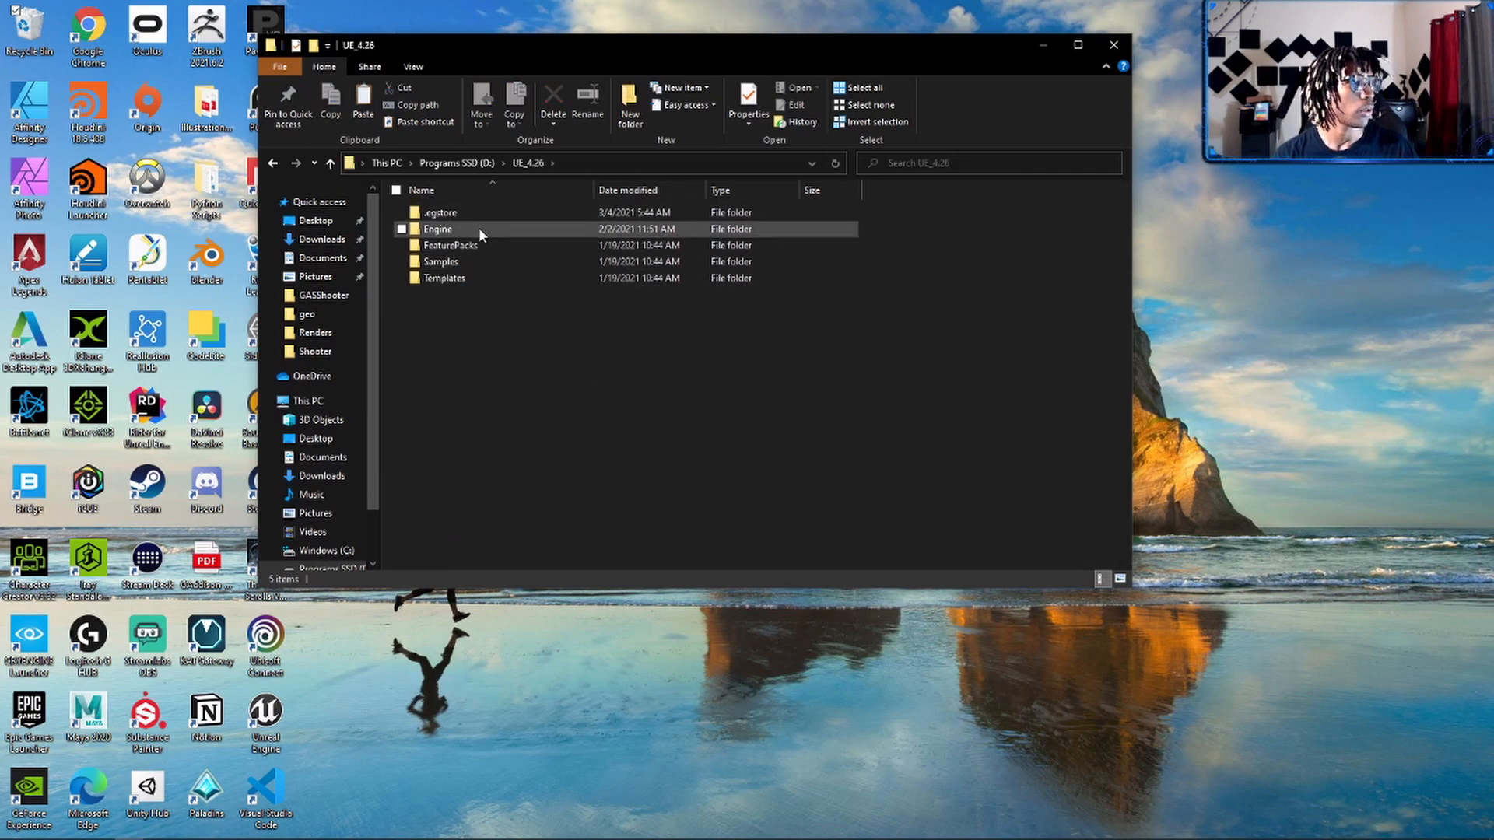
{"action": "double_click", "coordinate": [437, 229]}
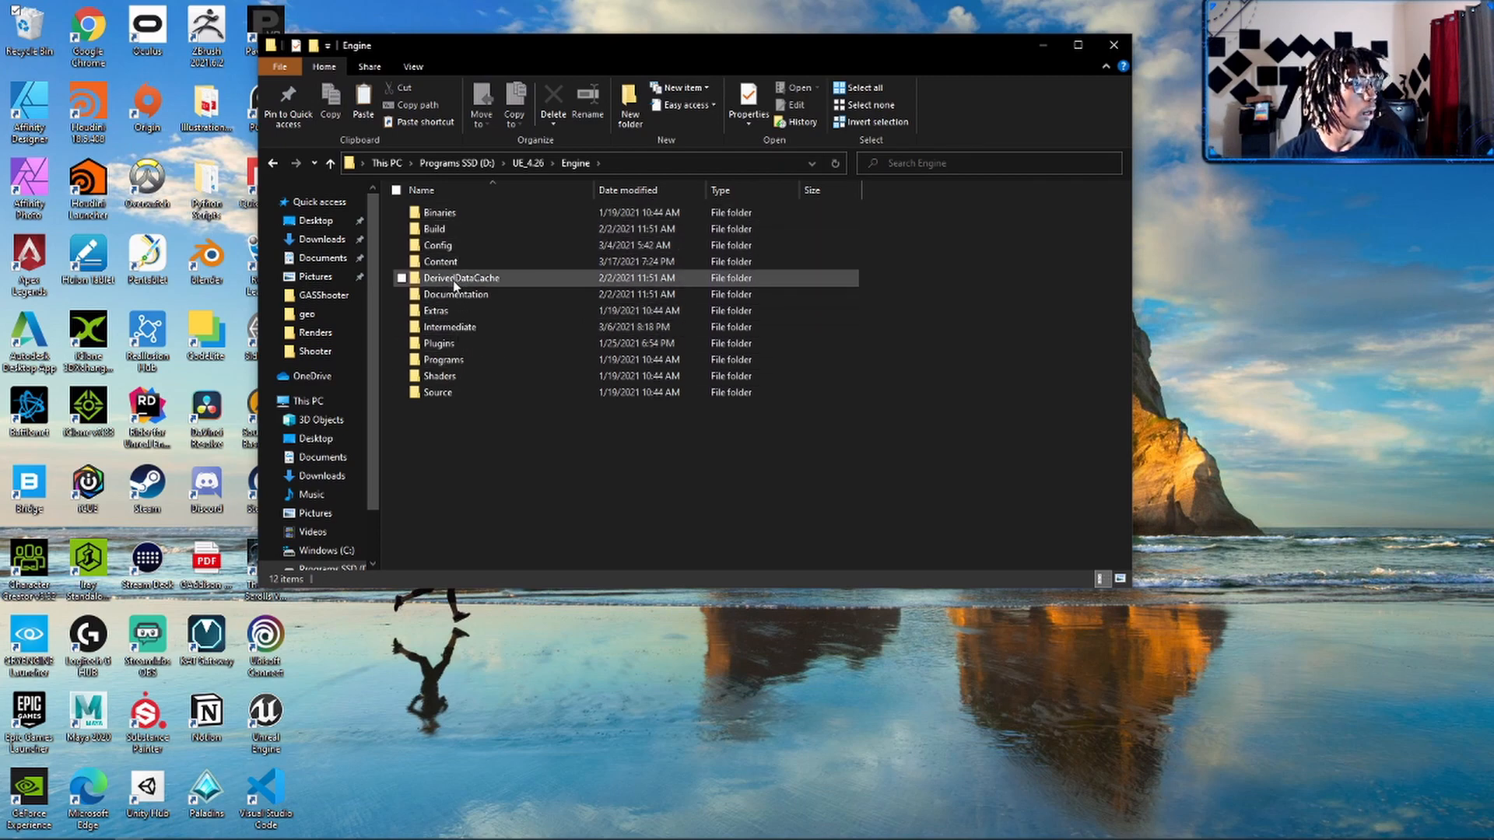
{"action": "double_click", "coordinate": [439, 343]}
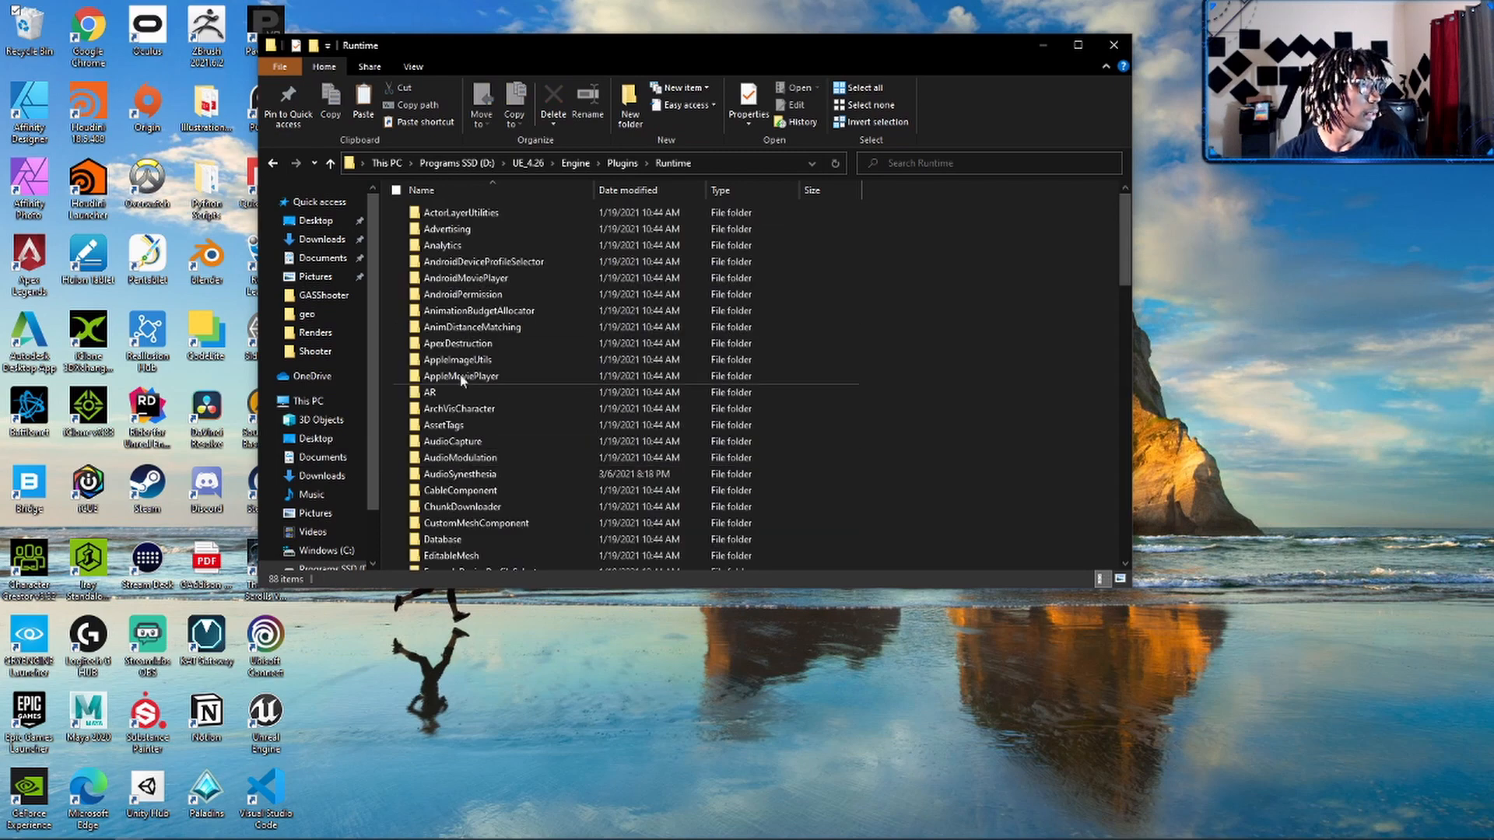
{"action": "mouse_move", "coordinate": [466, 608]}
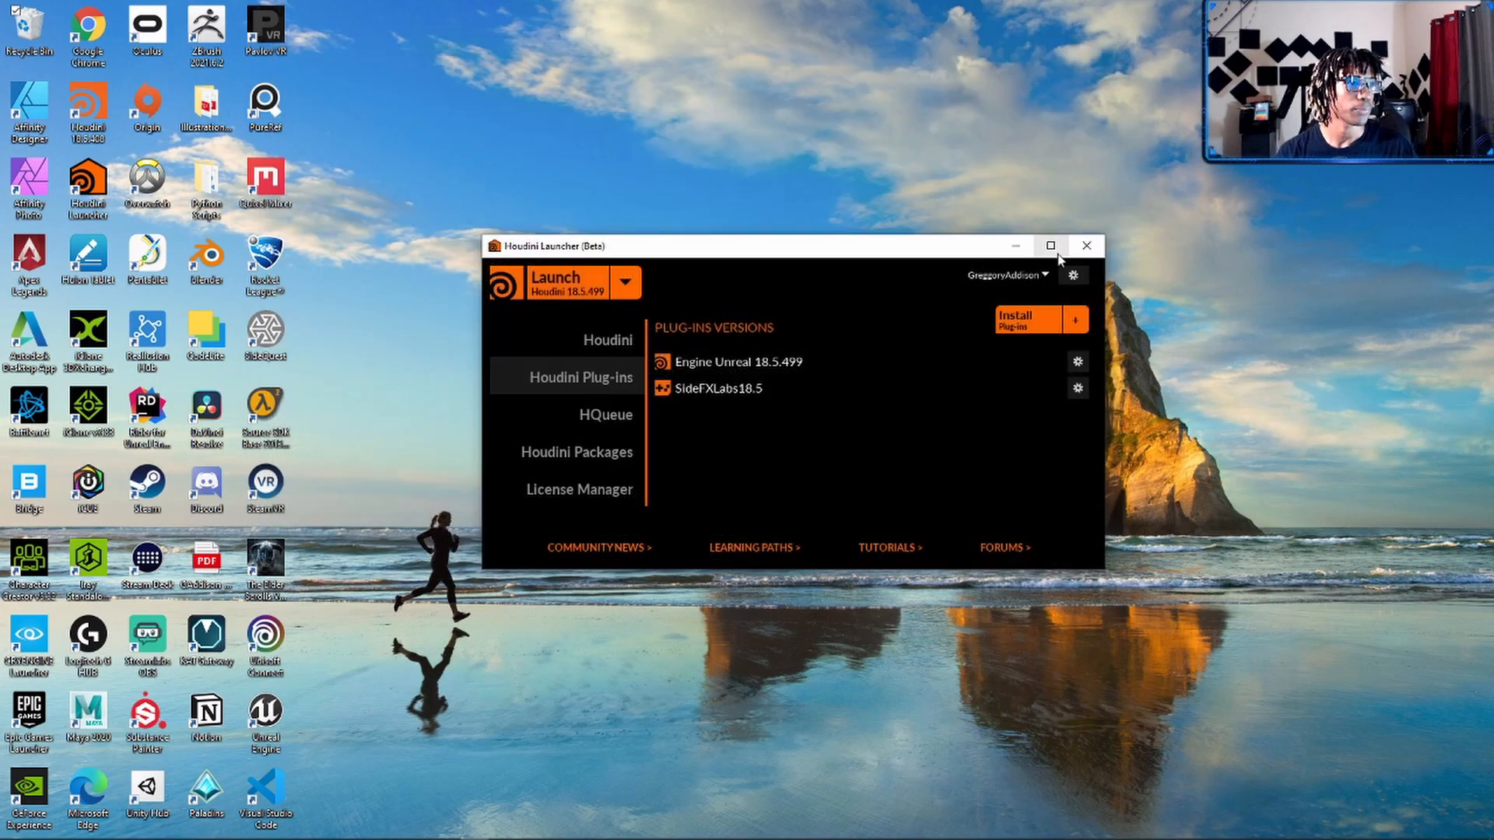
- Close Houdini Launcher, launch Unreal Engine from the desktop, and open TestProject
{"action": "left_click", "coordinate": [1083, 246]}
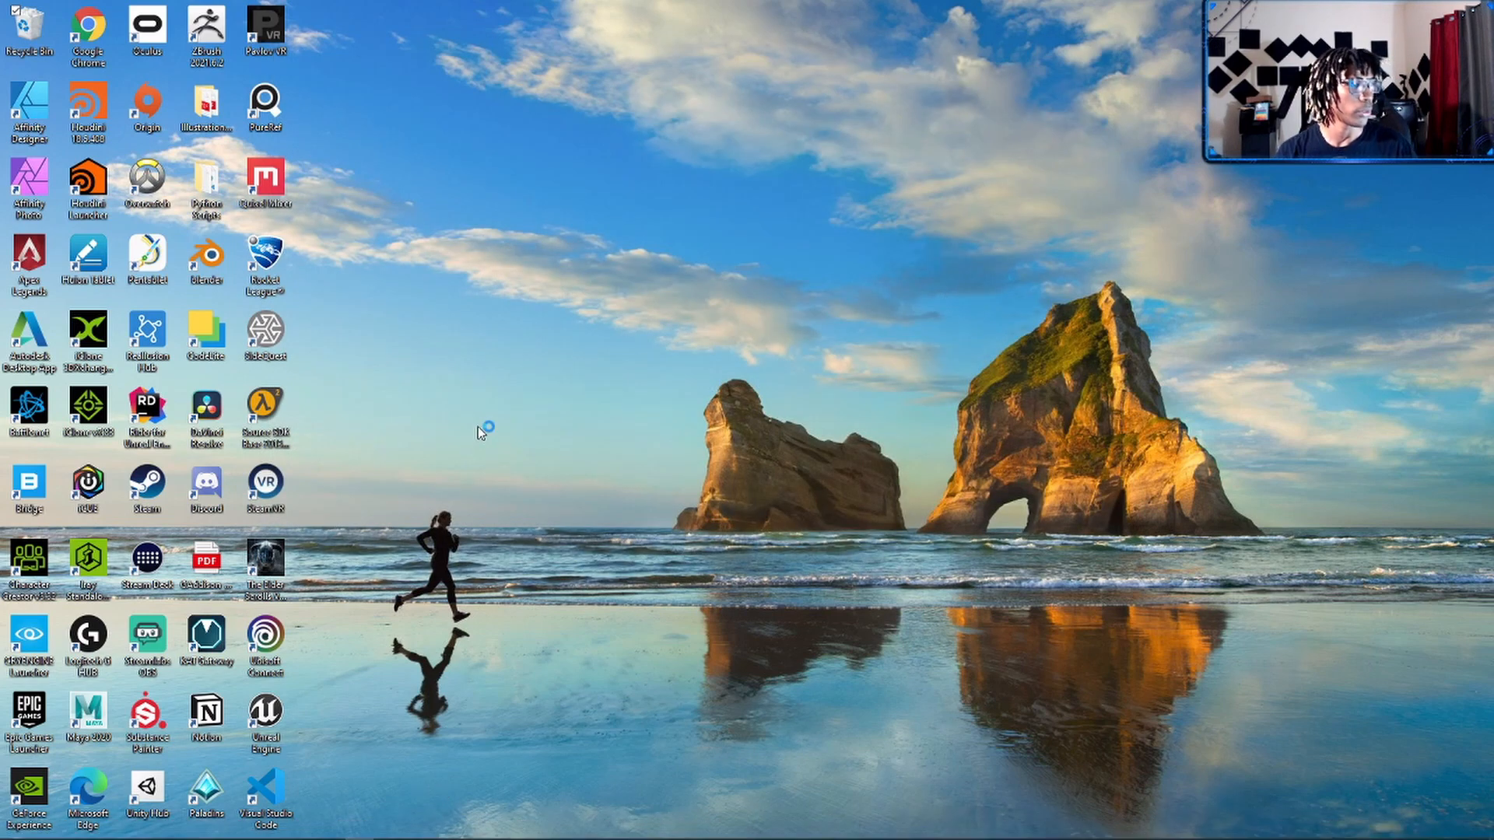
{"action": "double_click", "coordinate": [265, 710]}
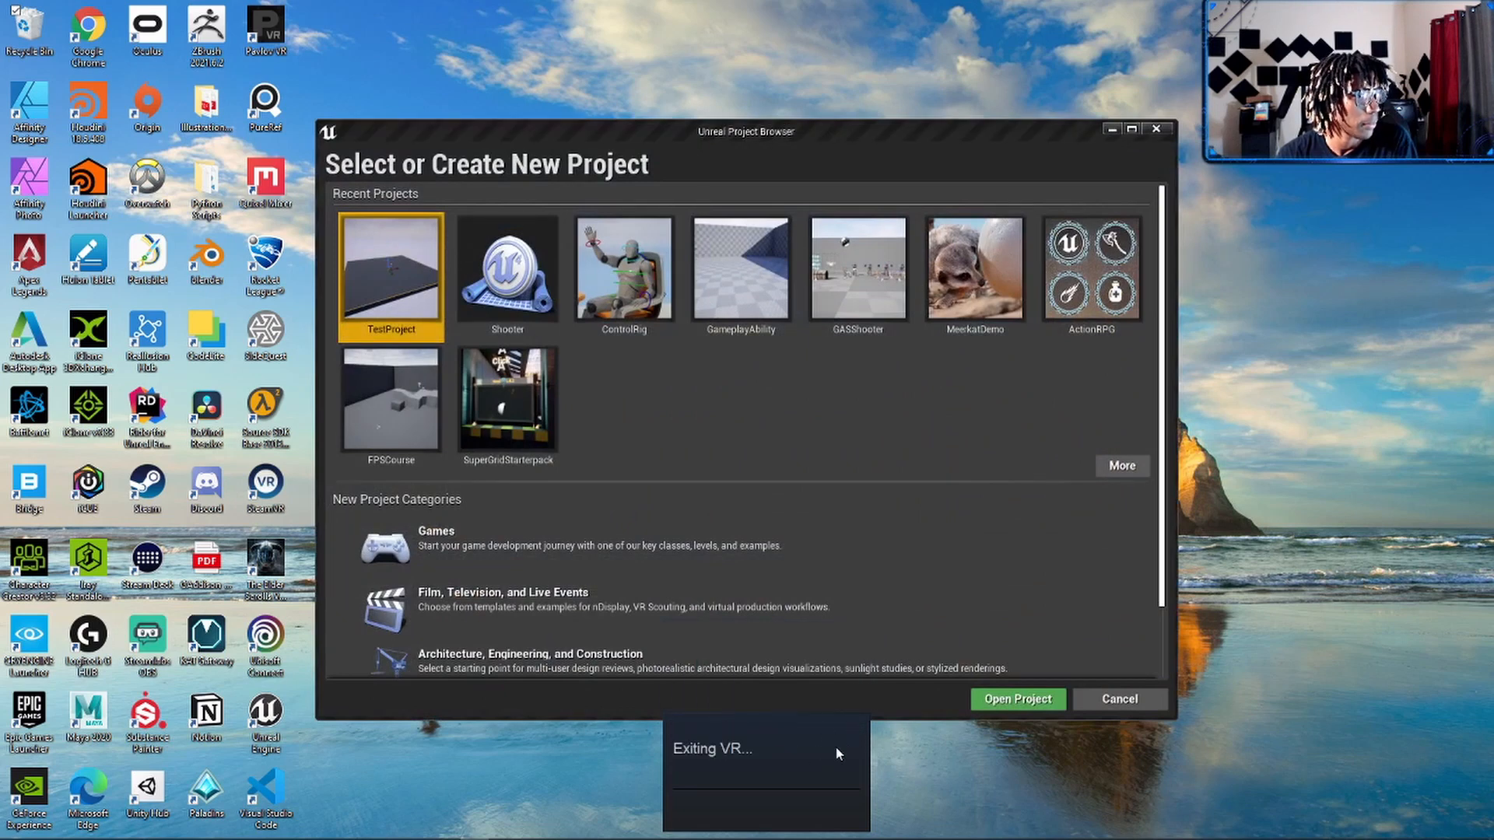
{"action": "mouse_move", "coordinate": [405, 315]}
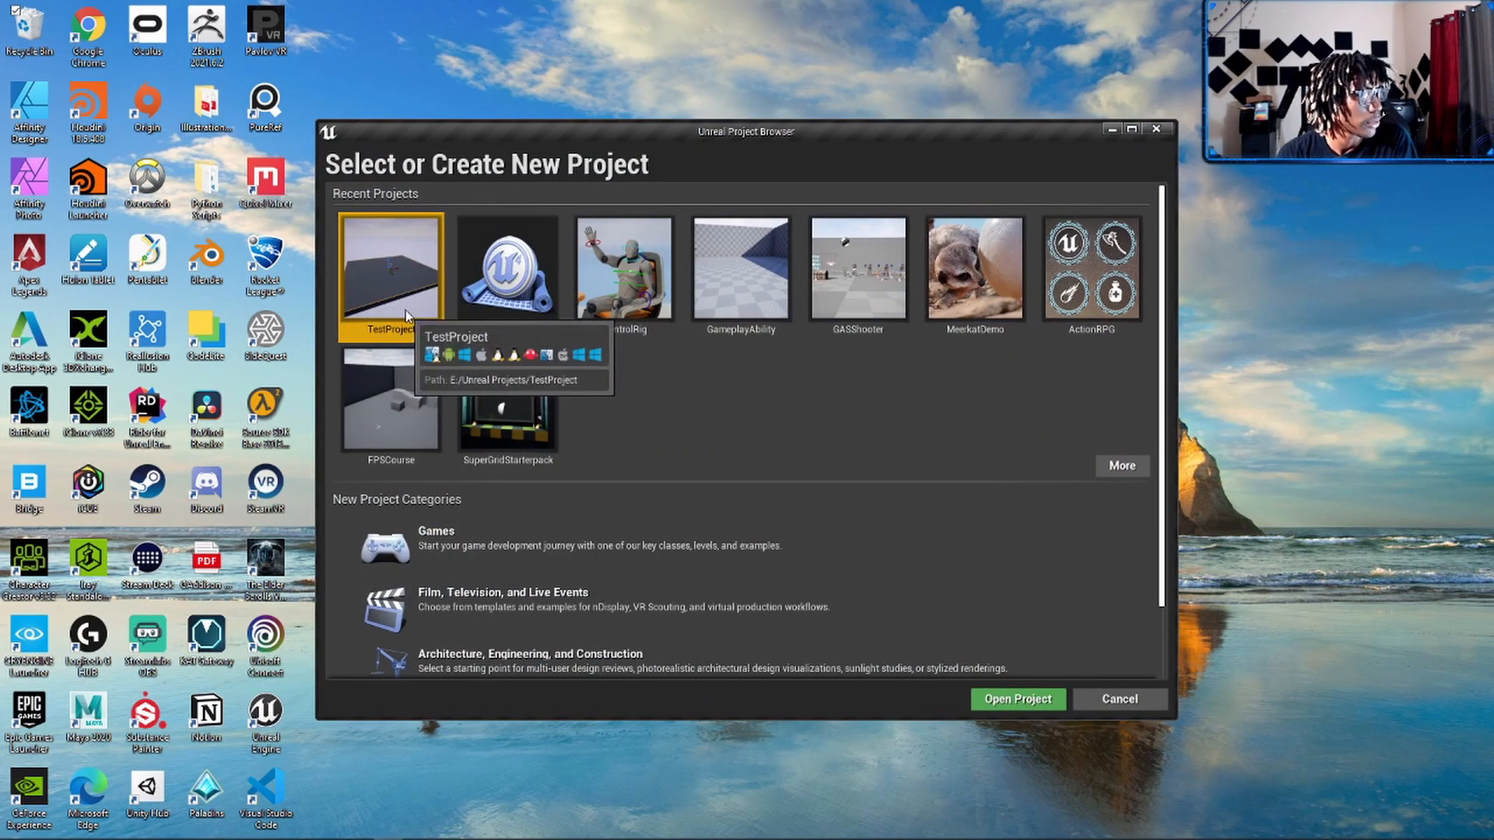
{"action": "left_click", "coordinate": [1117, 698]}
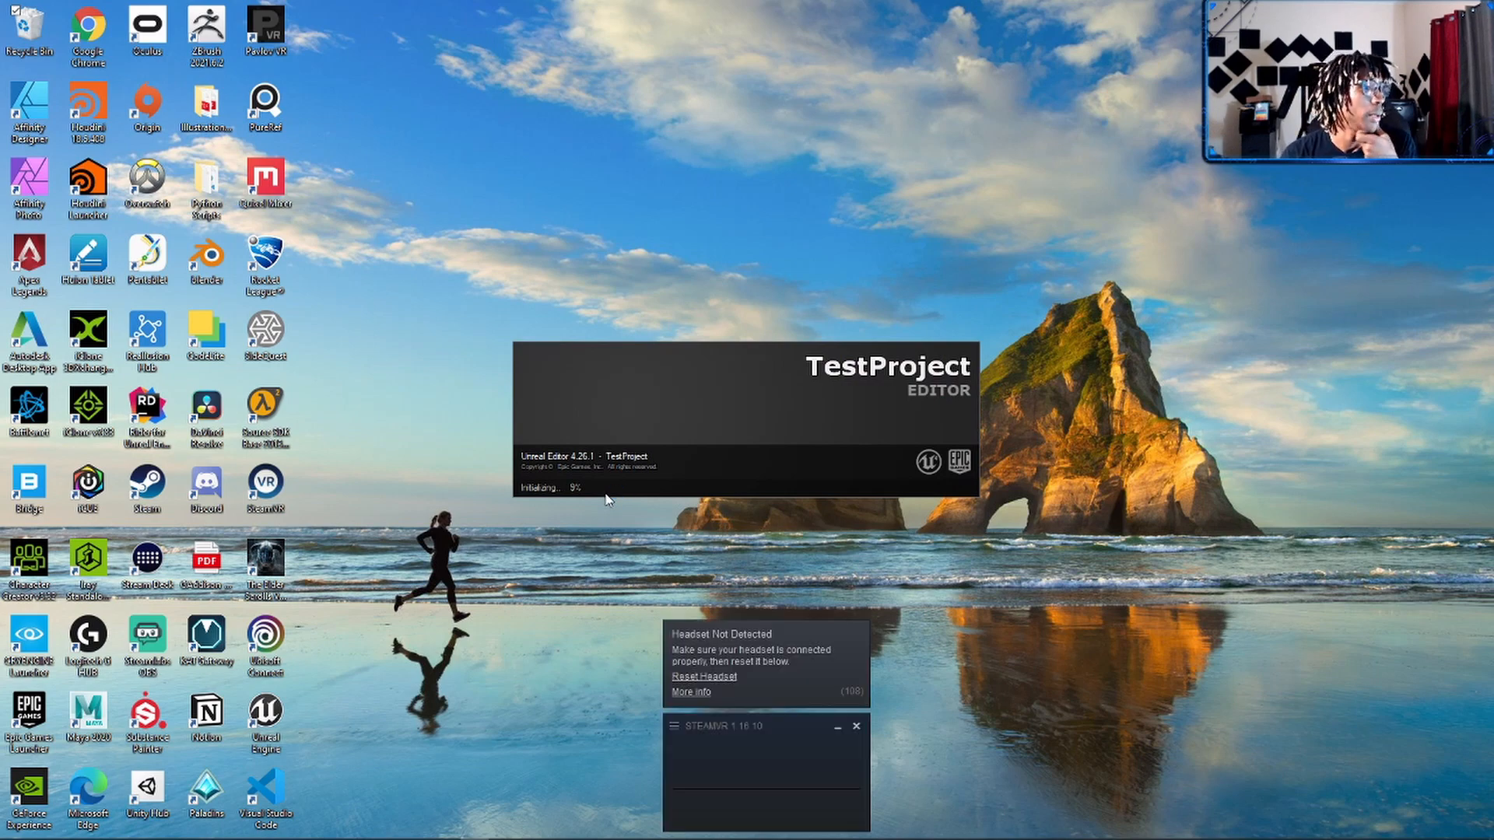
{"action": "left_click", "coordinate": [856, 726]}
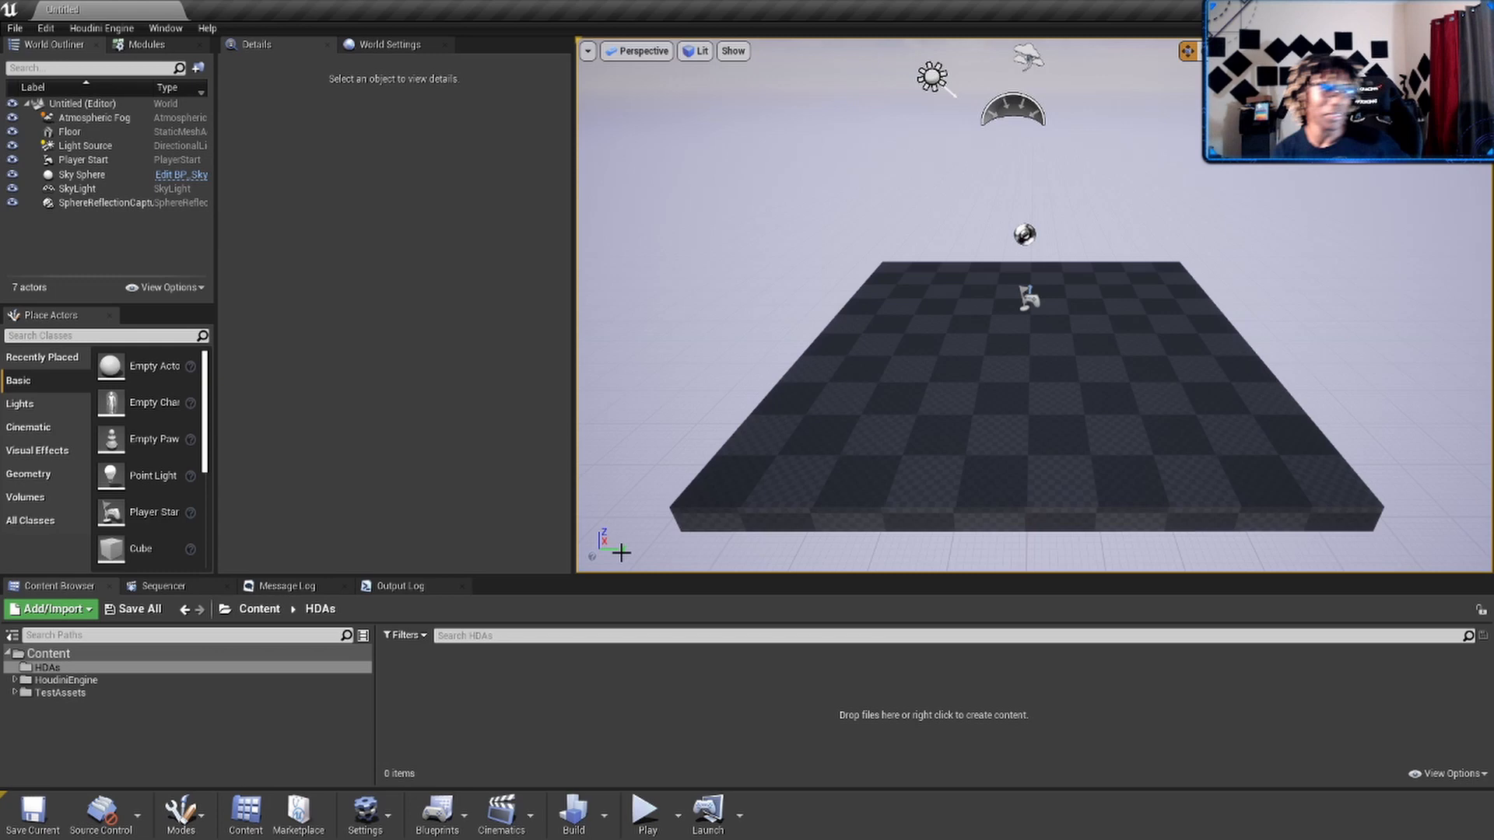
{"action": "mouse_move", "coordinate": [153, 512]}
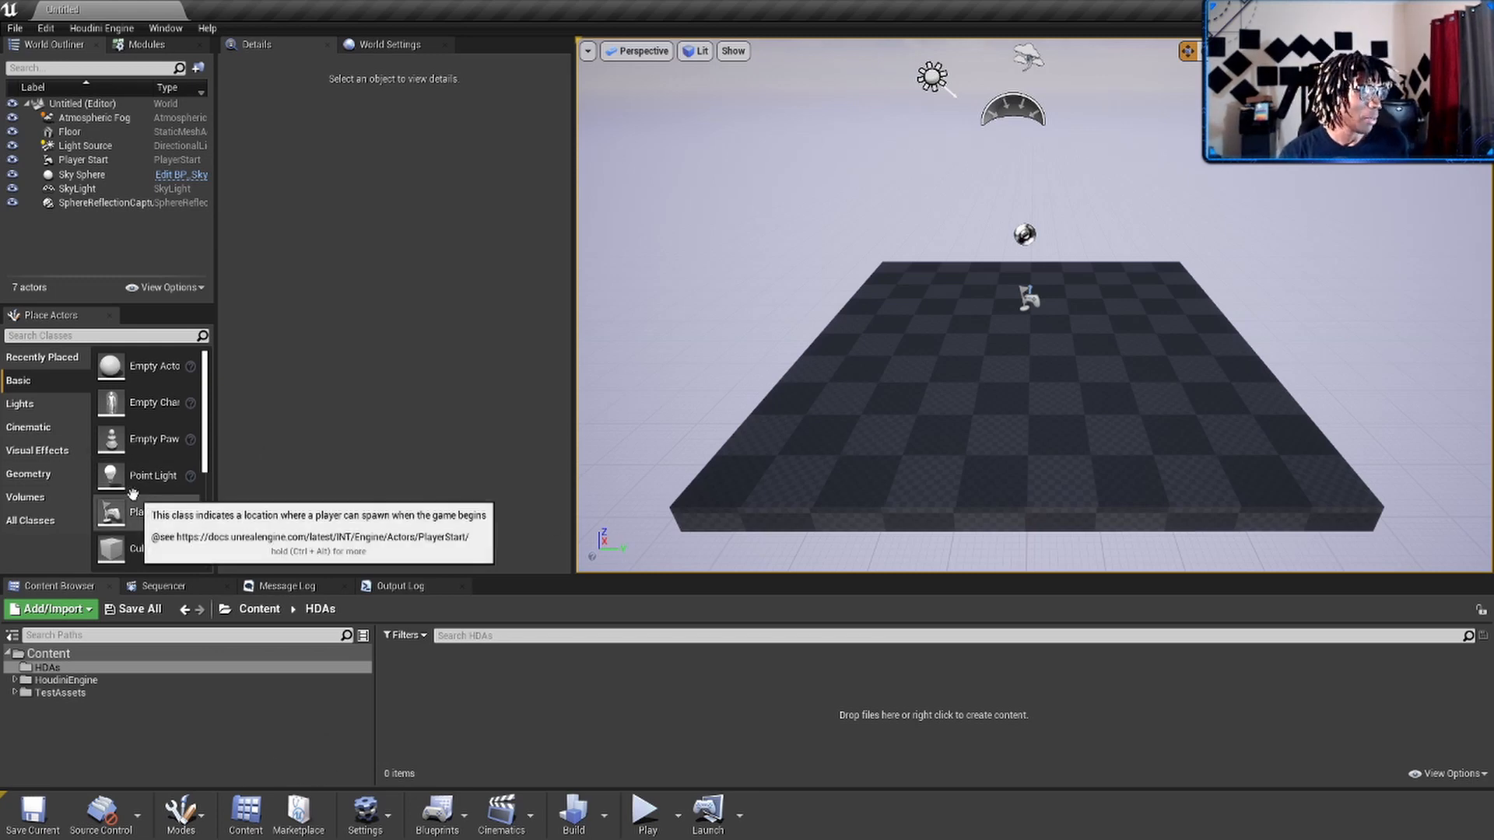
{"action": "mouse_move", "coordinate": [45, 28]}
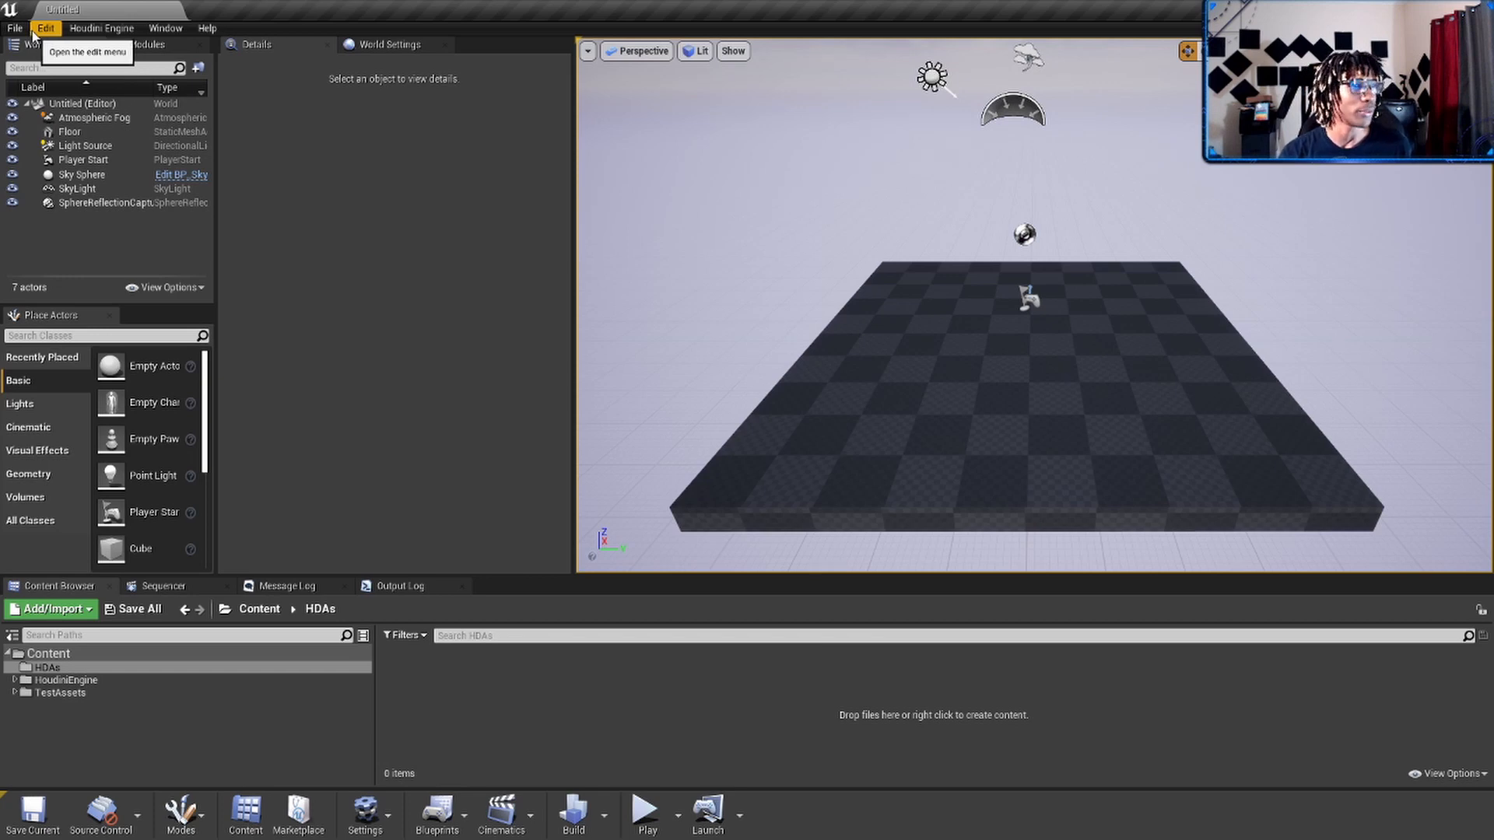
{"action": "mouse_move", "coordinate": [101, 28]}
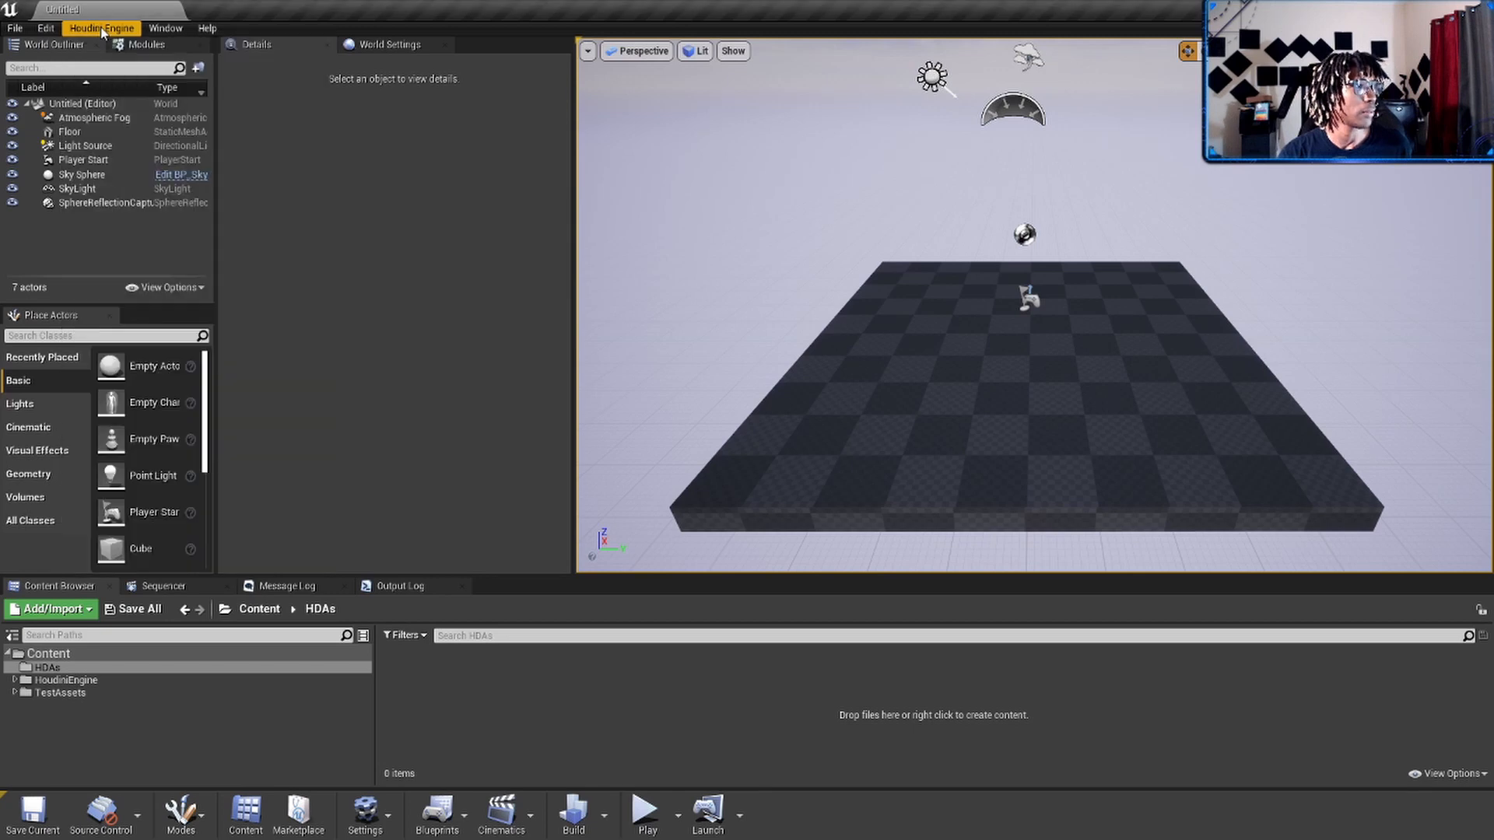
{"action": "mouse_move", "coordinate": [1338, 822]}
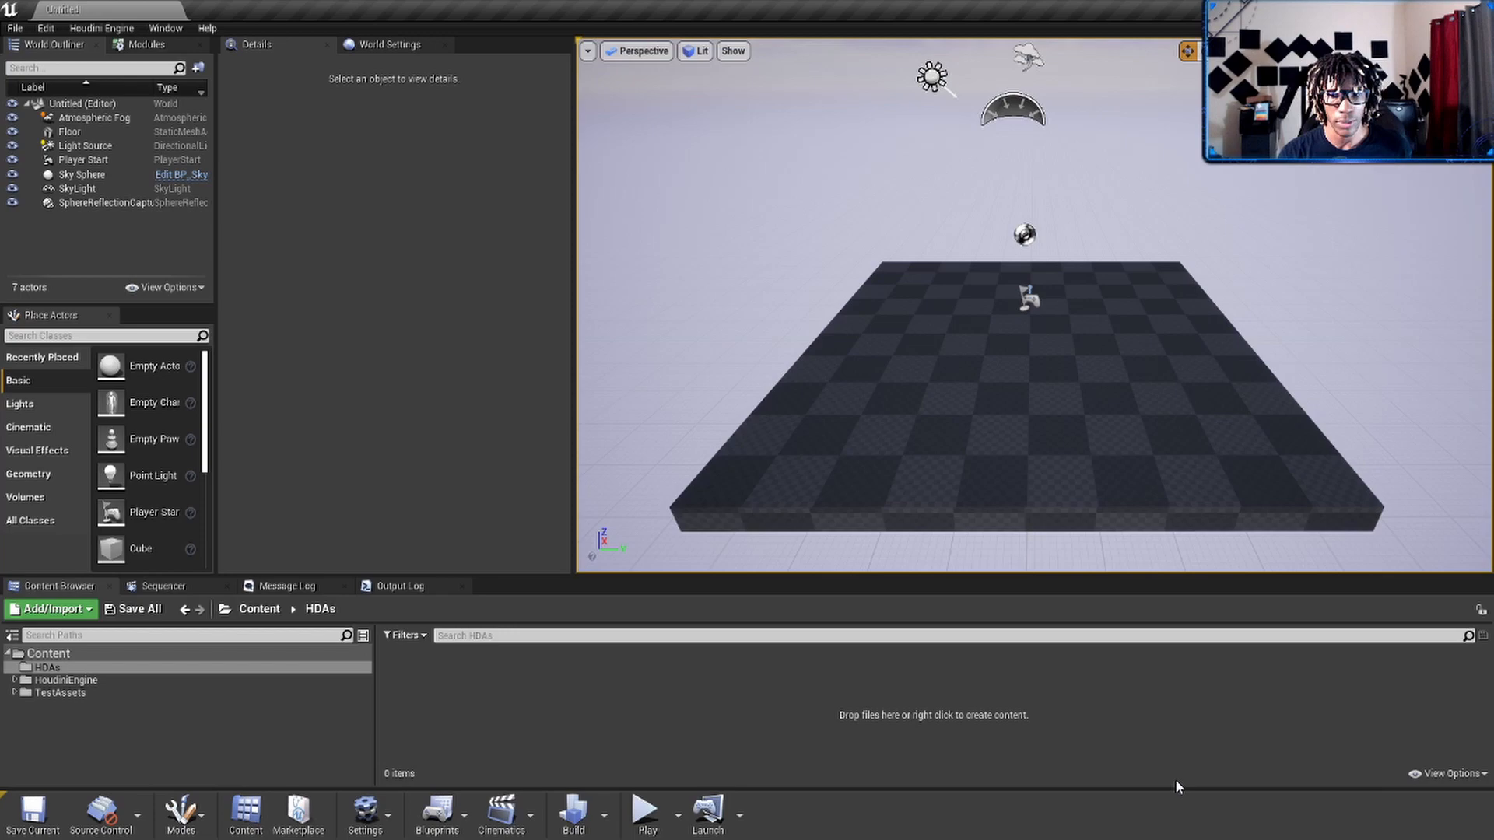
{"action": "mouse_move", "coordinate": [67, 50]}
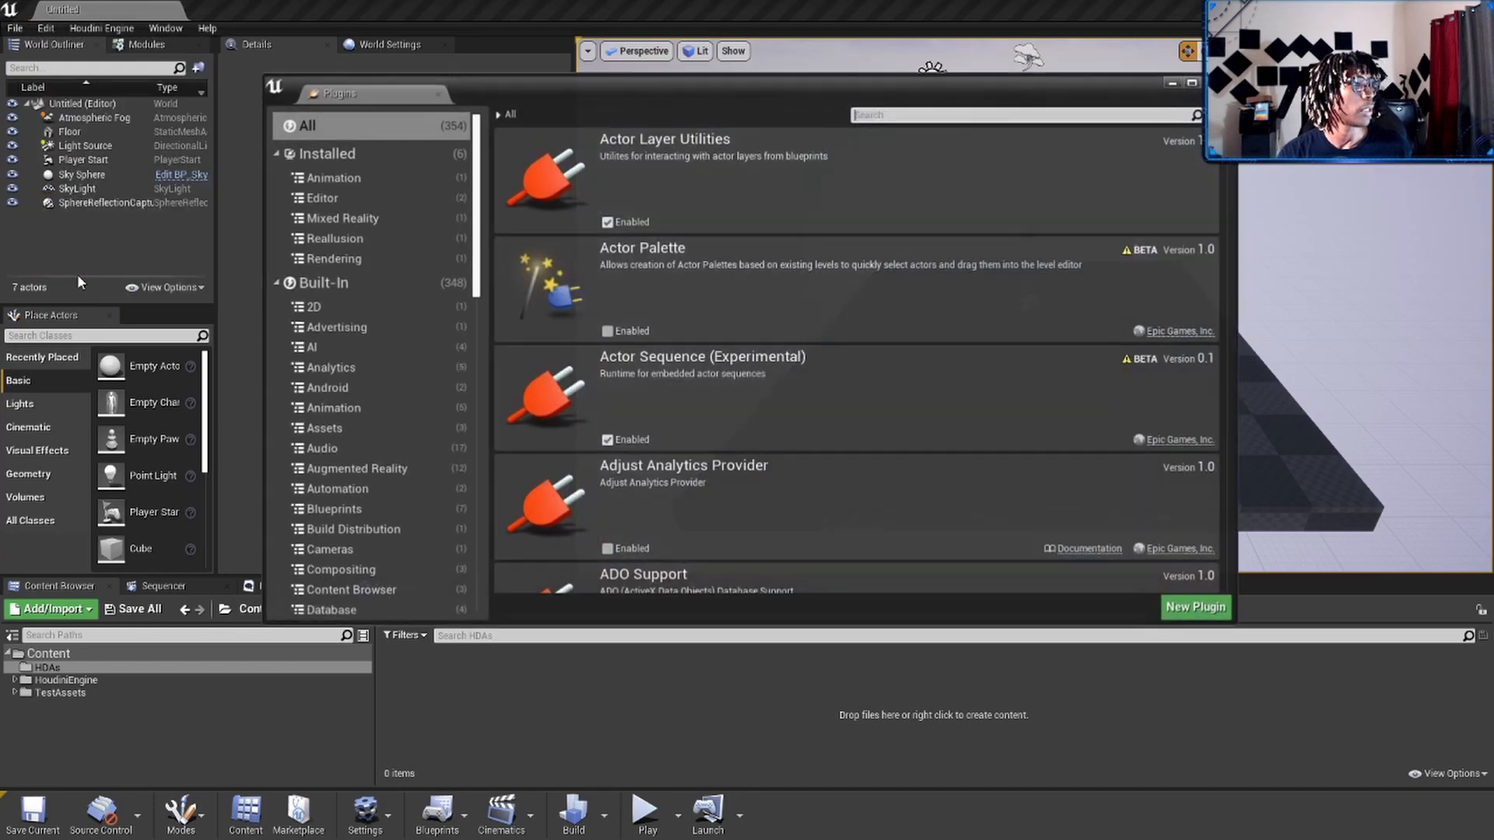
- Search the plugins list for 'hou' to find the Houdini Engine plug-in
{"action": "type", "text": "N"}
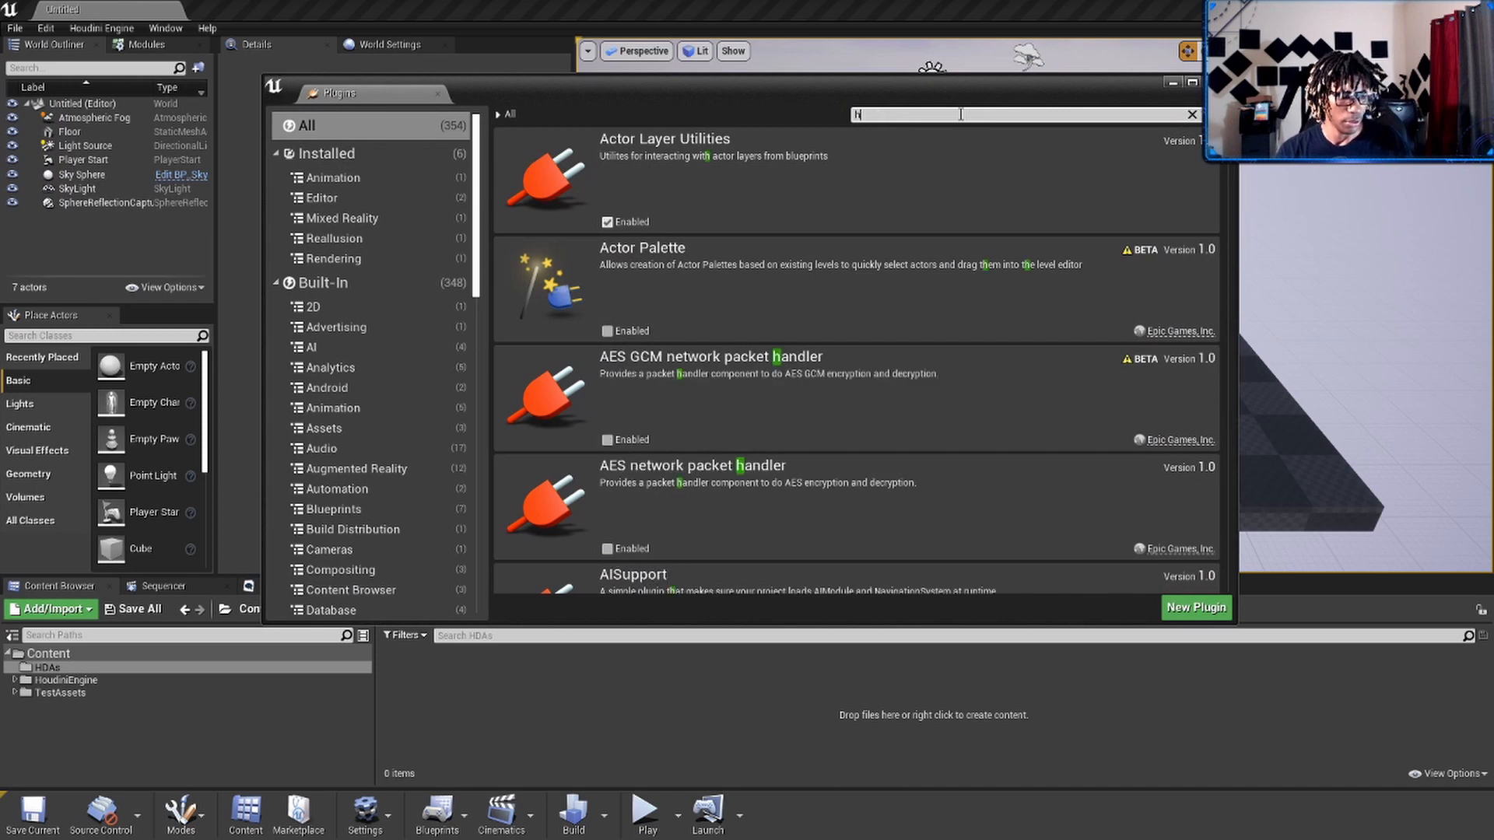
{"action": "type", "text": "hou"}
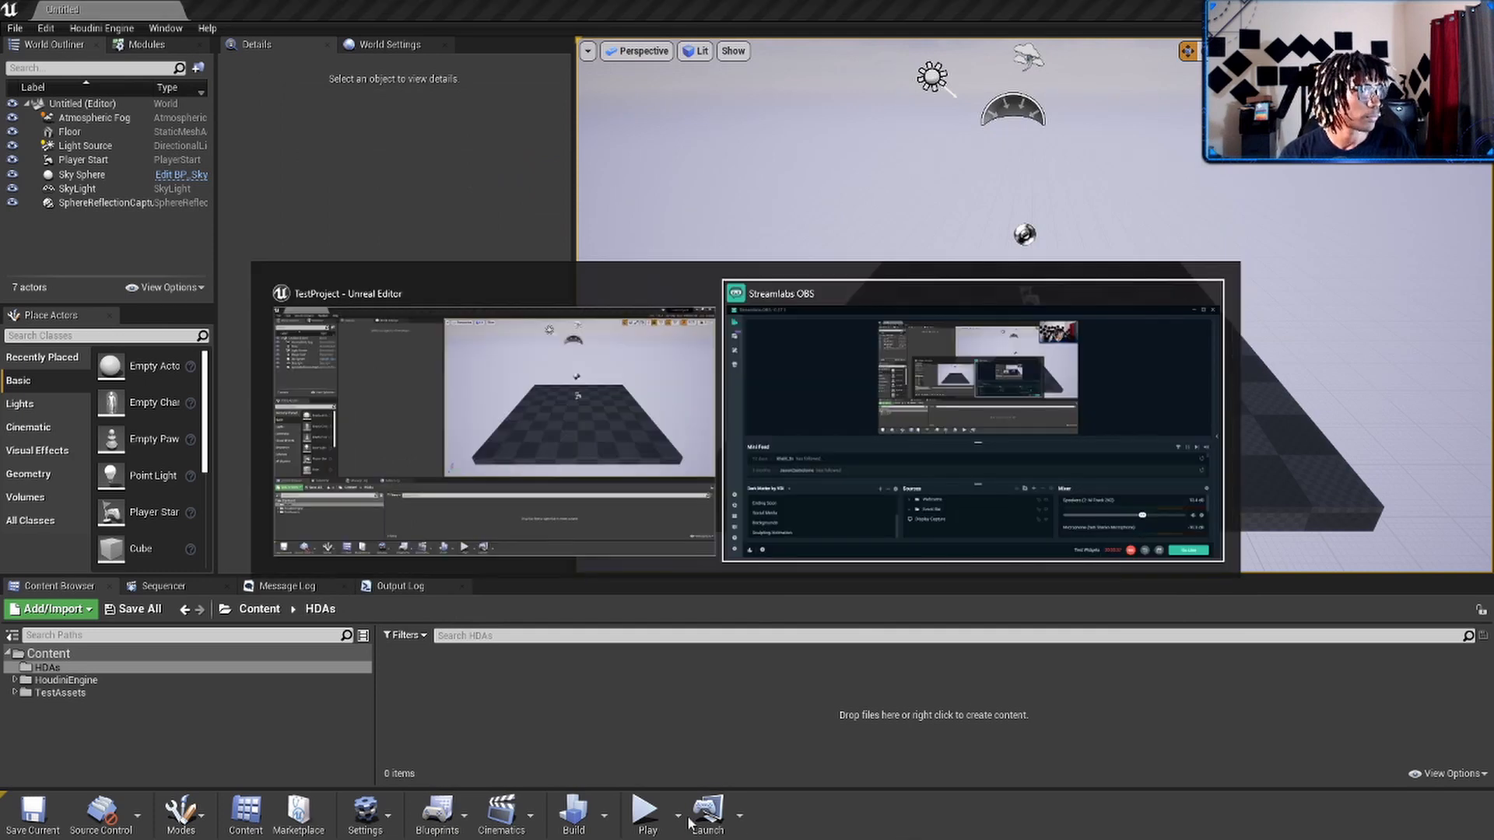
- Search sidefx.com for 'starter kit' and open the UE4 Starter Kit tutorial page
{"action": "left_click", "coordinate": [298, 815]}
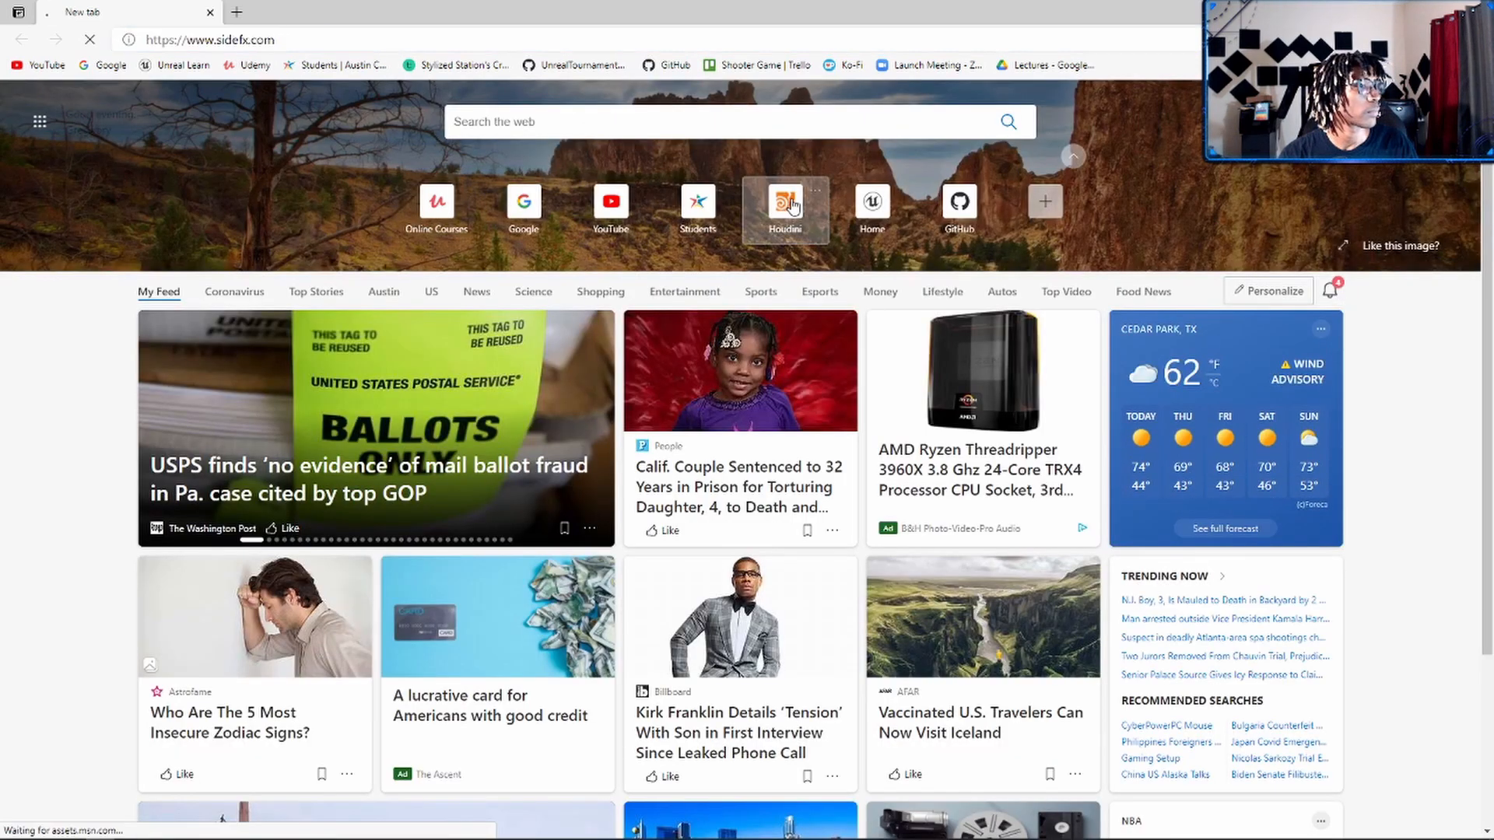
{"action": "left_click", "coordinate": [785, 207]}
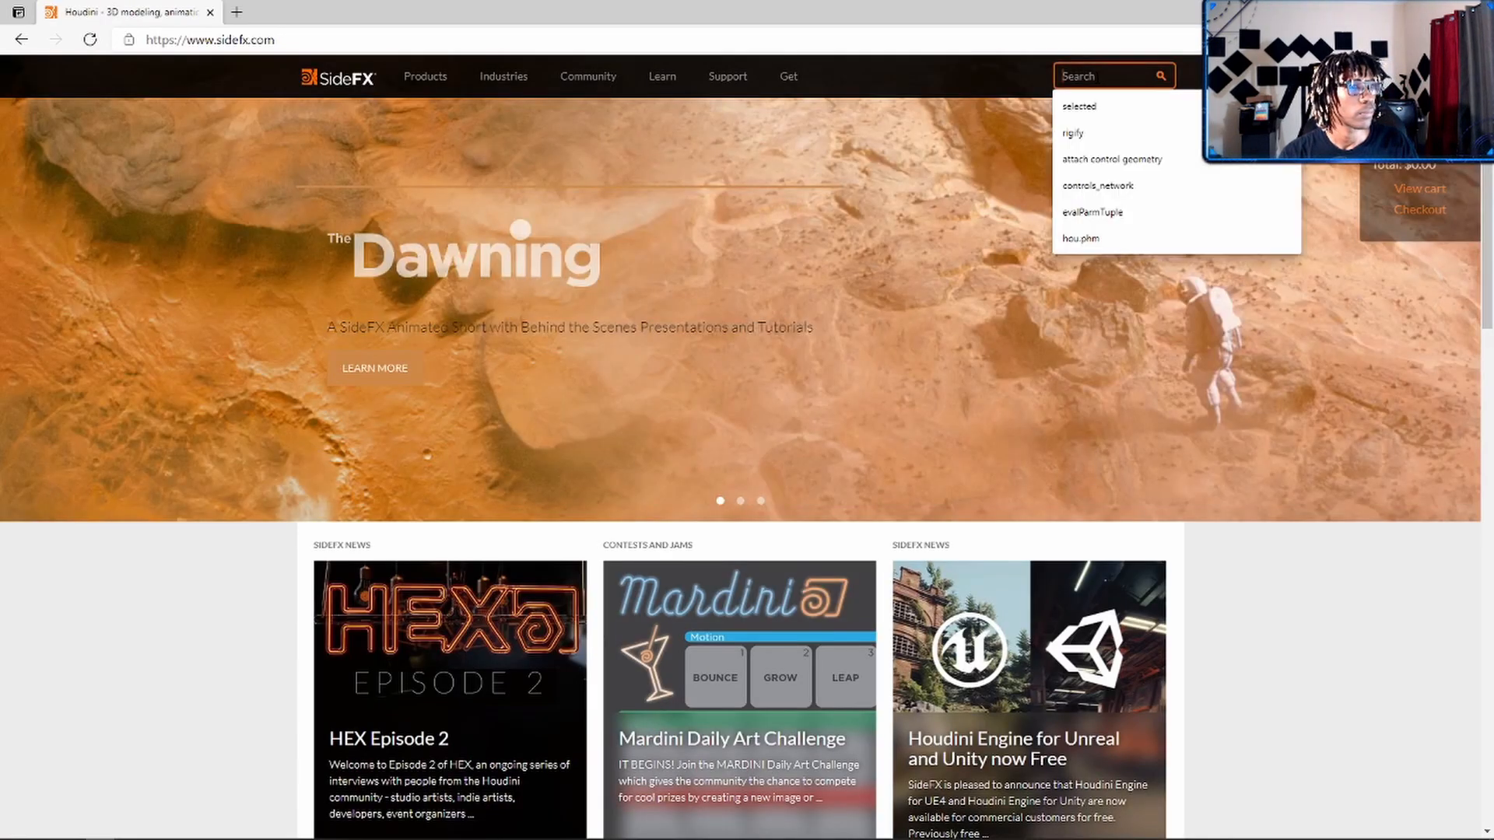
{"action": "type", "text": "start"}
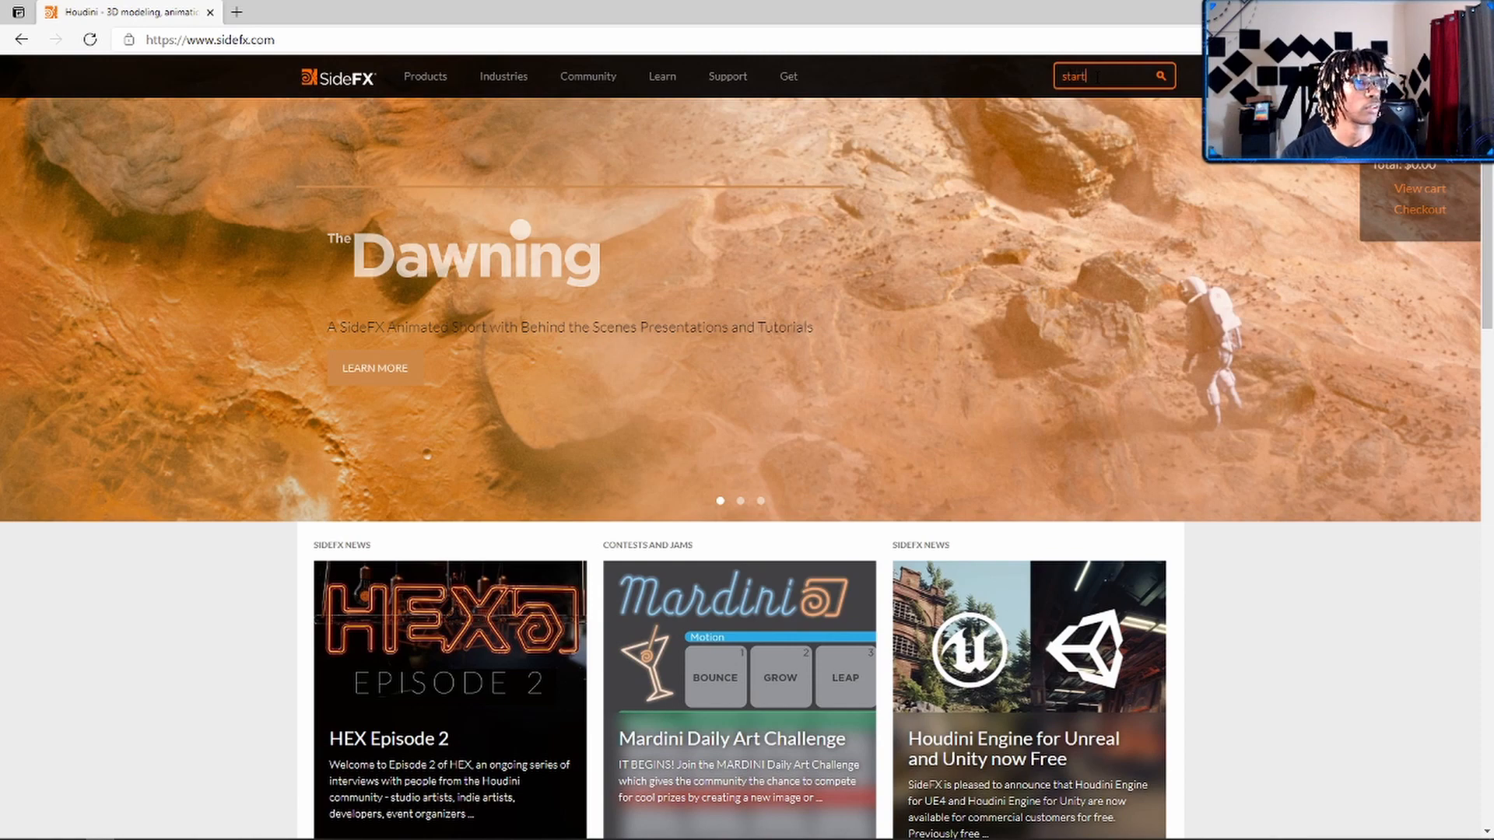
{"action": "type", "text": "er kit"}
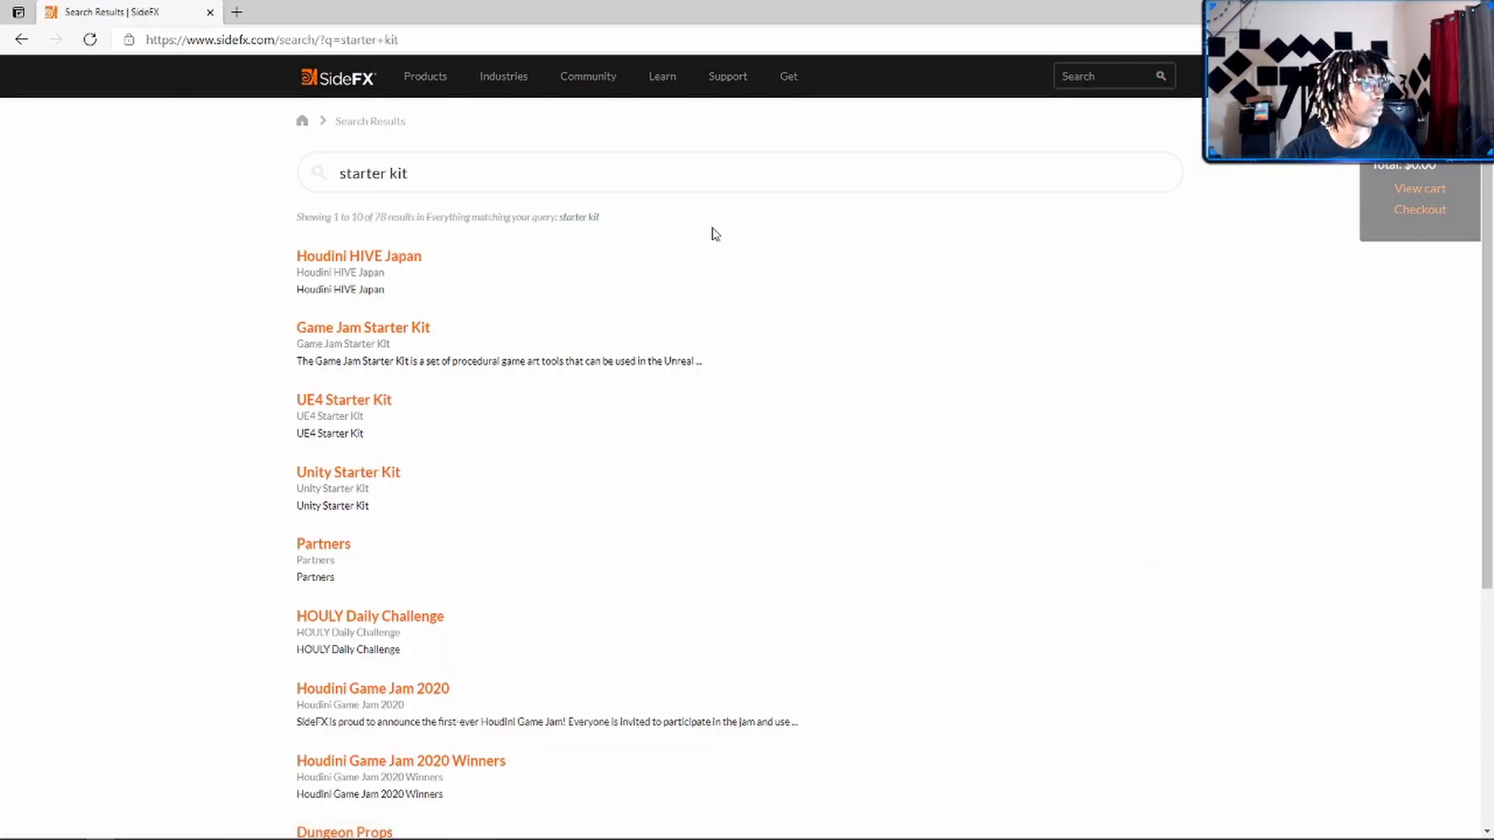
{"action": "left_click", "coordinate": [343, 399]}
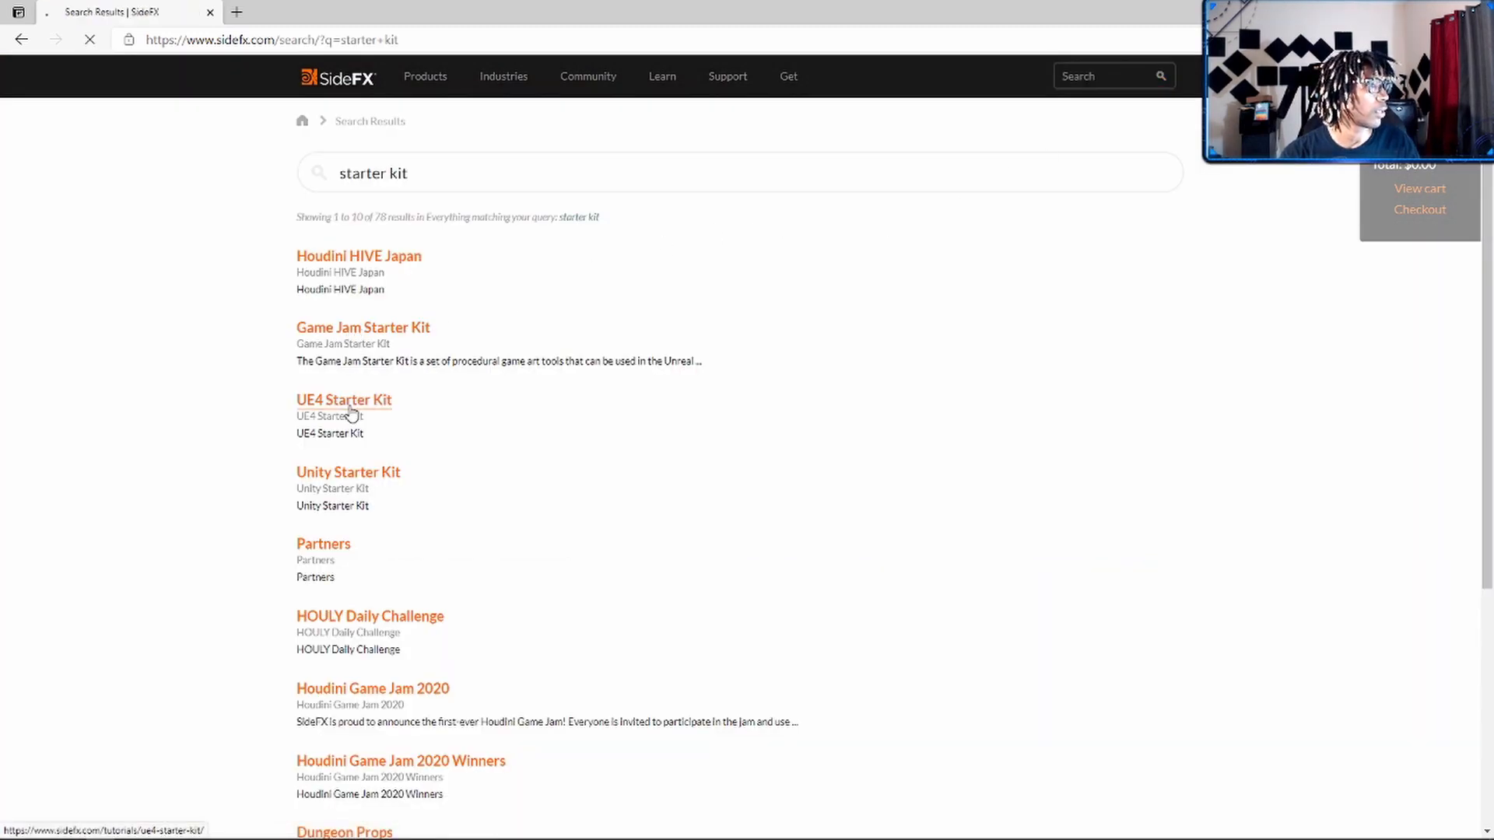
{"action": "left_click", "coordinate": [344, 399]}
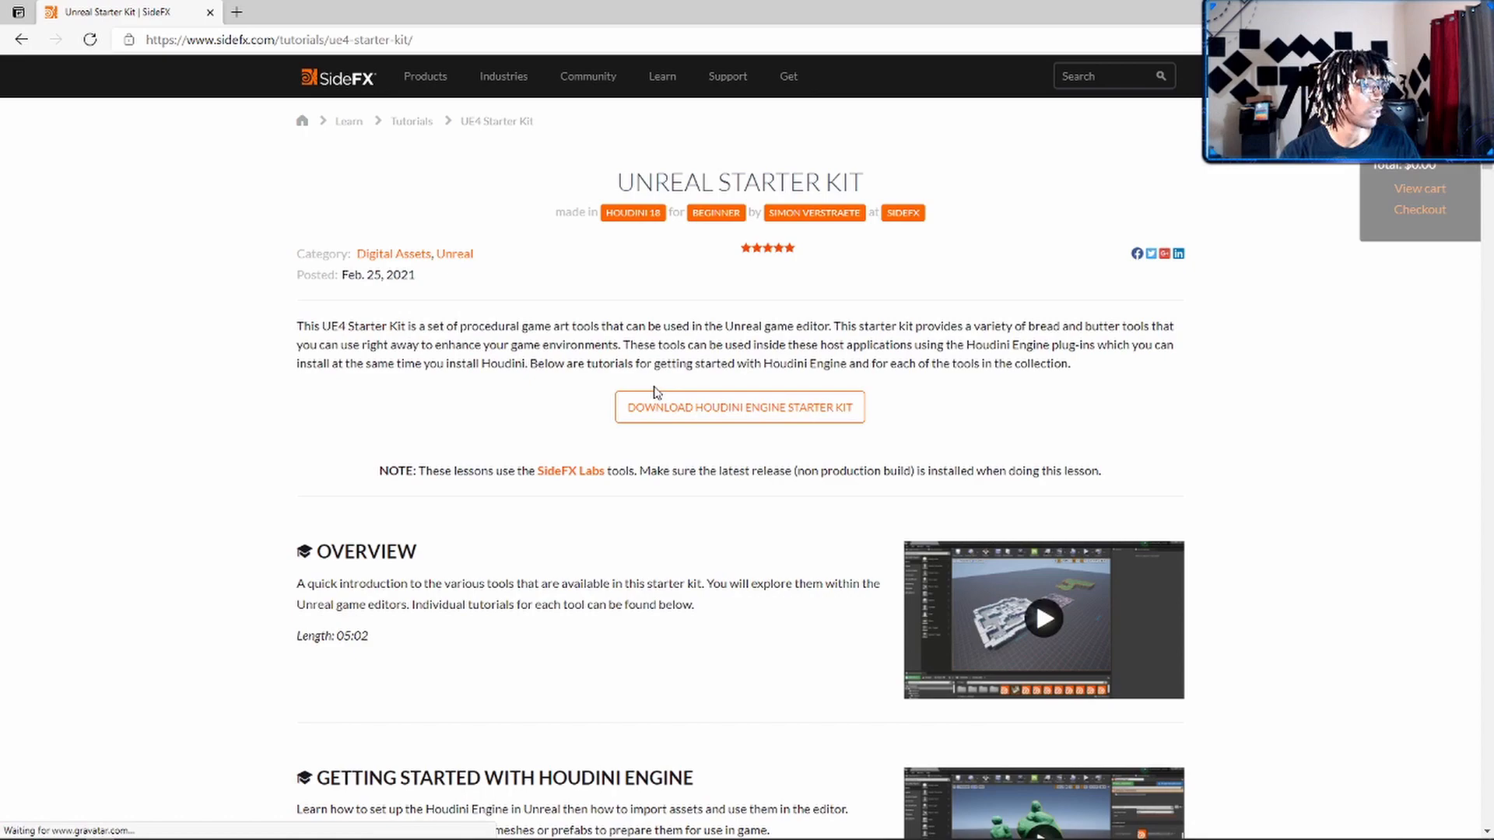
- Open the Houdini Engine Starter Kit download page and look over it
{"action": "scroll", "scroll_direction": "down", "scroll_amount": 3}
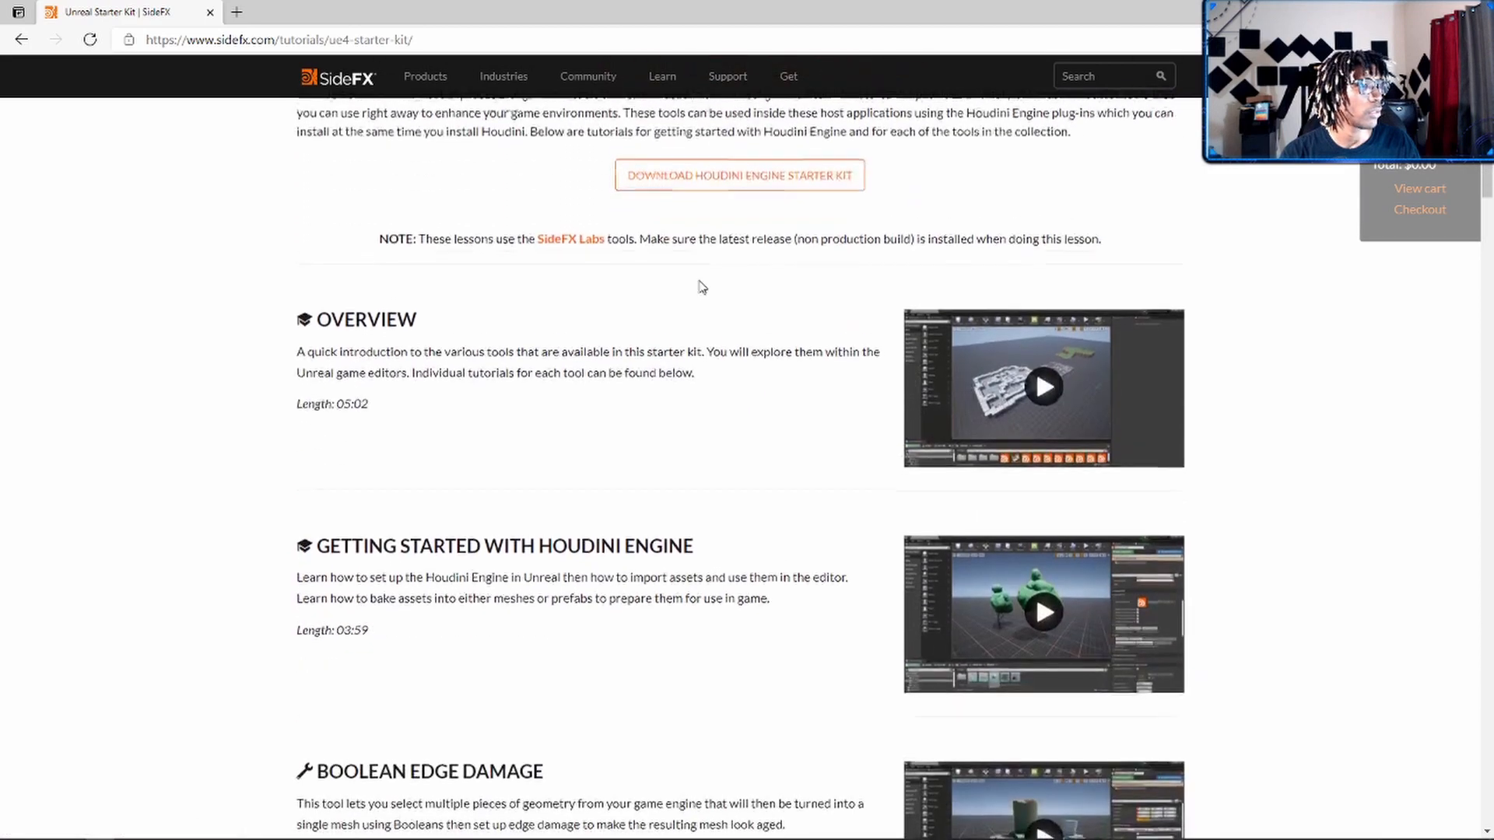
{"action": "scroll", "scroll_direction": "up", "scroll_amount": 3}
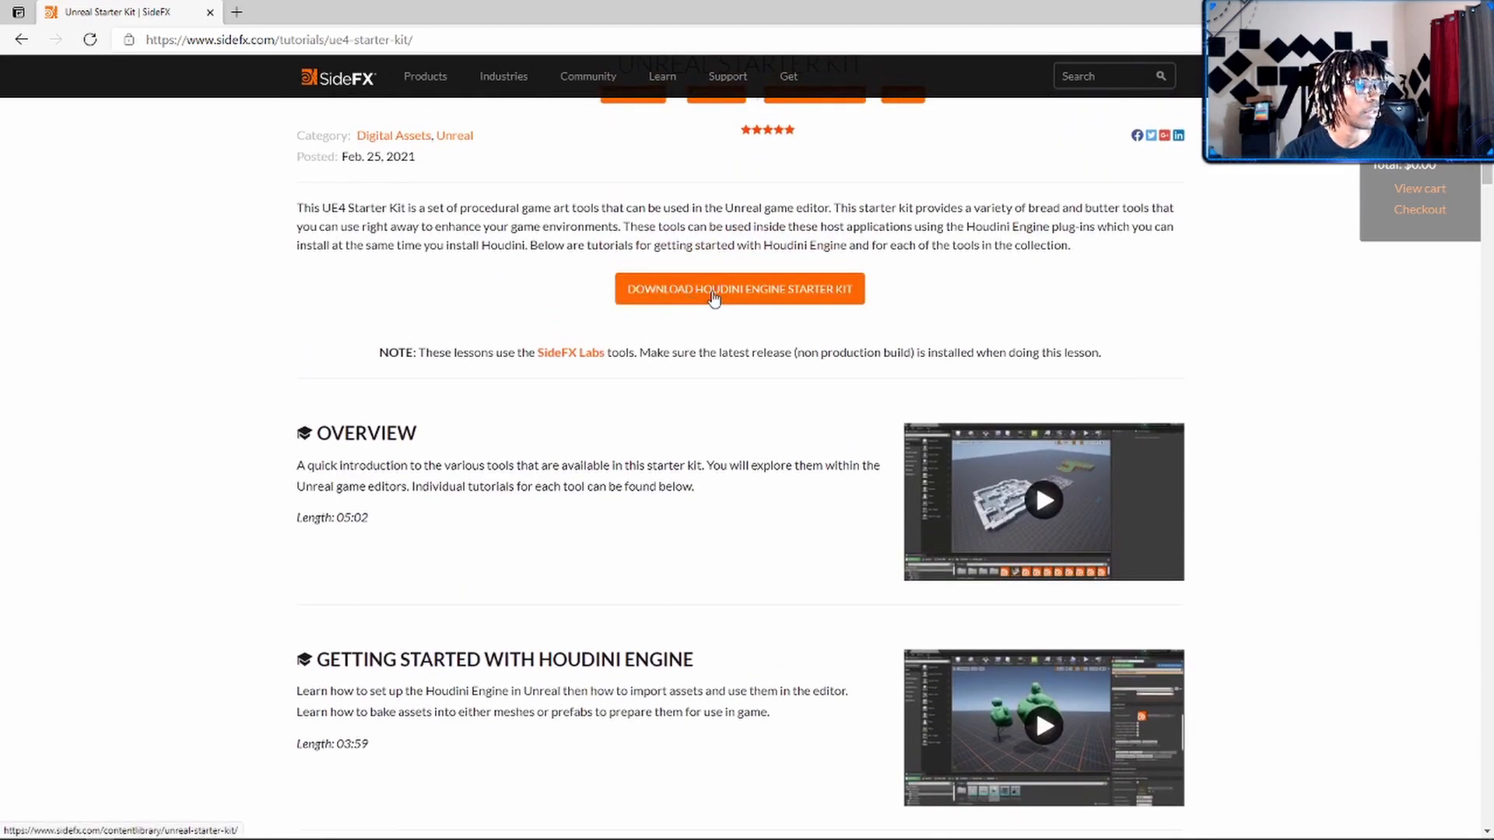
{"action": "left_click", "coordinate": [739, 289]}
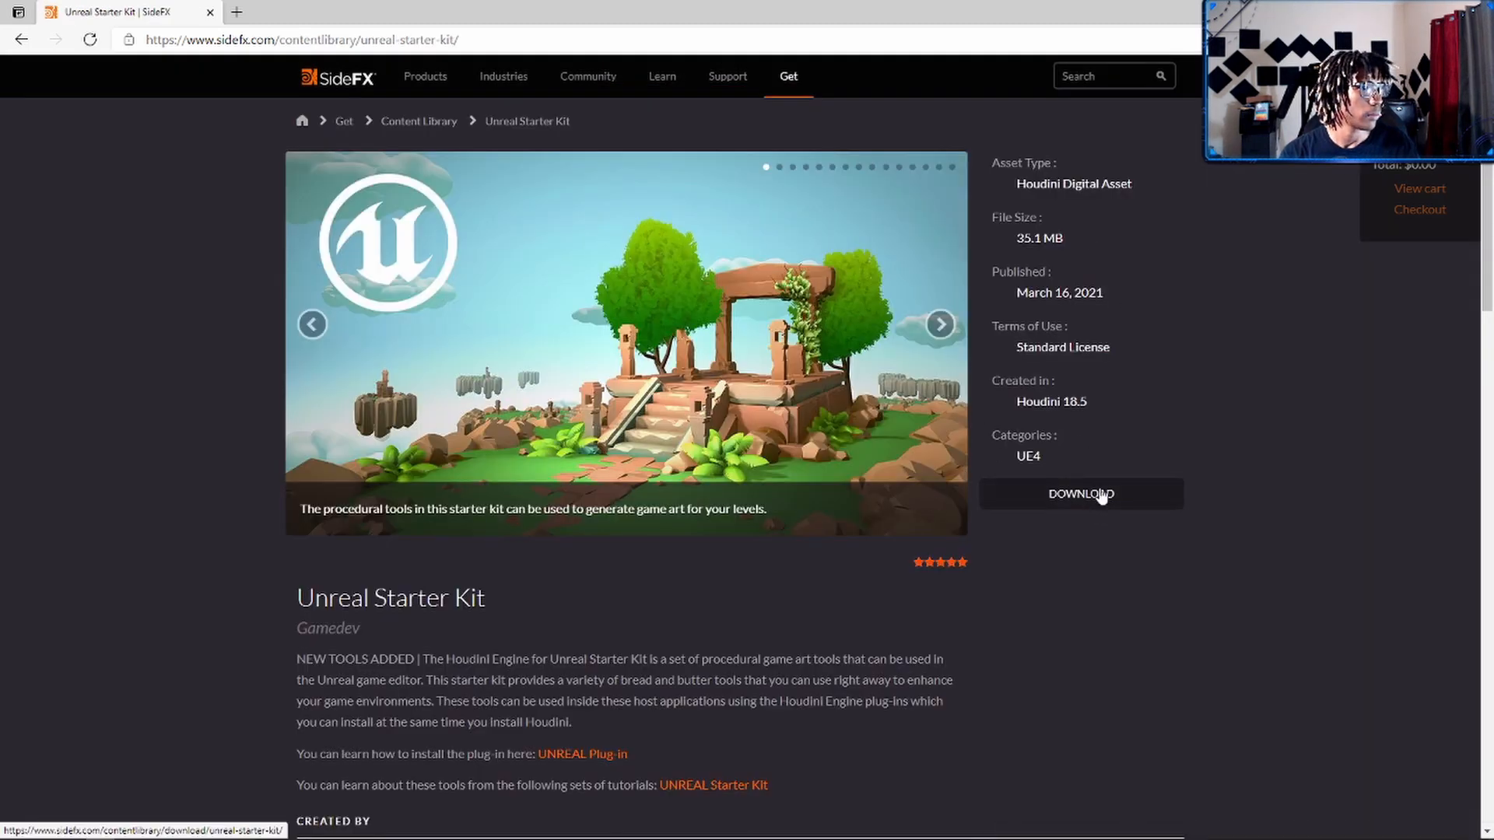
{"action": "mouse_move", "coordinate": [1089, 501]}
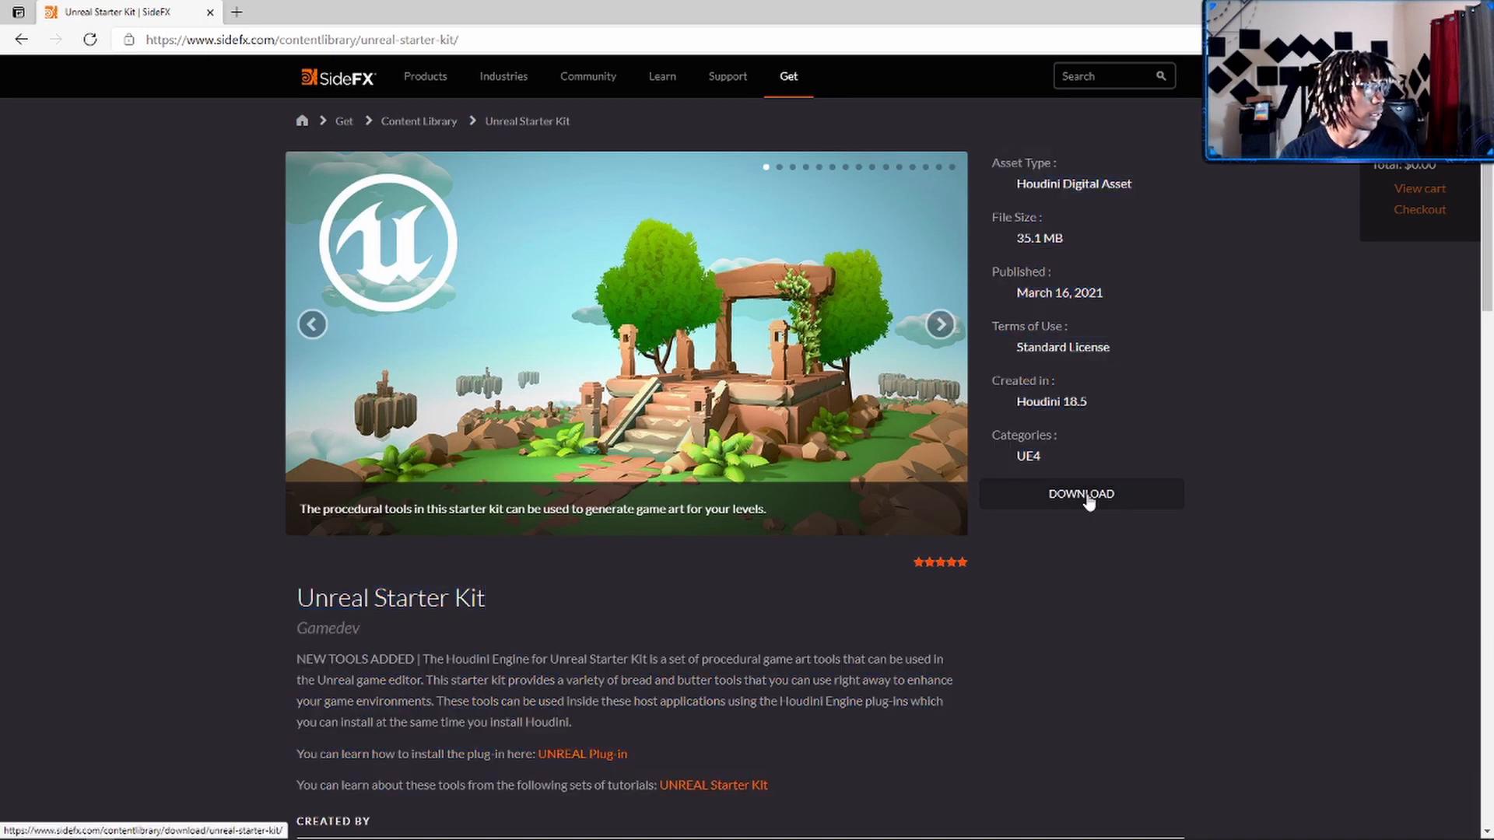
{"action": "scroll", "scroll_direction": "down", "scroll_amount": 3}
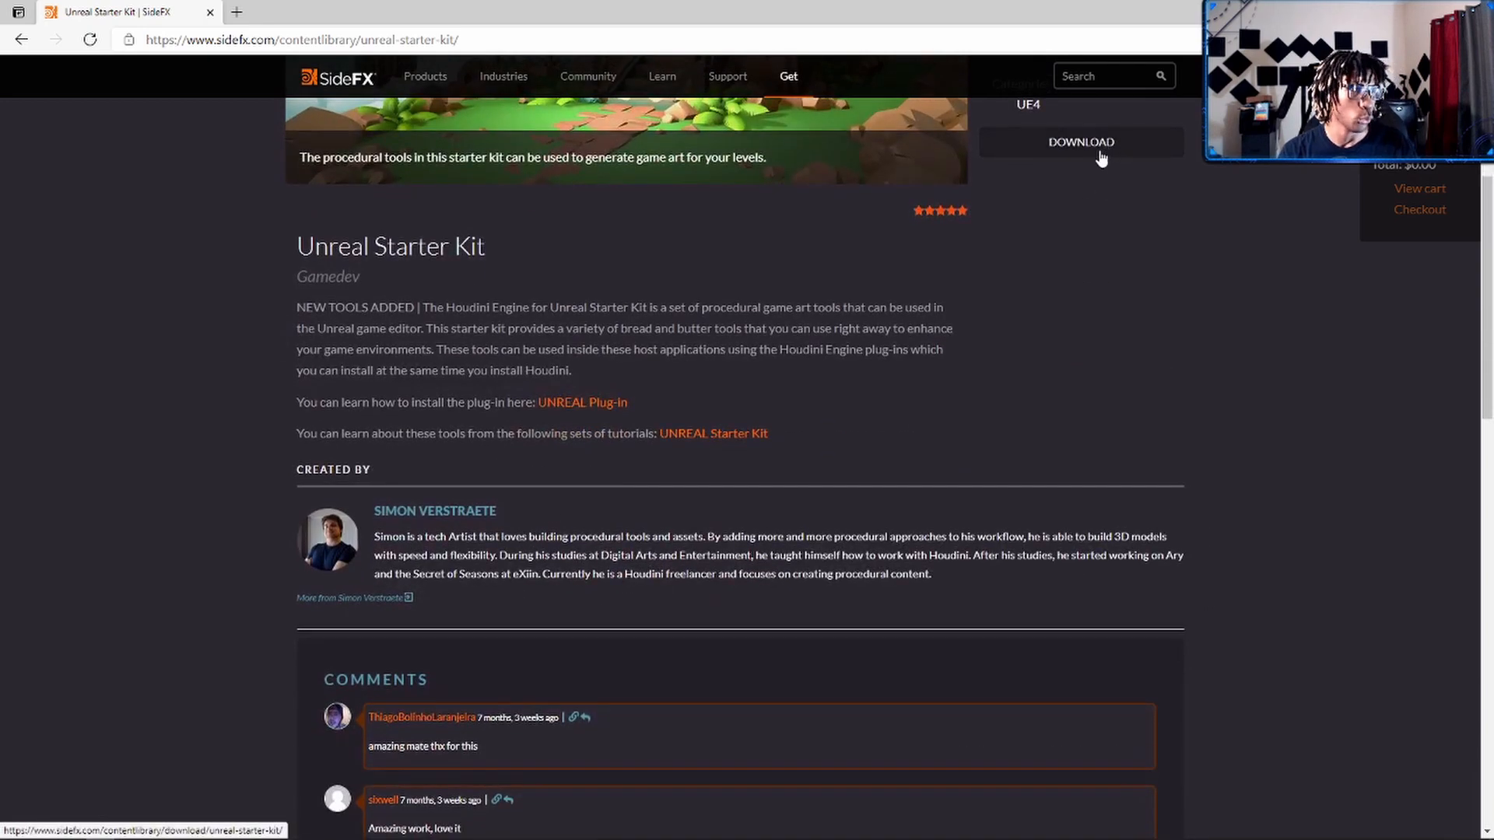
{"action": "scroll", "scroll_direction": "up", "scroll_amount": 3}
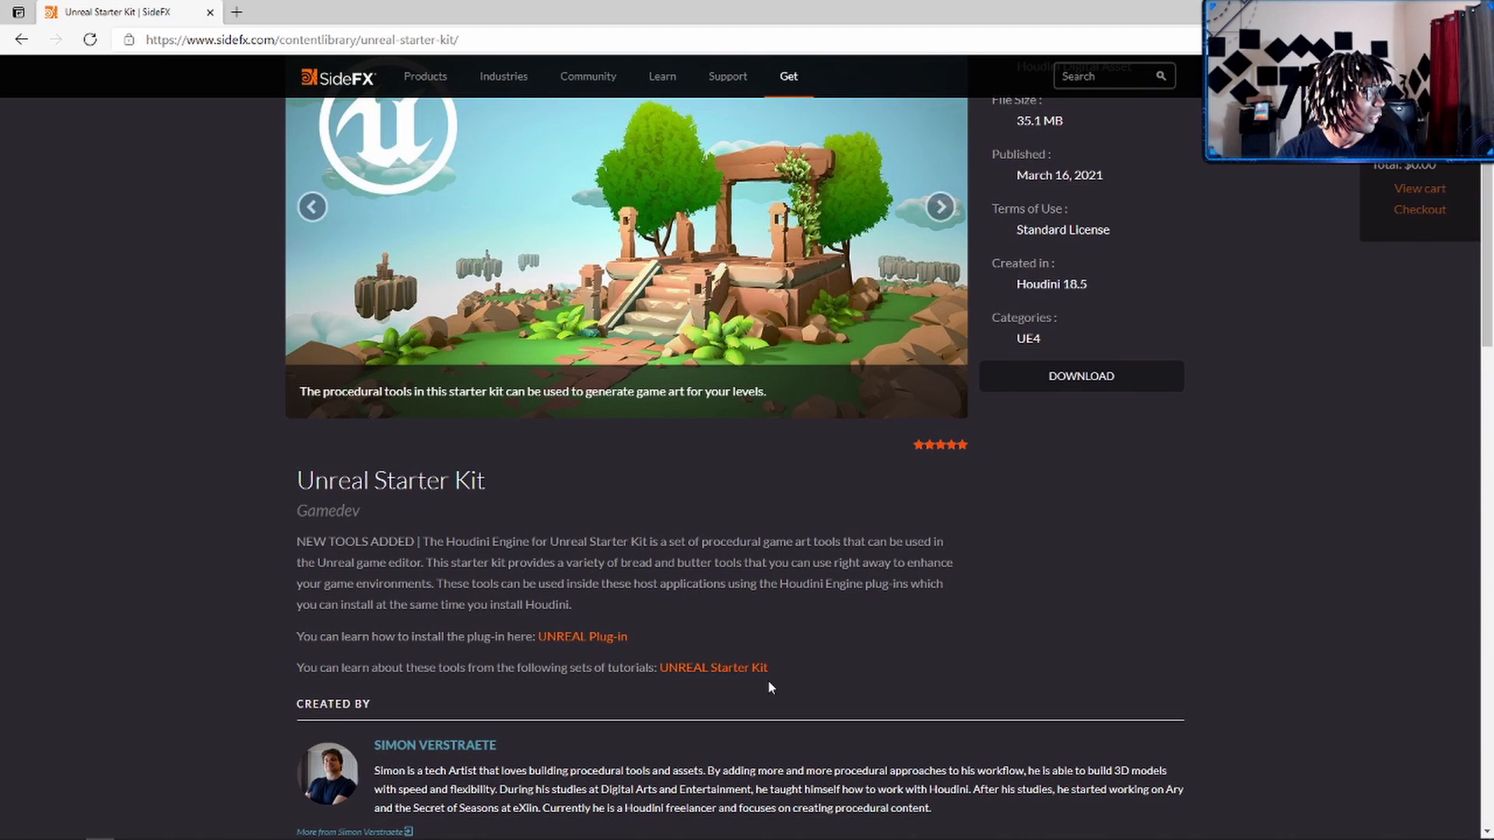
{"action": "mouse_move", "coordinate": [271, 77]}
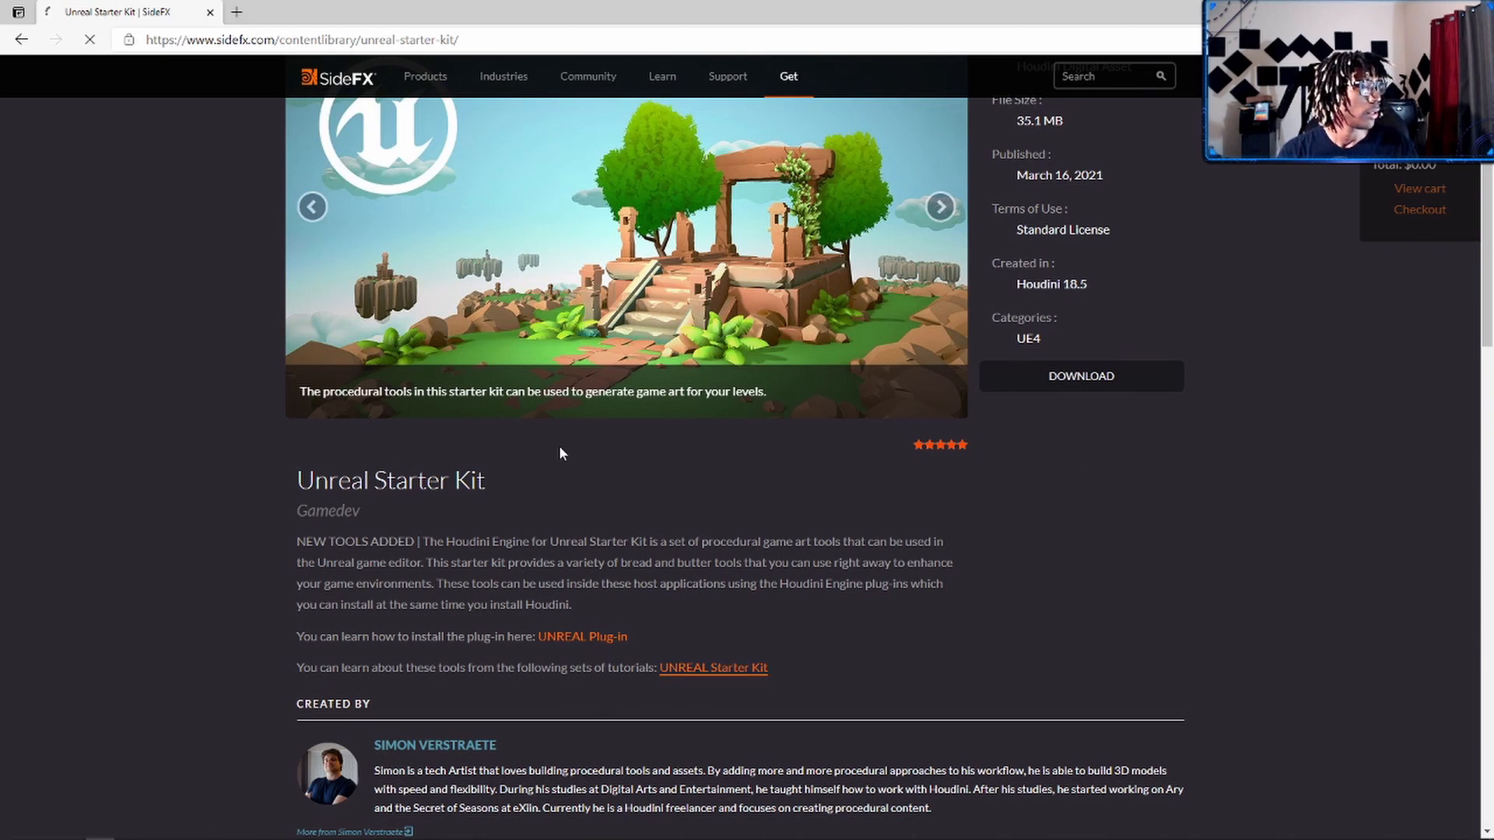
- Browse the Unreal Starter Kit tutorials list of tools such as Rock
{"action": "left_click", "coordinate": [713, 667]}
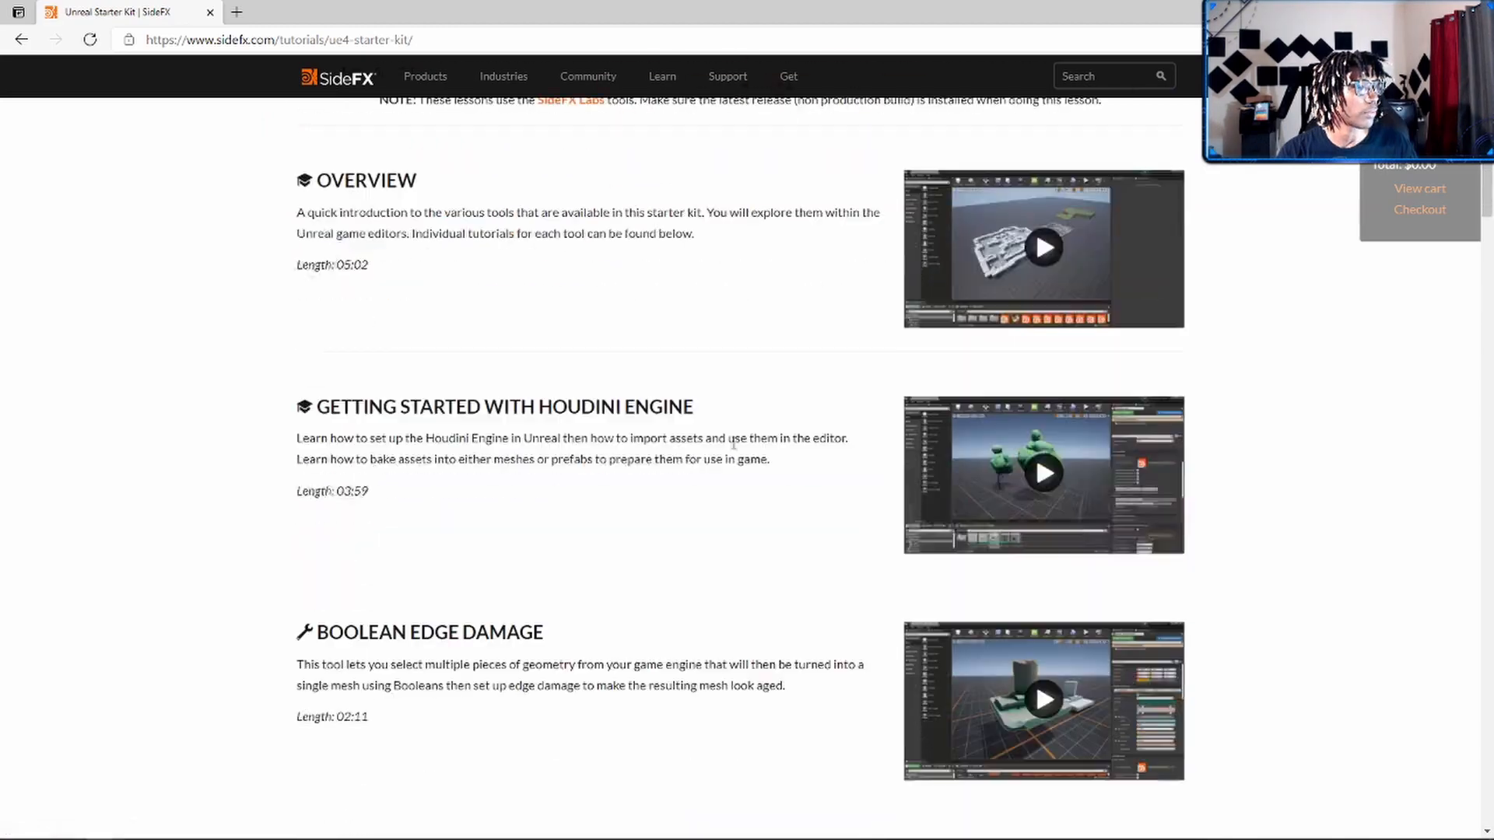
{"action": "scroll", "scroll_direction": "down", "scroll_amount": 3}
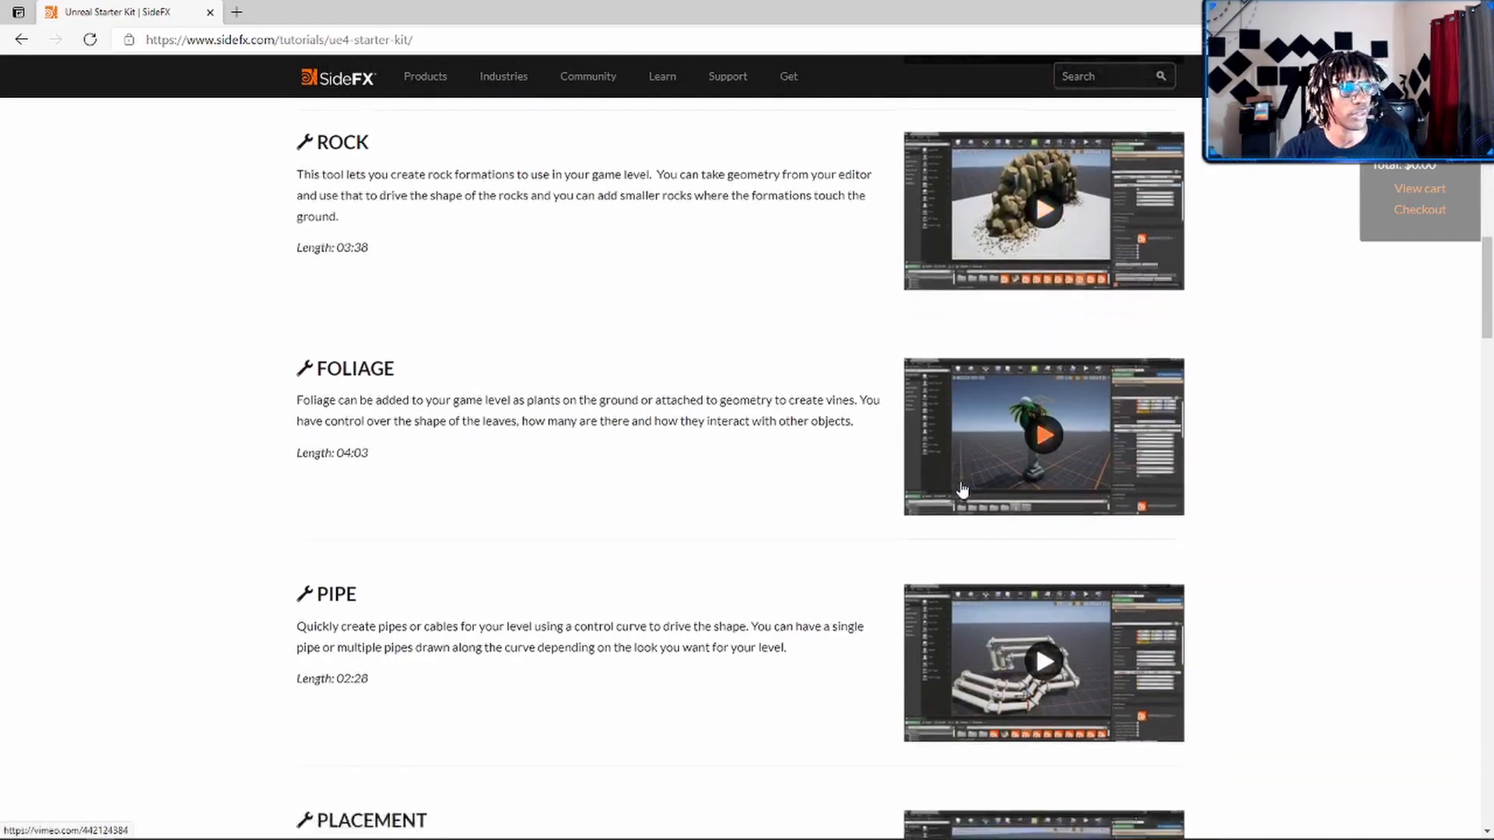
{"action": "scroll", "scroll_direction": "down", "scroll_amount": 3}
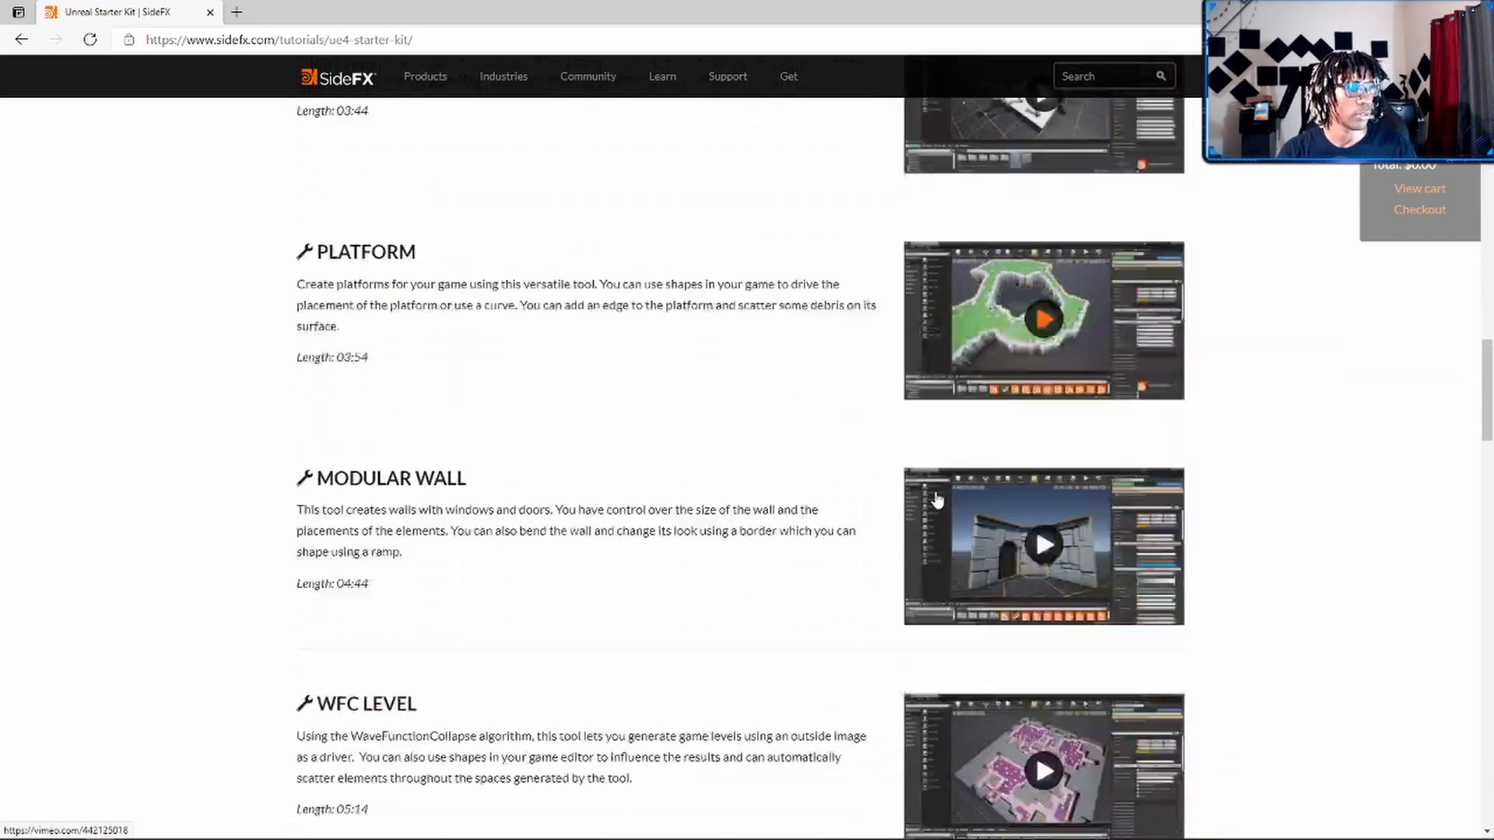
{"action": "scroll", "scroll_direction": "down", "scroll_amount": 3}
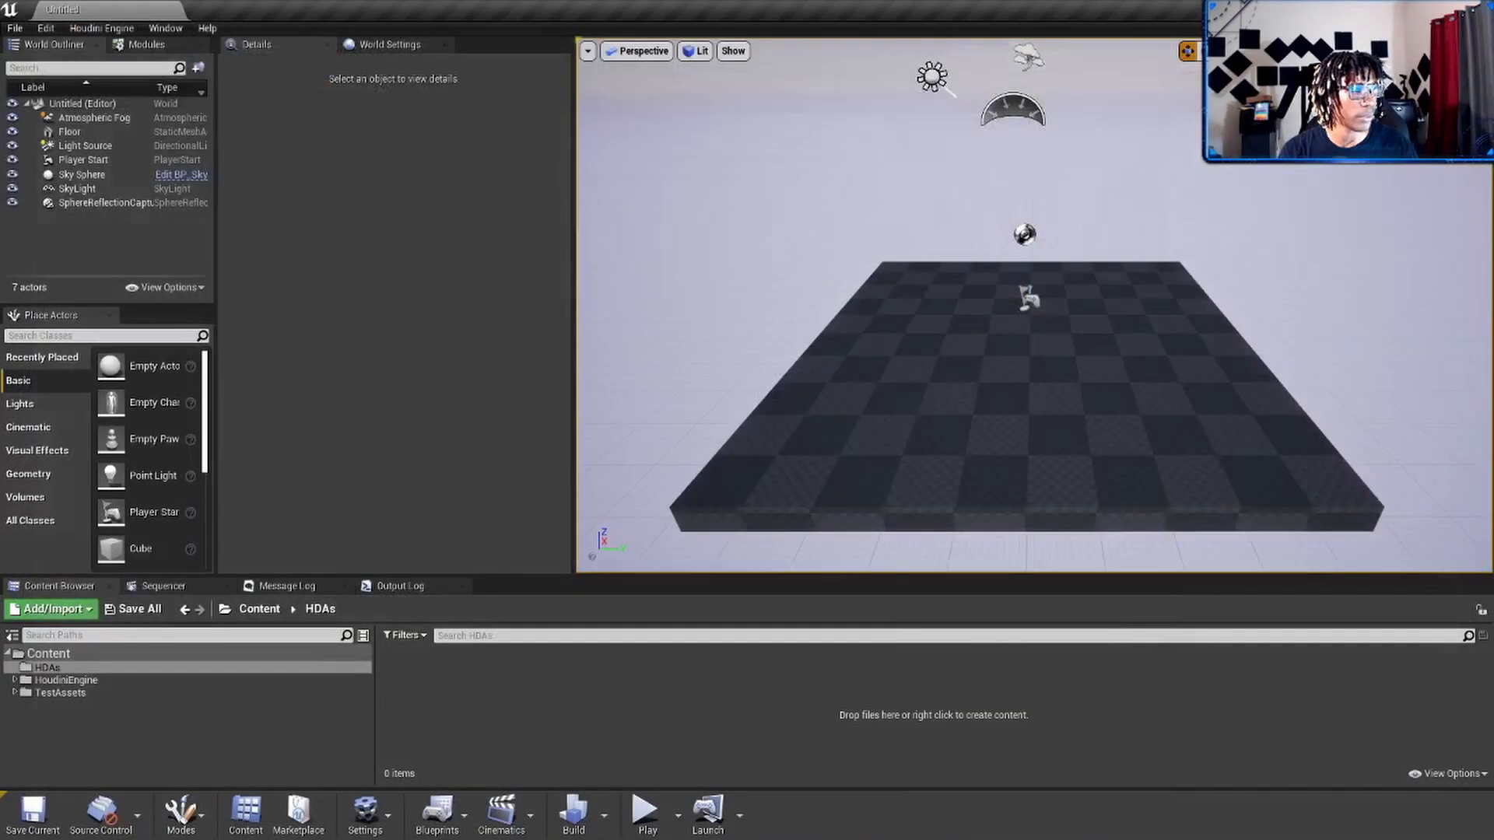
{"action": "mouse_move", "coordinate": [467, 672]}
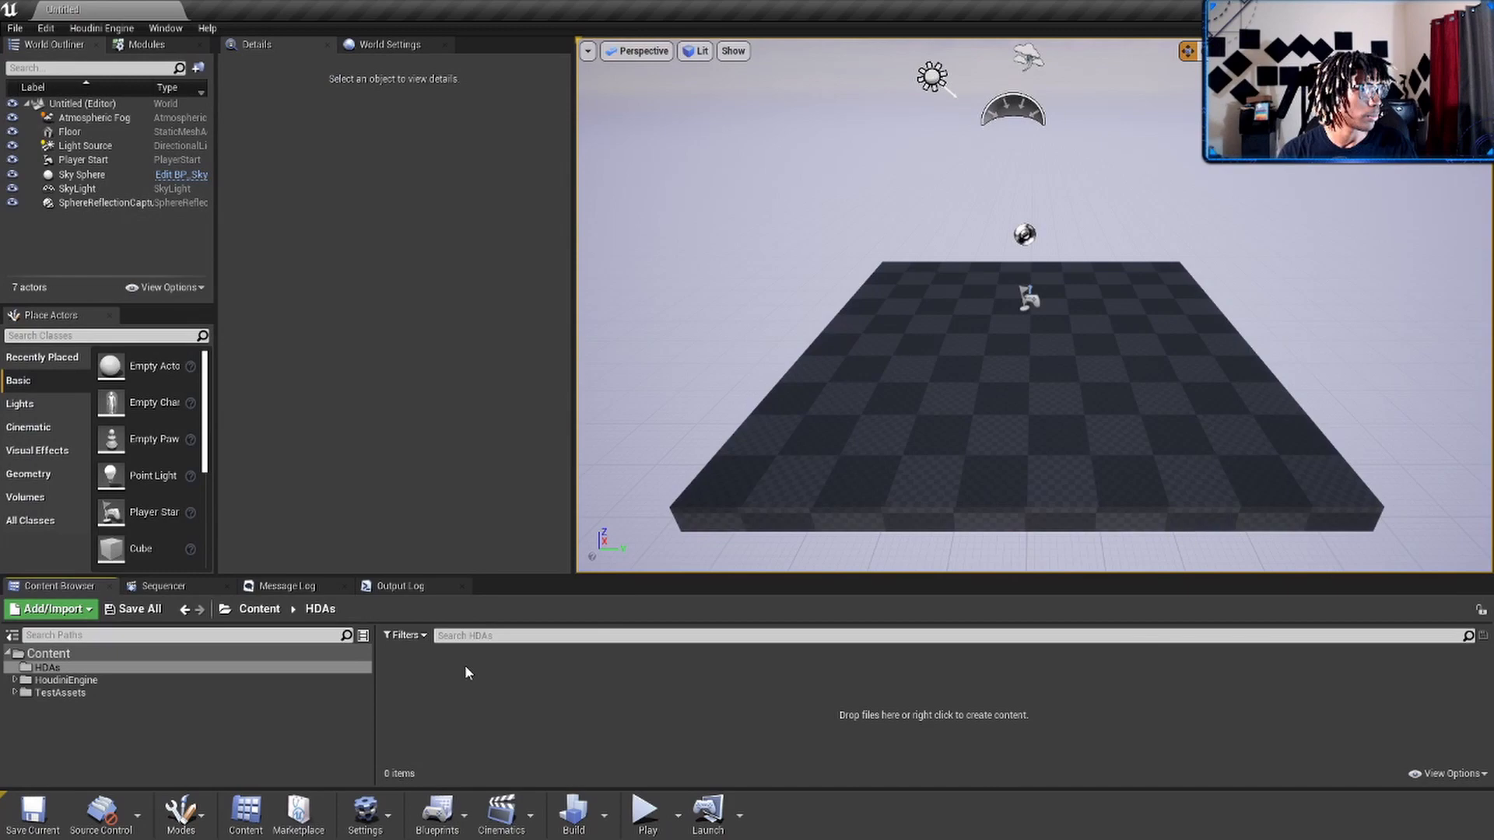
- Import GameJam_Rock.hda through Add/Import into the HDAs folder
{"action": "left_click", "coordinate": [50, 608]}
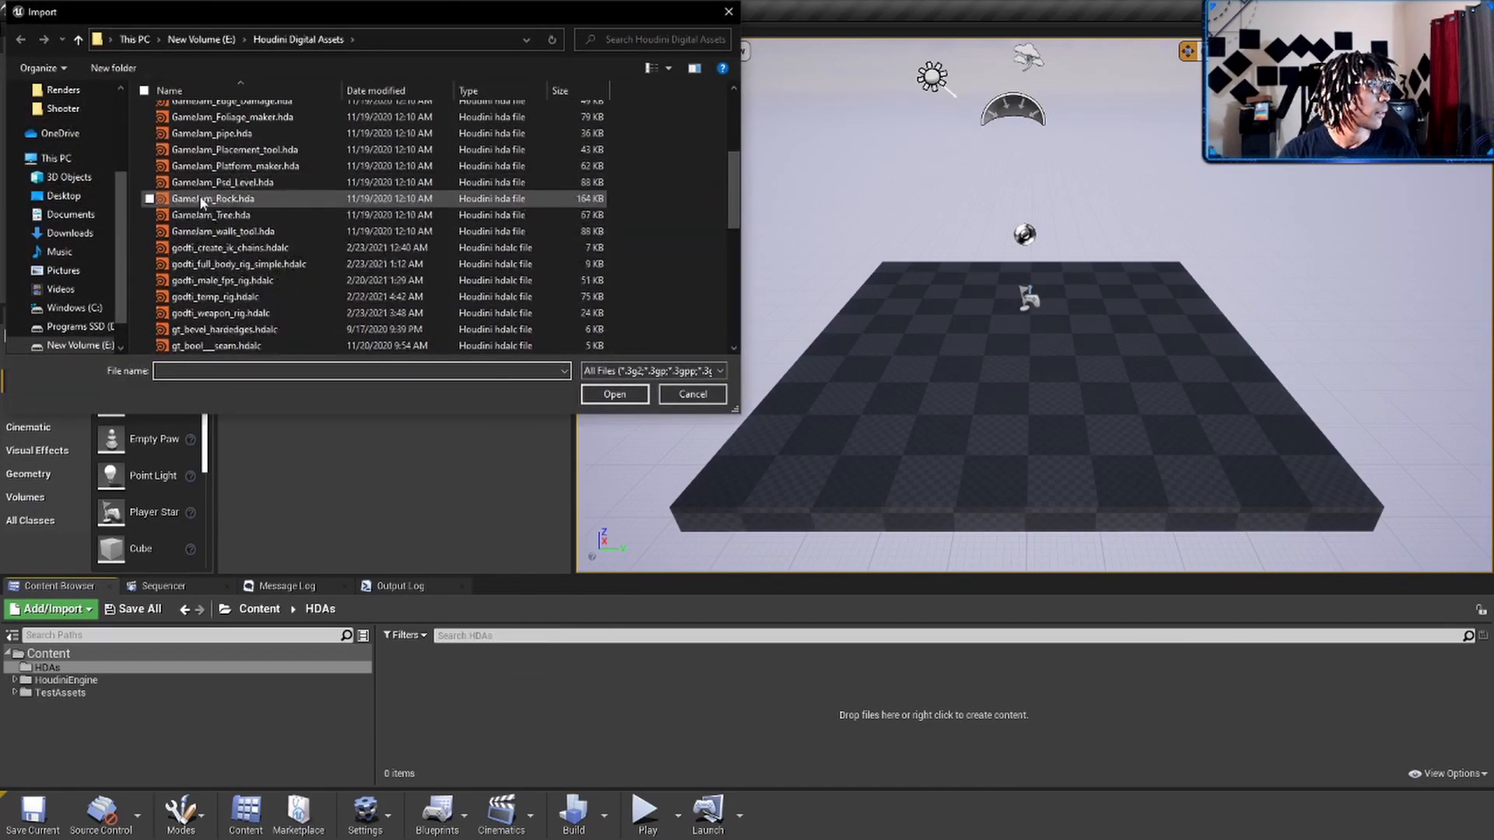
{"action": "scroll", "scroll_direction": "up", "scroll_amount": 3}
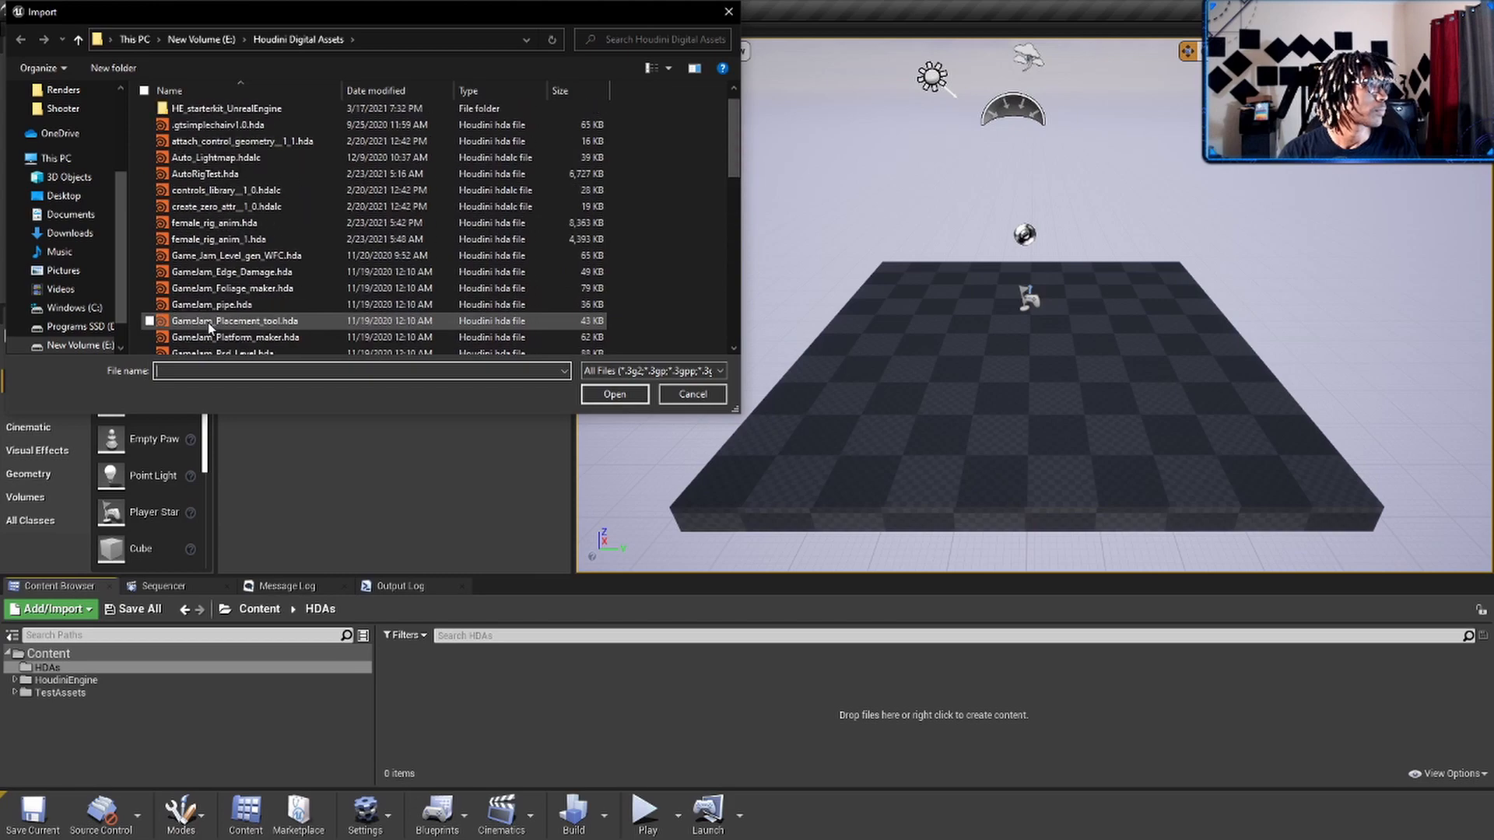
{"action": "scroll", "scroll_direction": "down", "scroll_amount": 3}
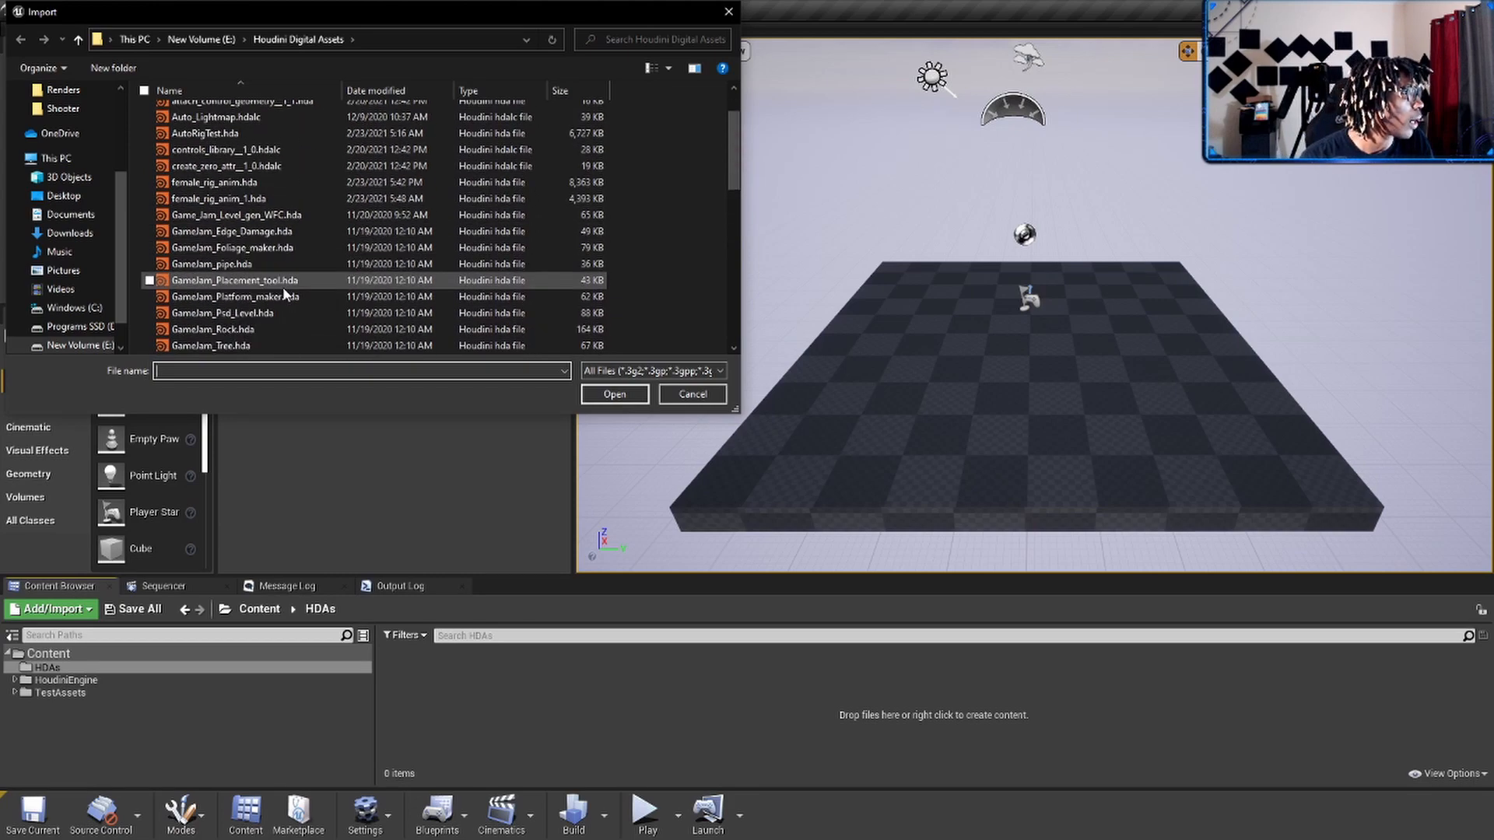
{"action": "left_click", "coordinate": [614, 395]}
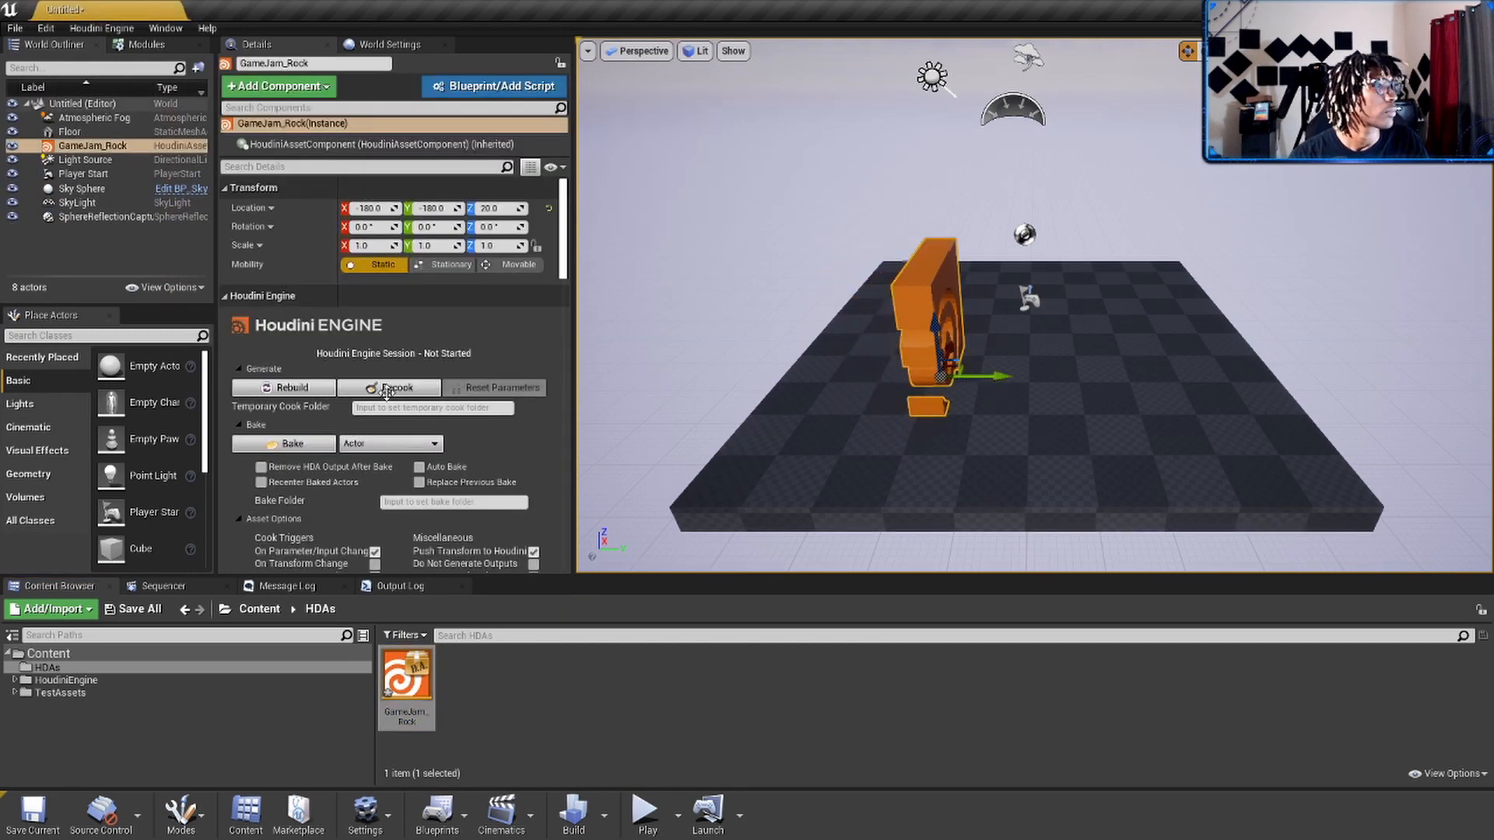
- Recook GameJam_Rock into a rock mesh and switch its input type to level actors
{"action": "left_click", "coordinate": [389, 387]}
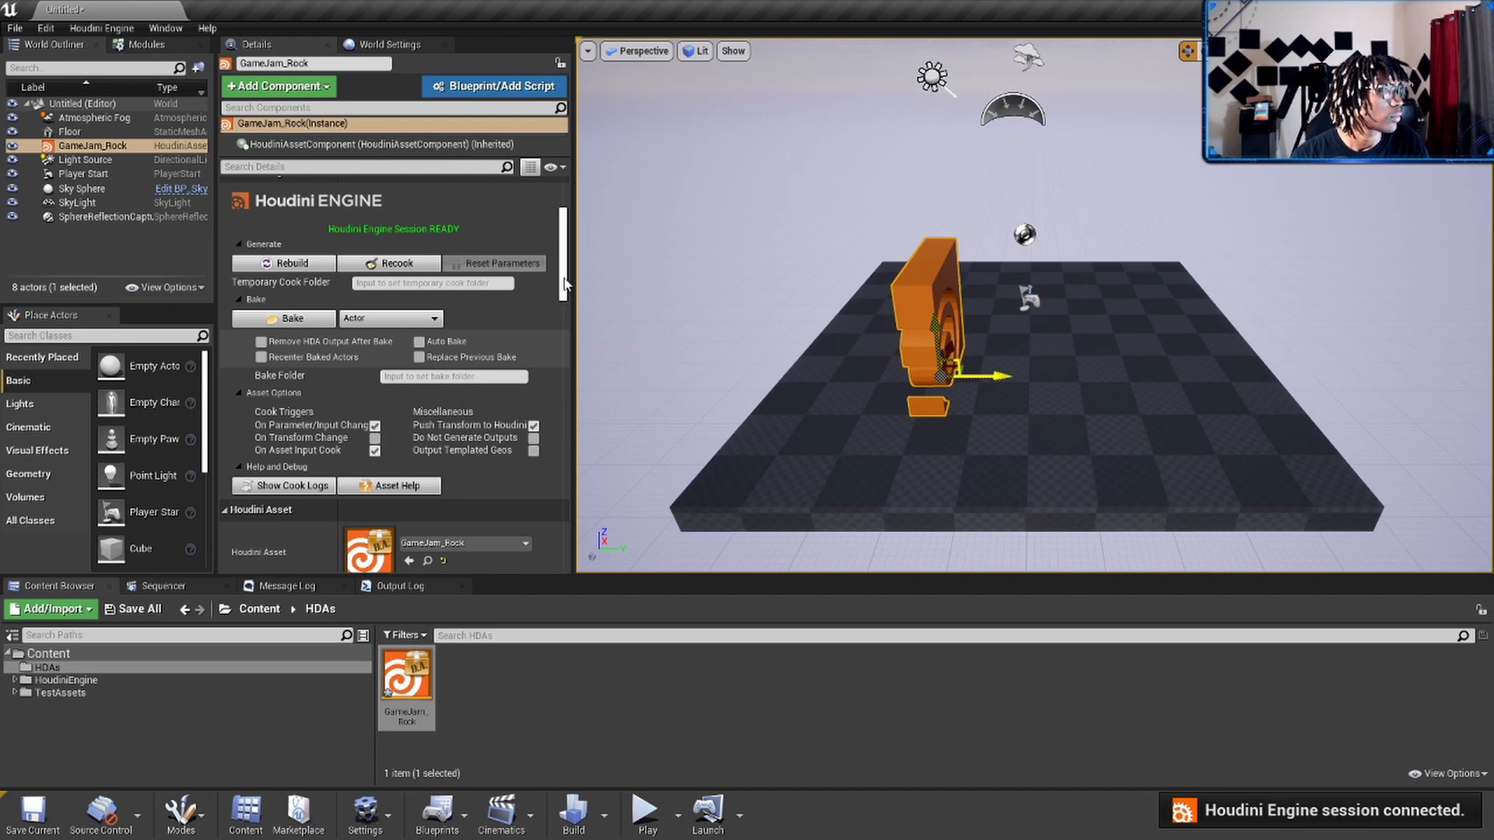
{"action": "scroll", "scroll_direction": "down", "scroll_amount": 3}
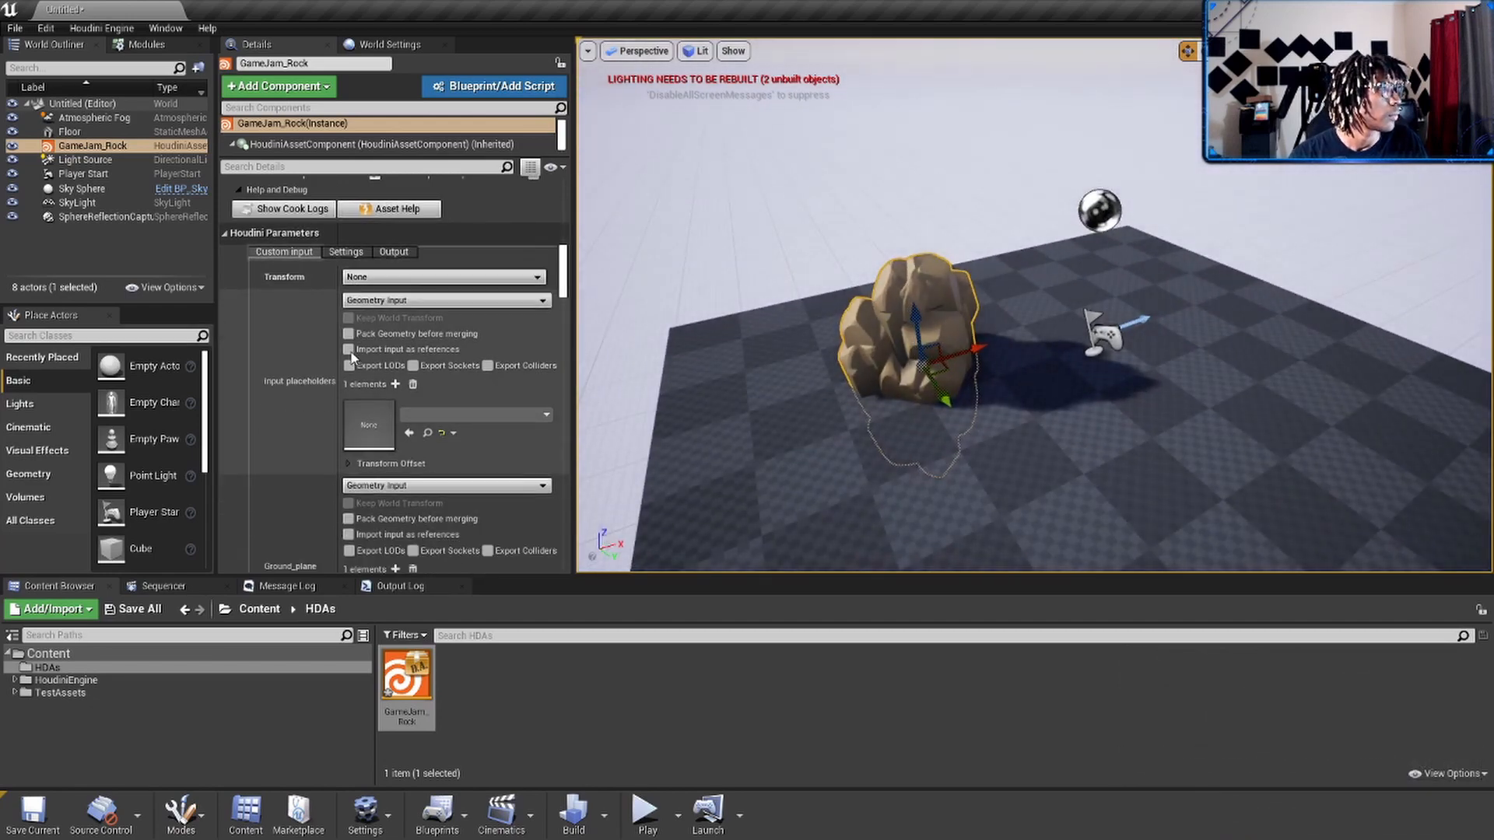
{"action": "left_click", "coordinate": [441, 276]}
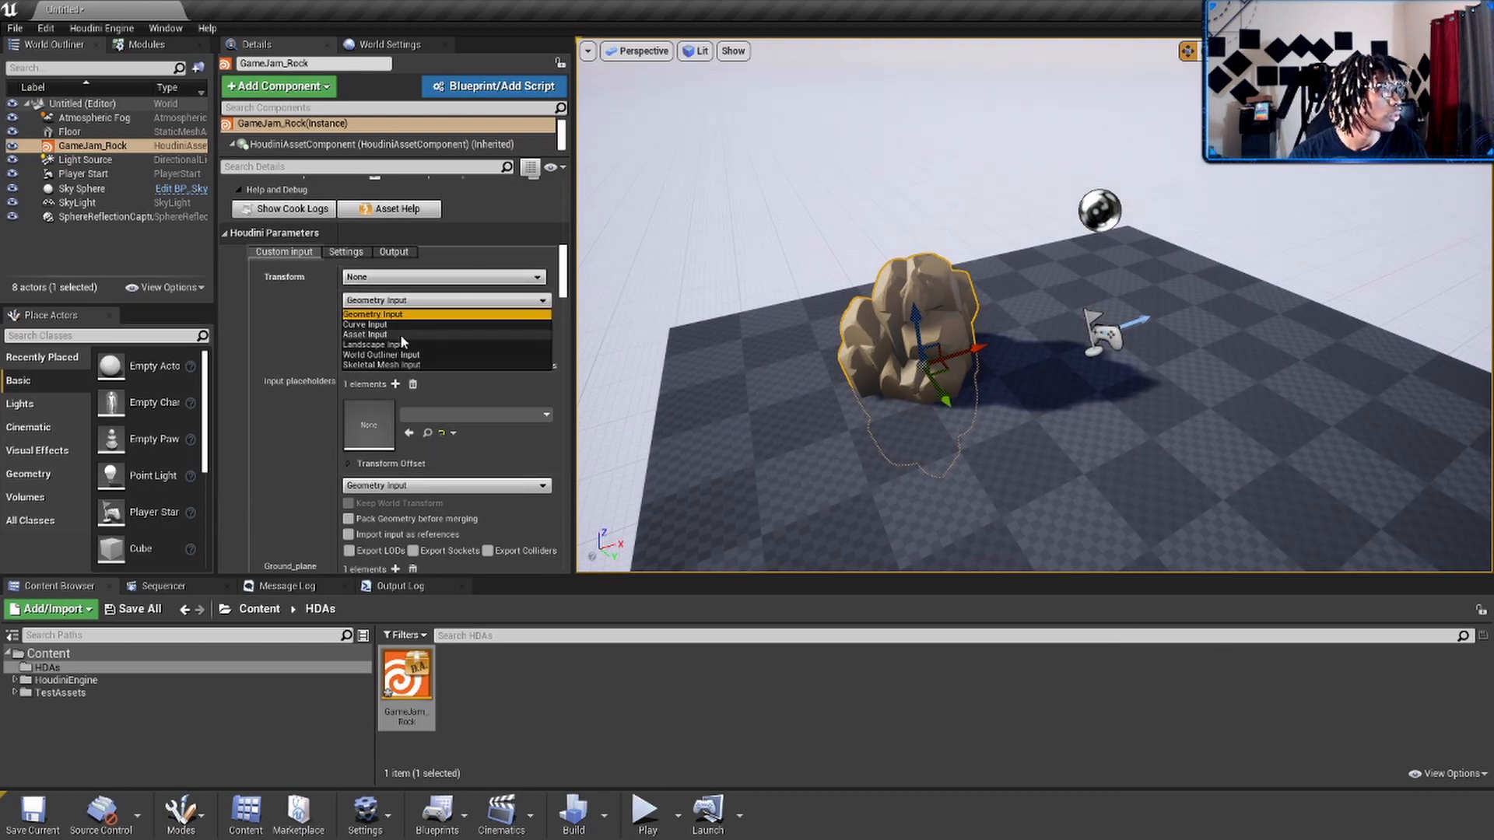
{"action": "left_click", "coordinate": [372, 315]}
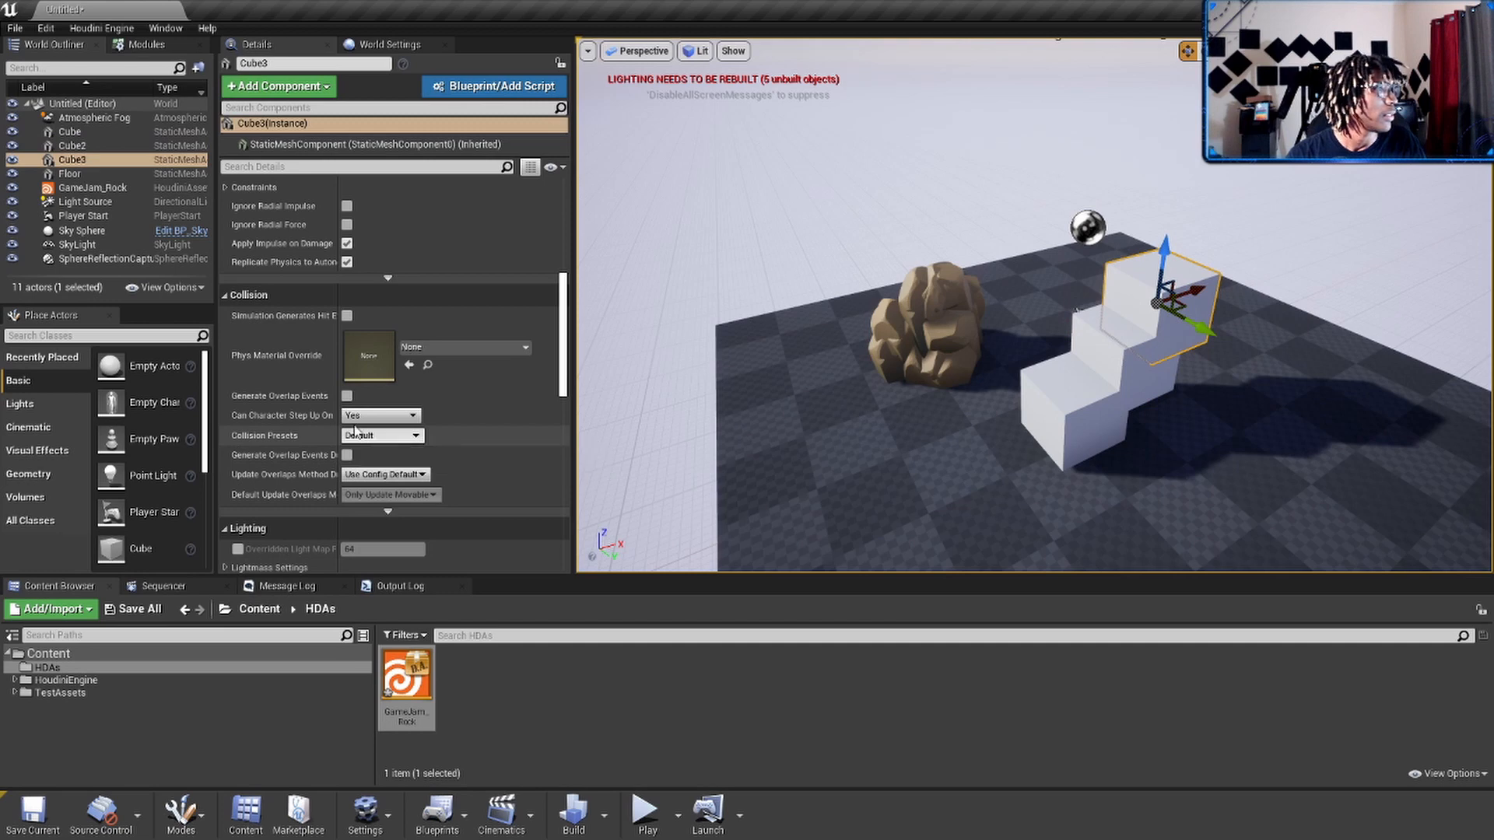
- Start selecting level actors as GameJam_Rock's World Outliner input
{"action": "scroll", "scroll_direction": "up", "scroll_amount": 3}
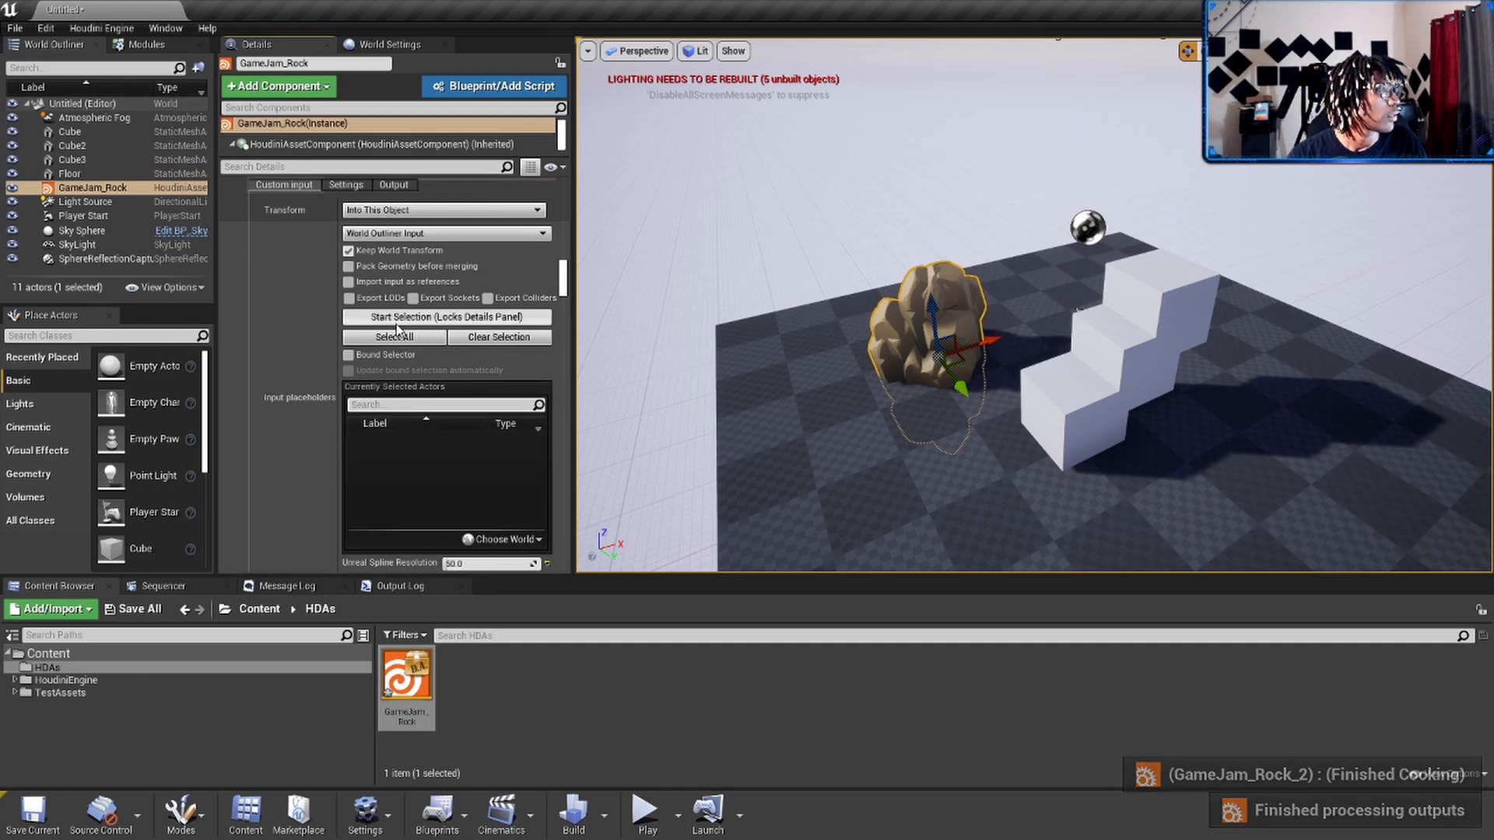
{"action": "left_click", "coordinate": [445, 316]}
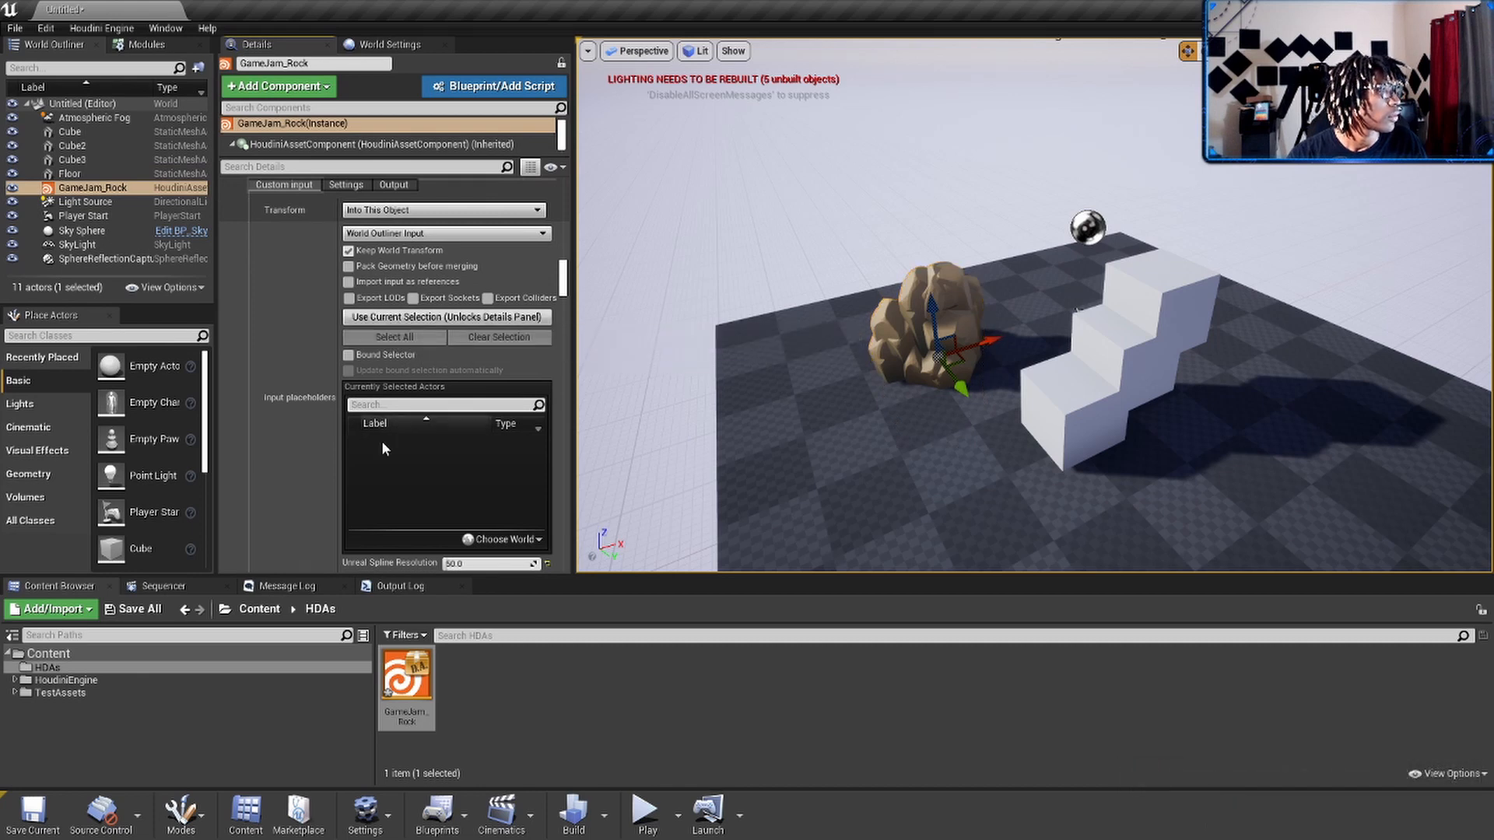